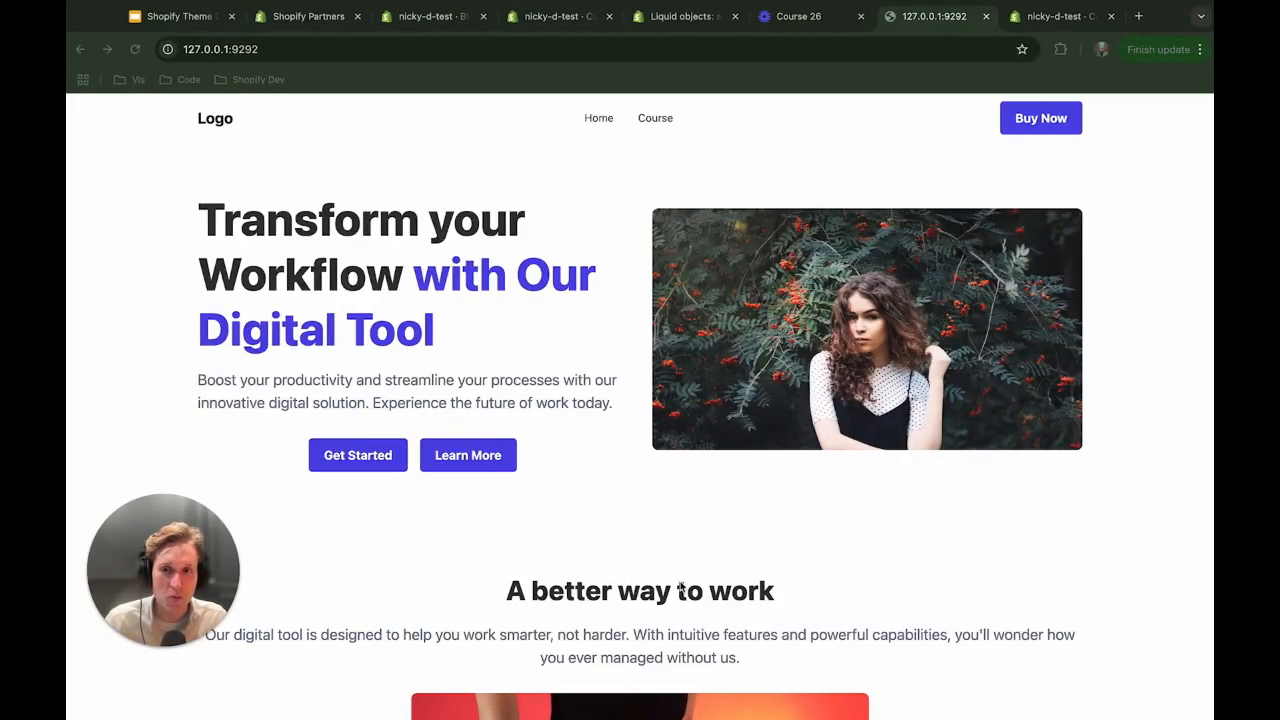
Return to the admin tab listing Testing Blog 1, 2 and 3.
scroll(down, 3)
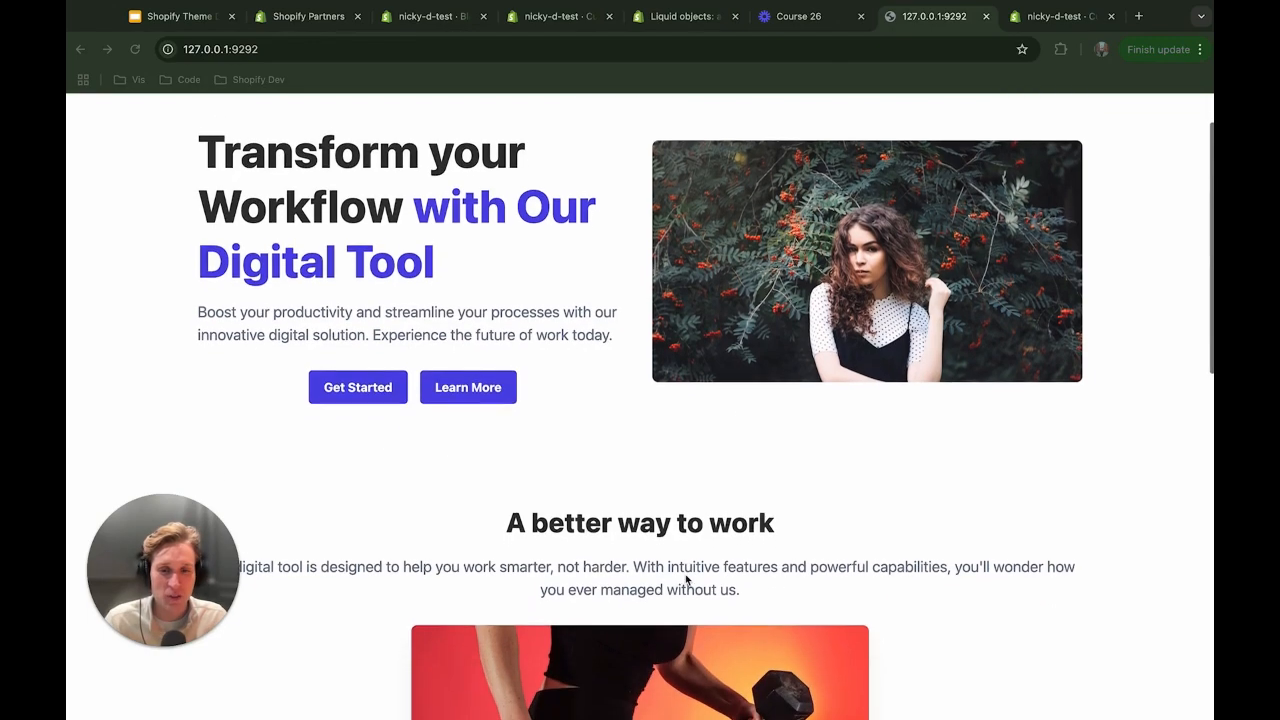
scroll(down, 3)
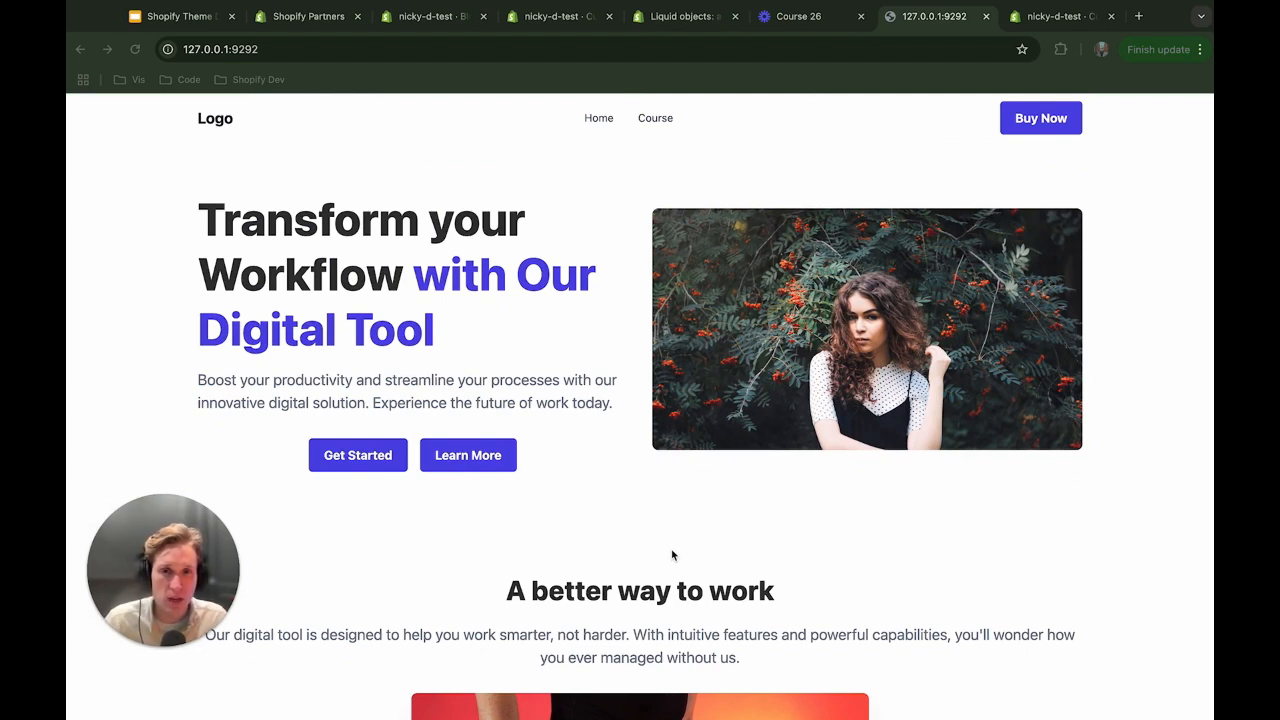
mouse_move(641, 562)
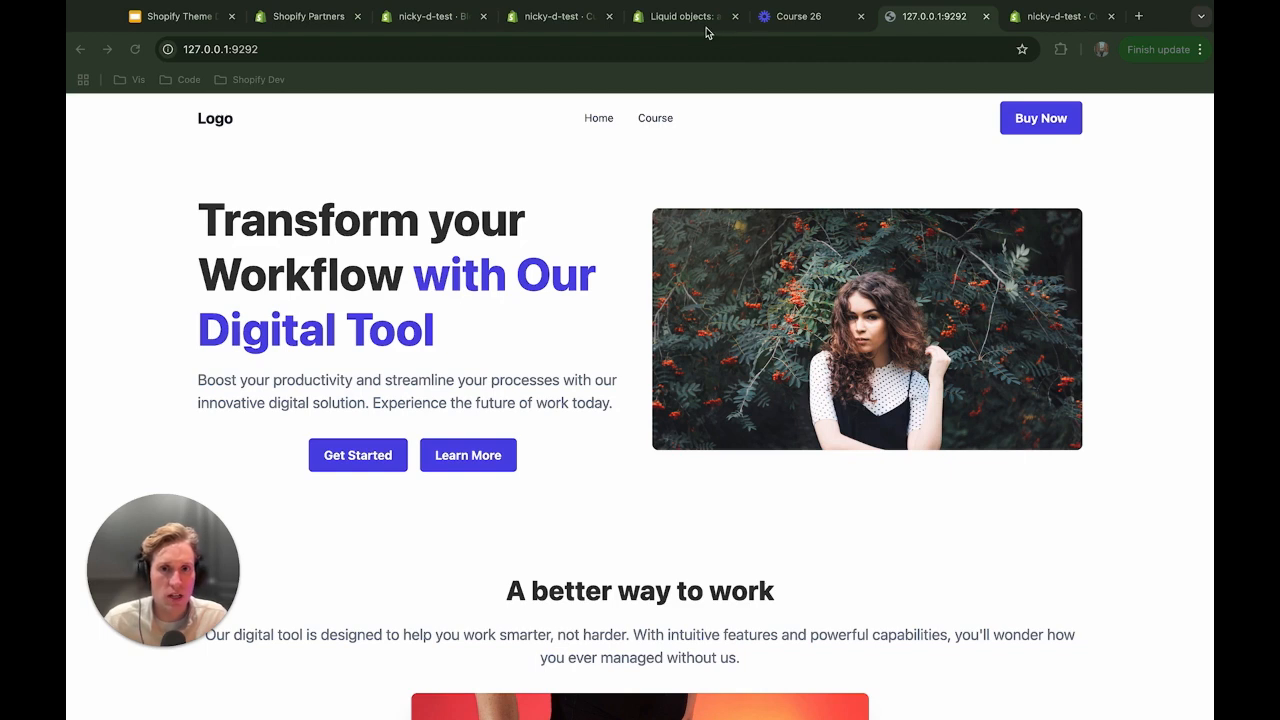
click(430, 16)
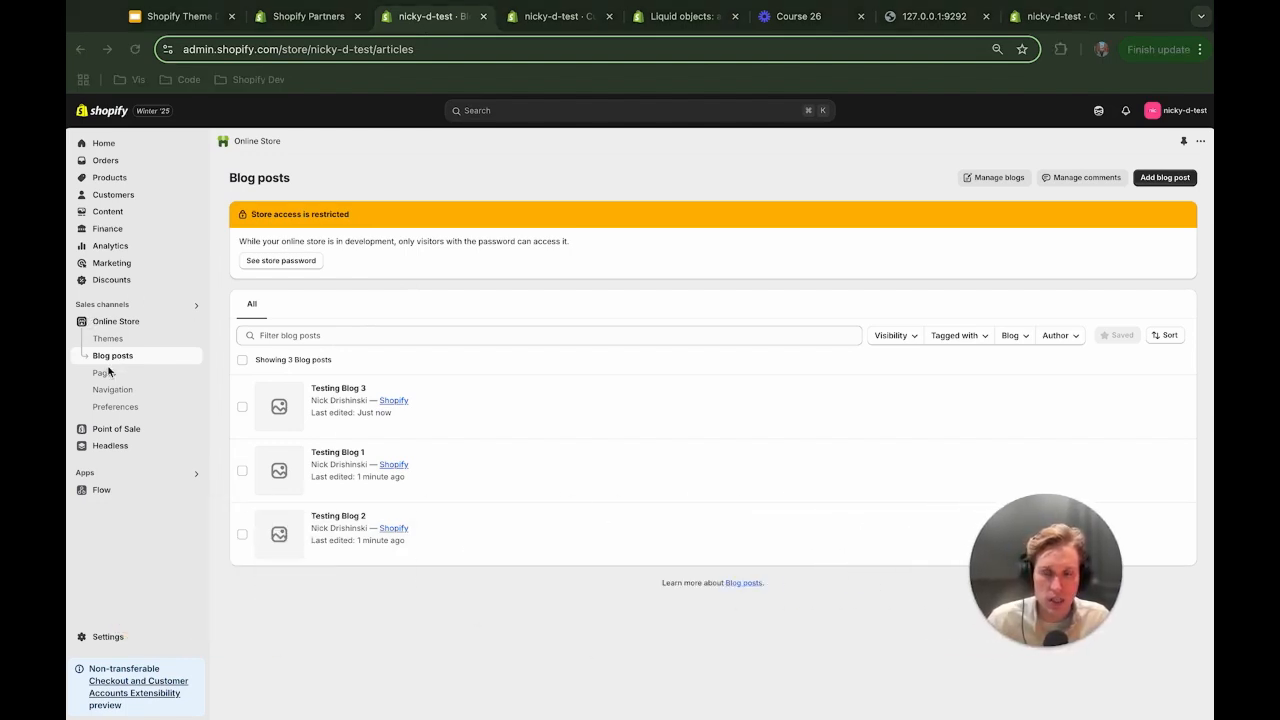
mouse_move(335, 420)
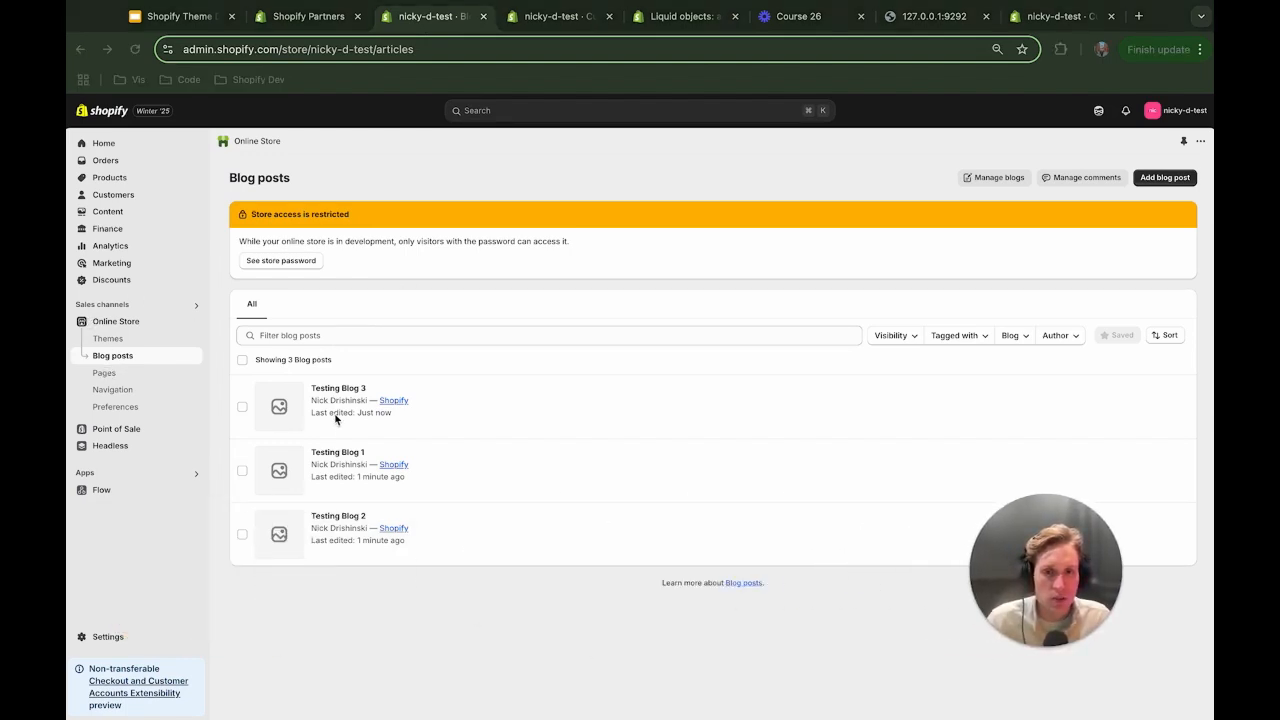
mouse_move(380, 407)
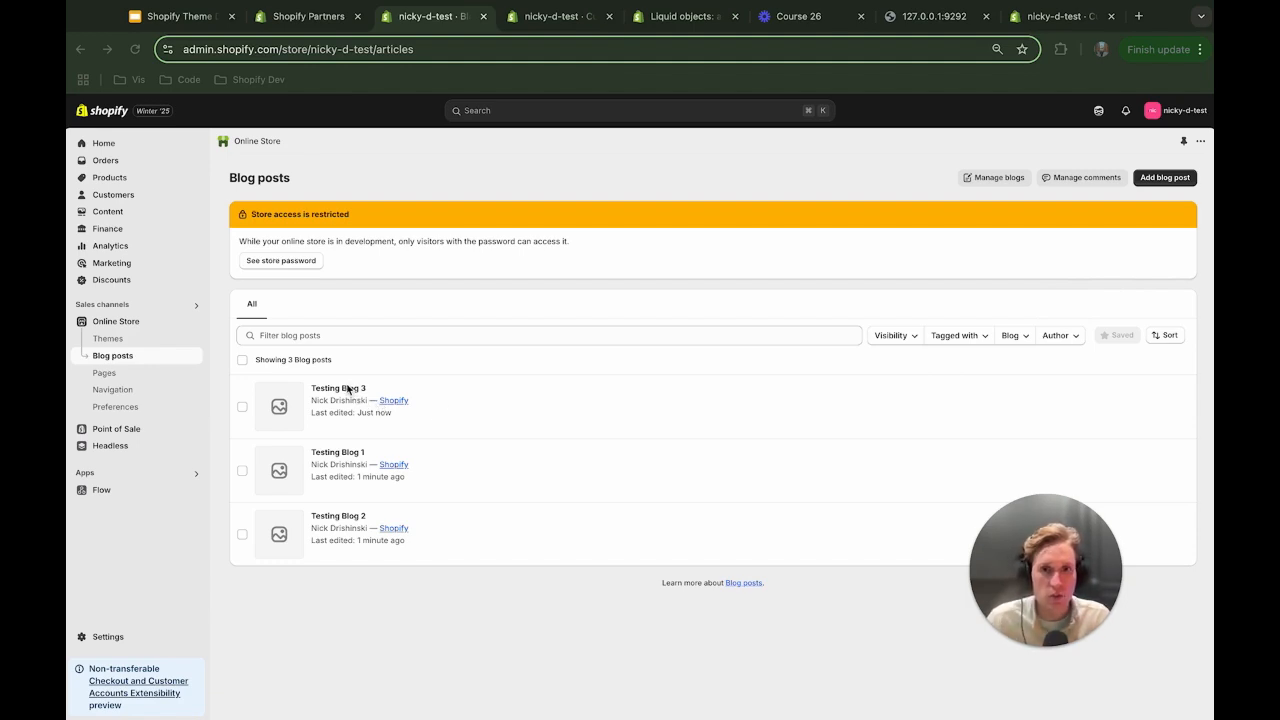
mouse_move(1073, 154)
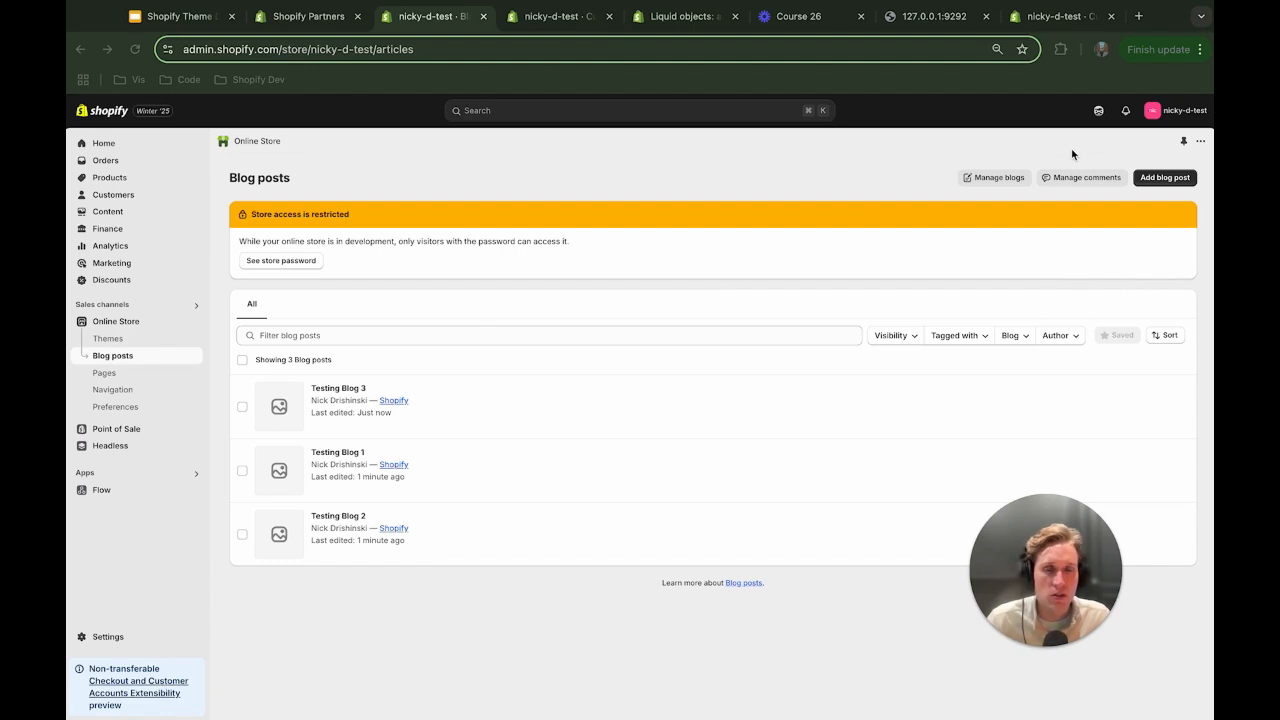
Look up the blogs object page in the Shopify.dev Liquid reference.
click(685, 16)
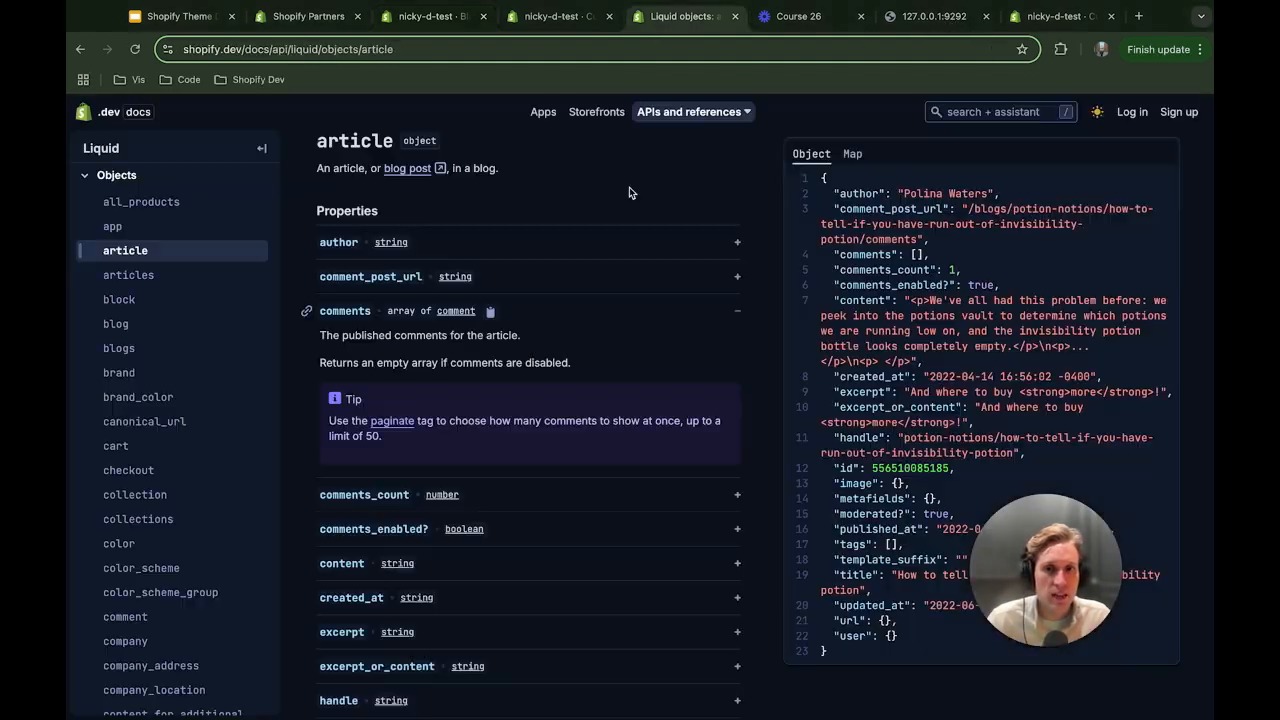
mouse_move(118, 347)
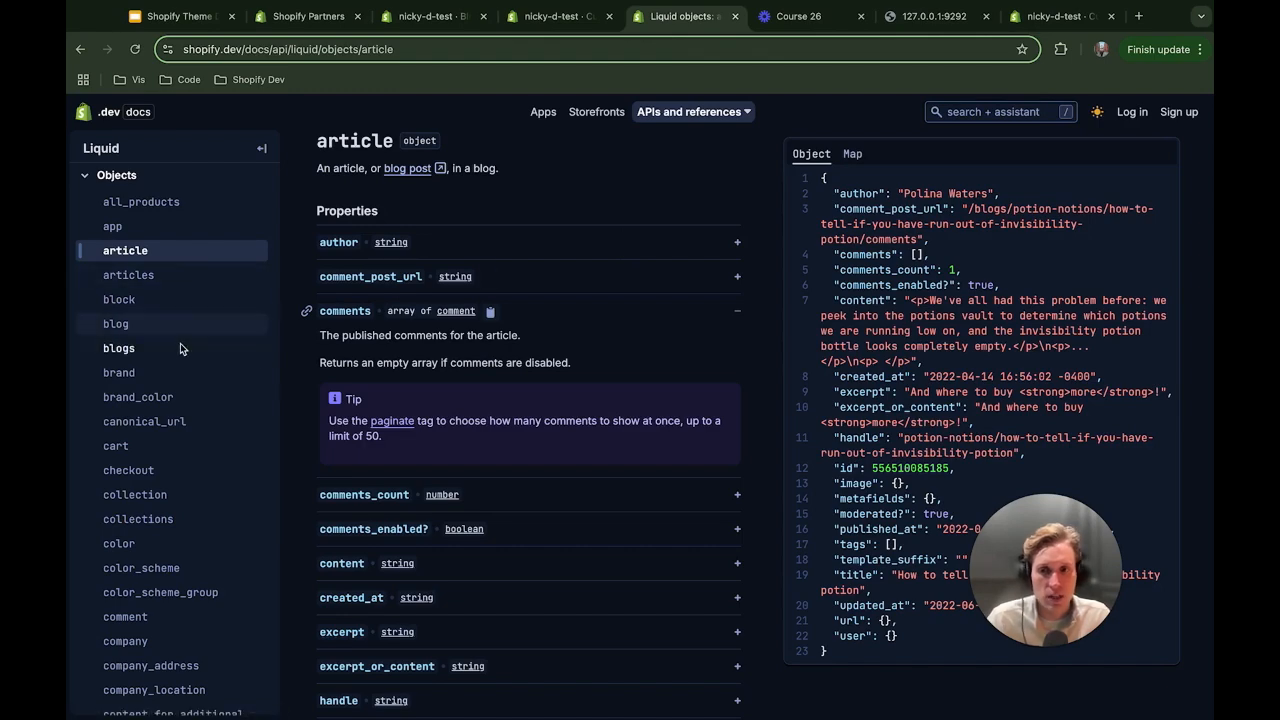
click(118, 348)
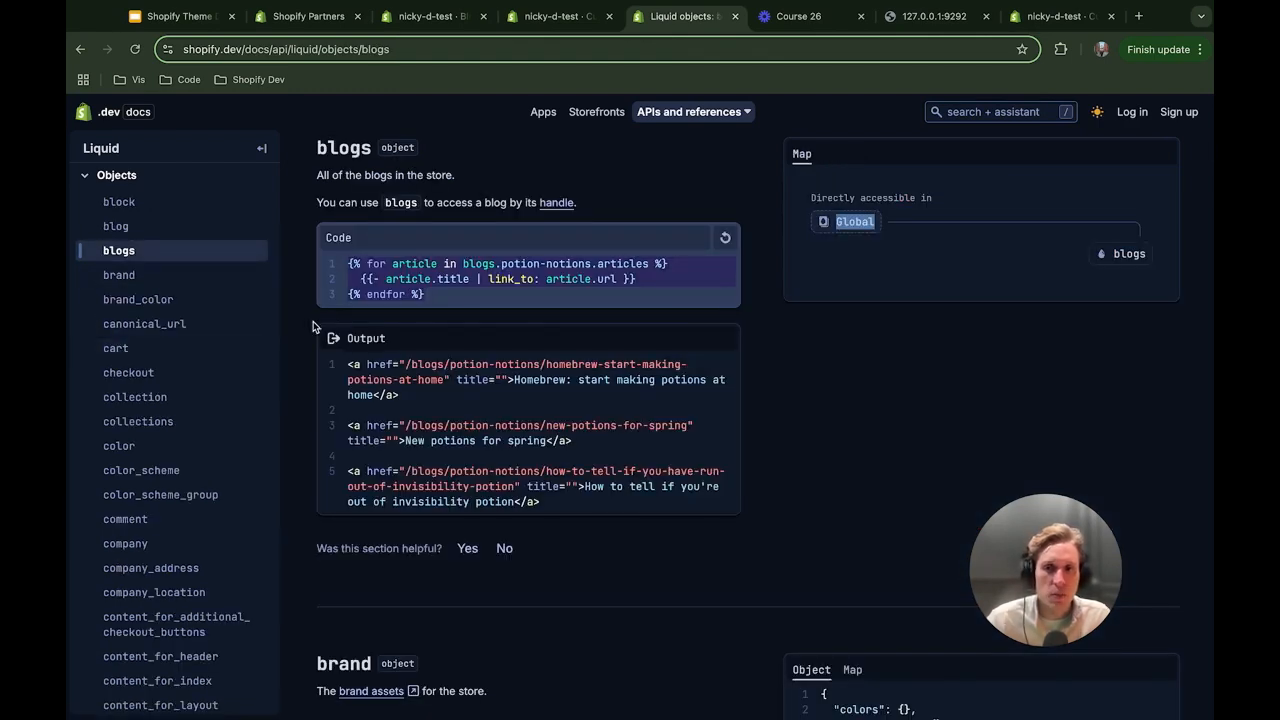
mouse_move(408, 297)
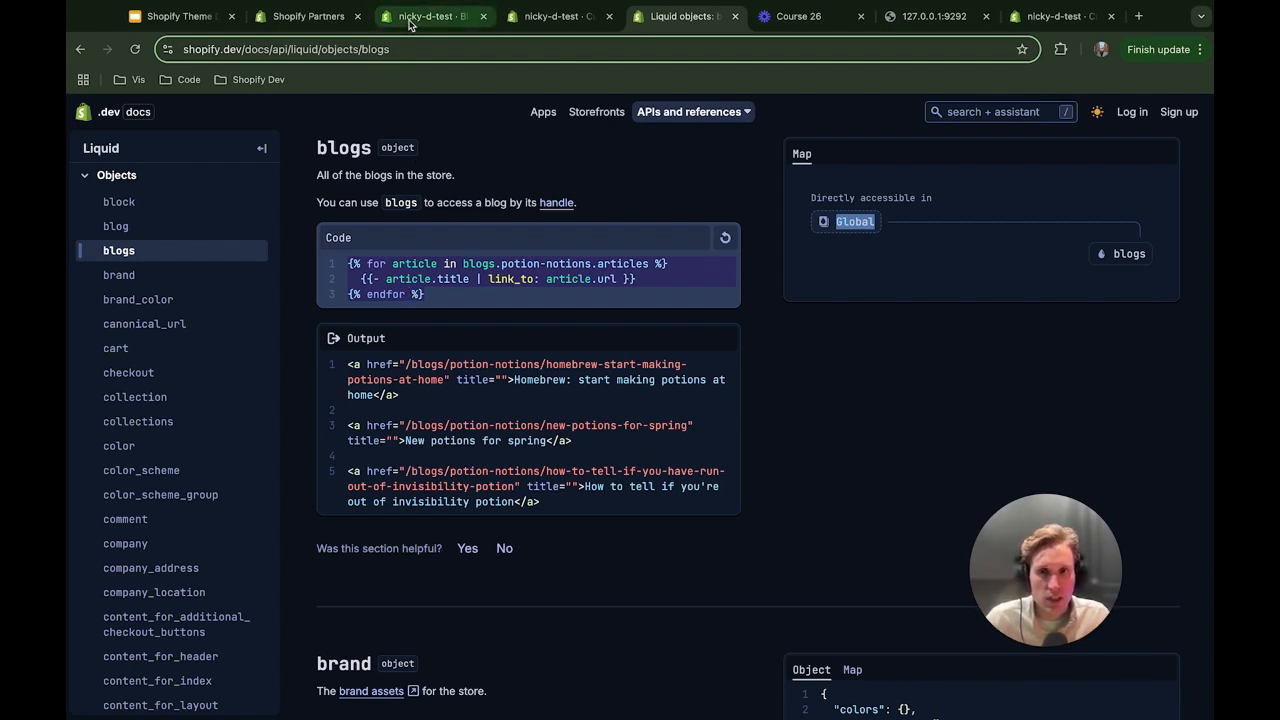
Open Testing Blog 3 and reselect Shopify in its Blog dropdown.
click(432, 16)
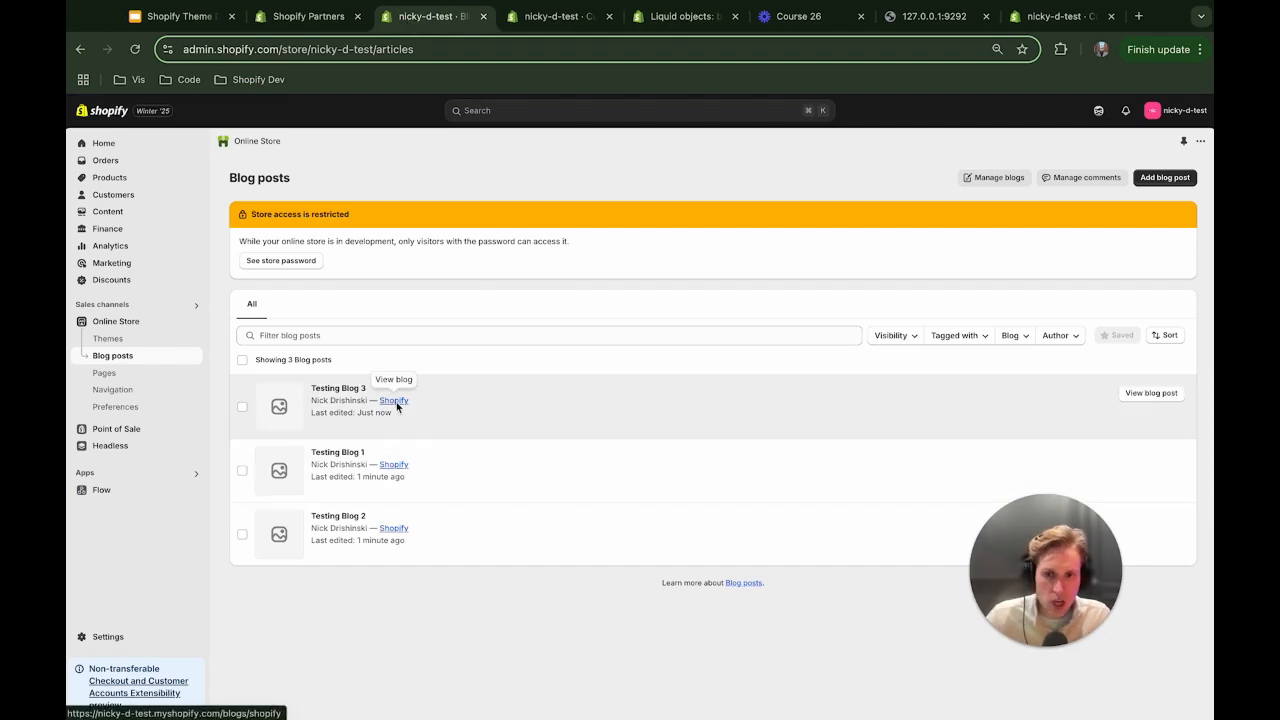
mouse_move(462, 412)
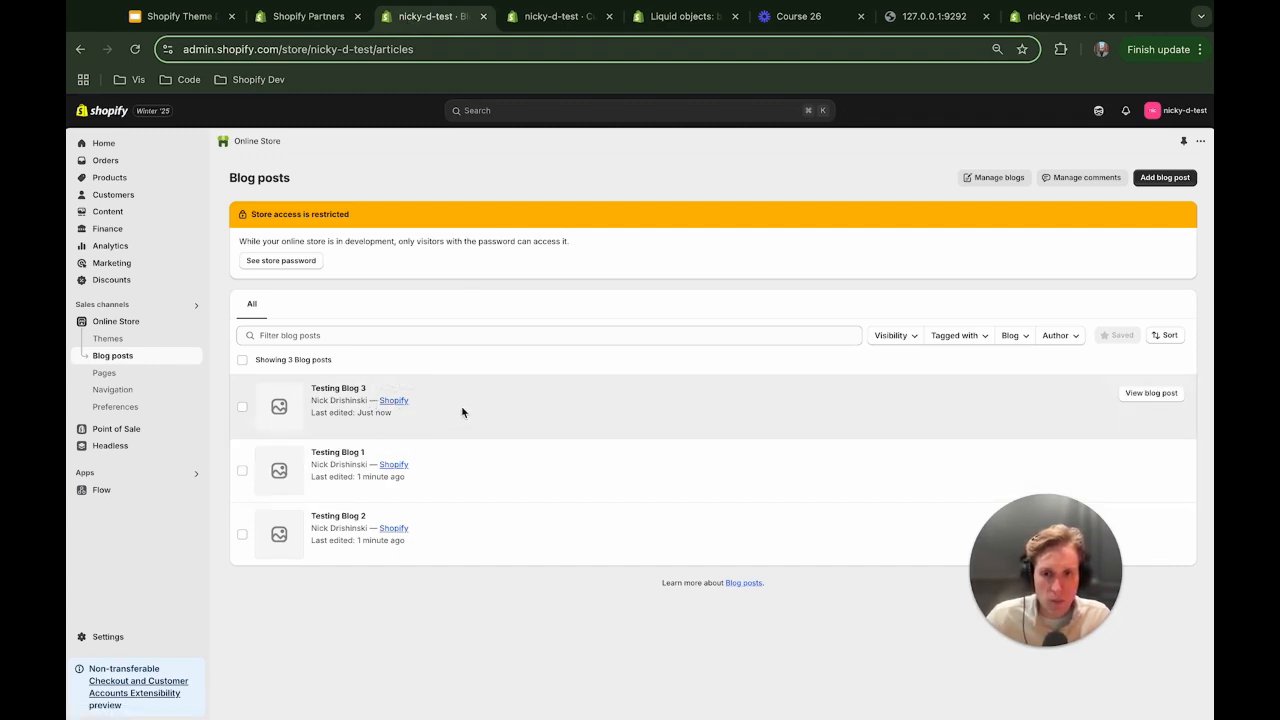
click(338, 388)
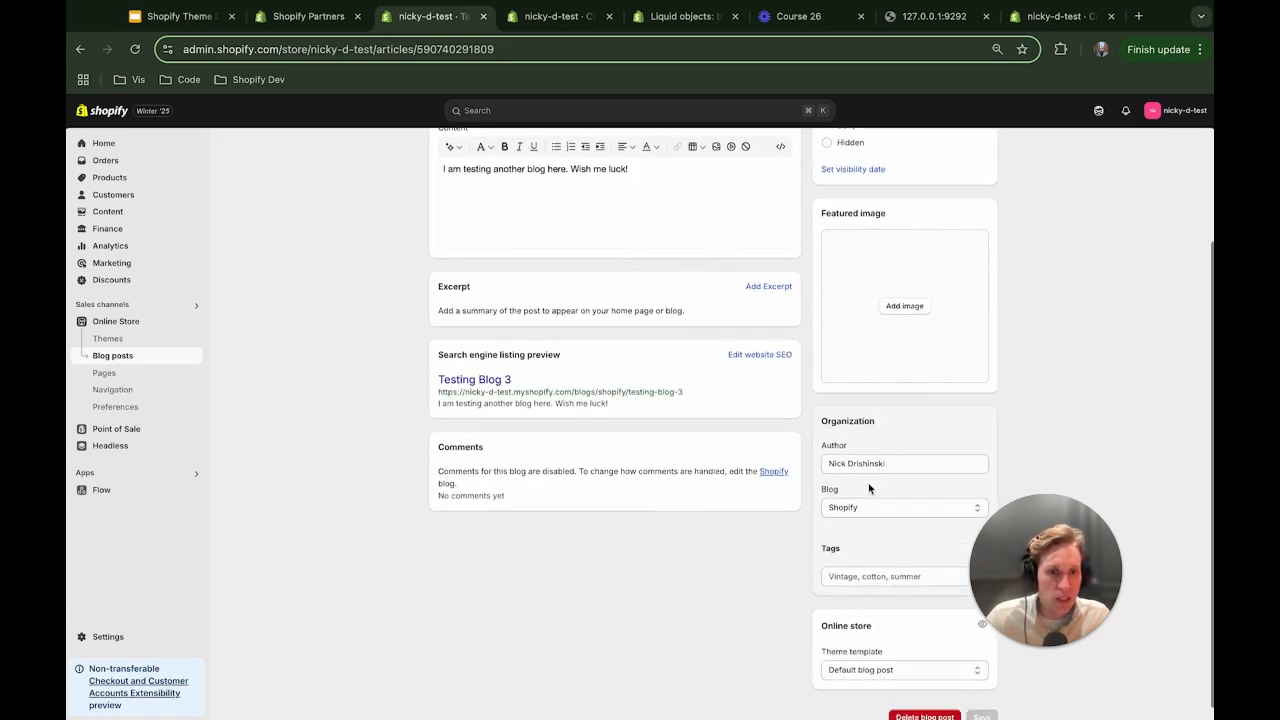
click(903, 507)
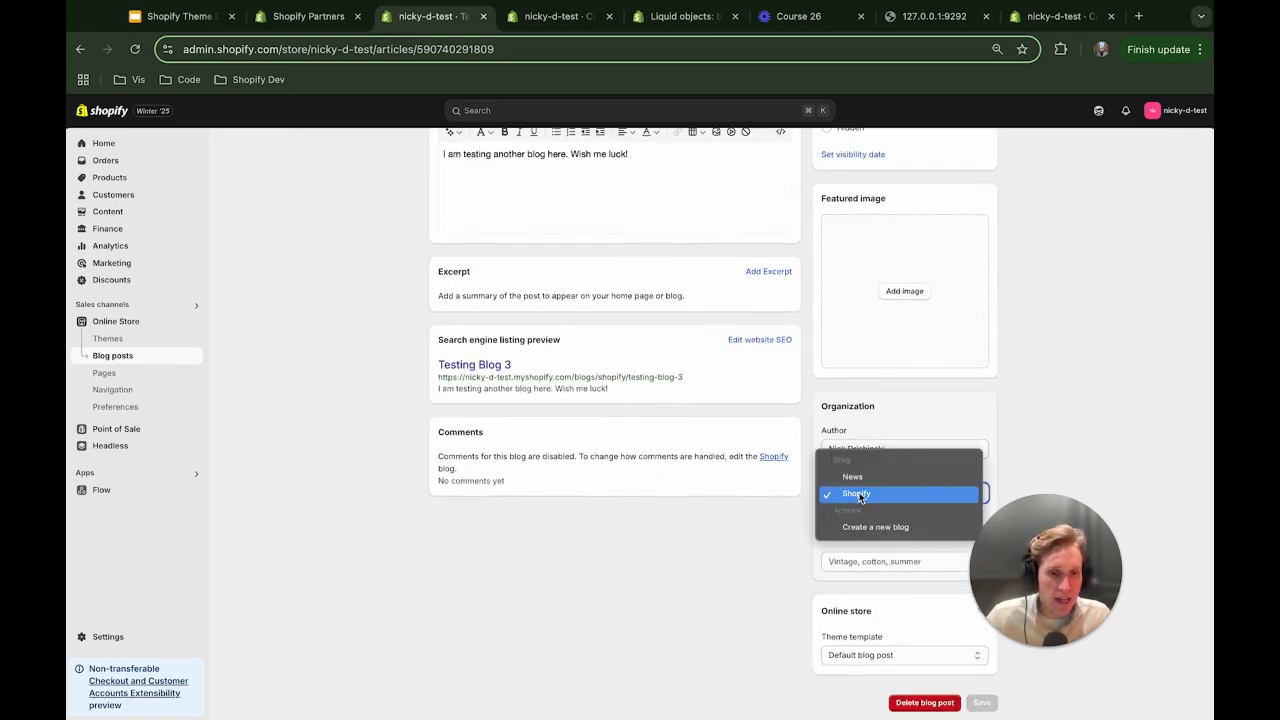
click(856, 493)
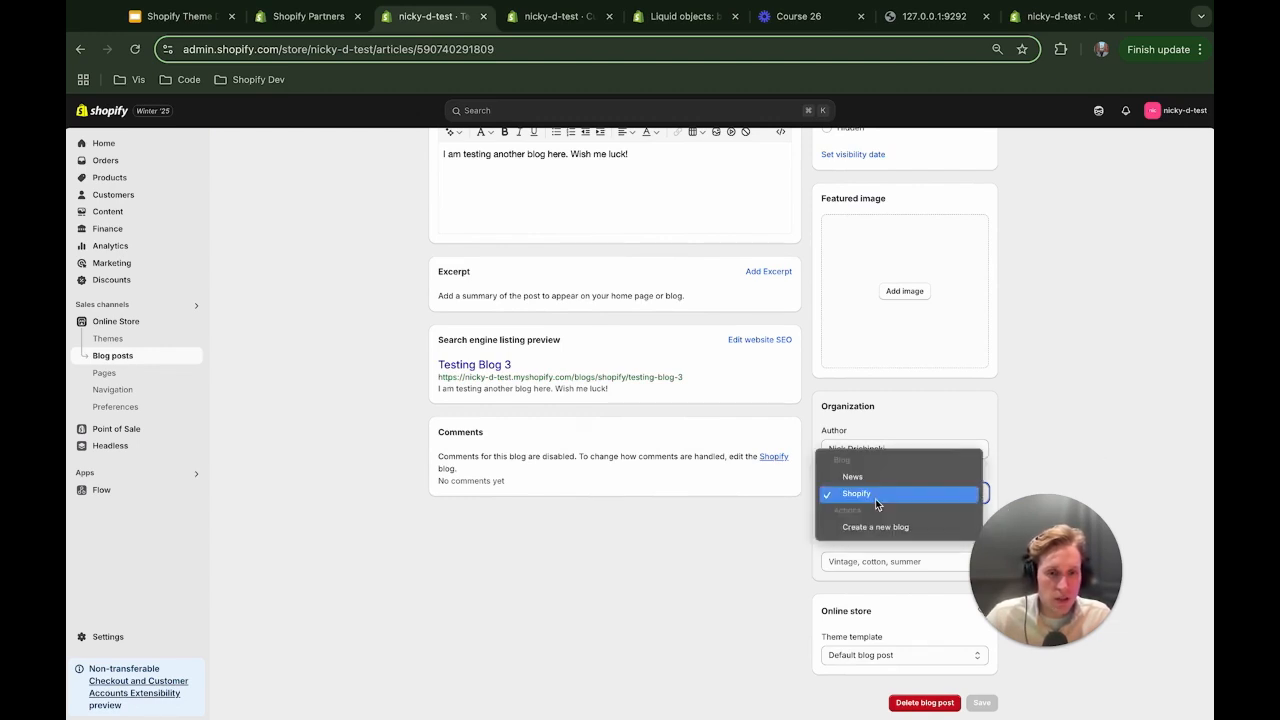
click(855, 493)
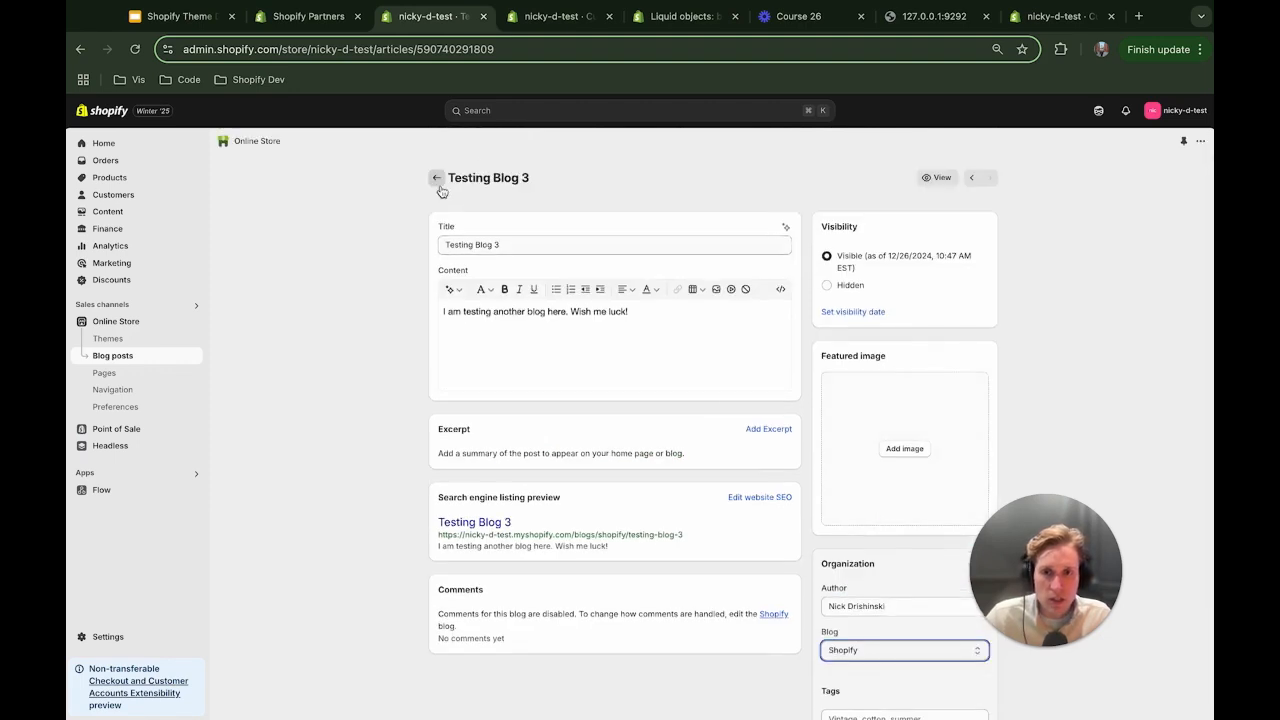
Consult the articles object reference in the Shopify.dev Liquid docs.
click(684, 16)
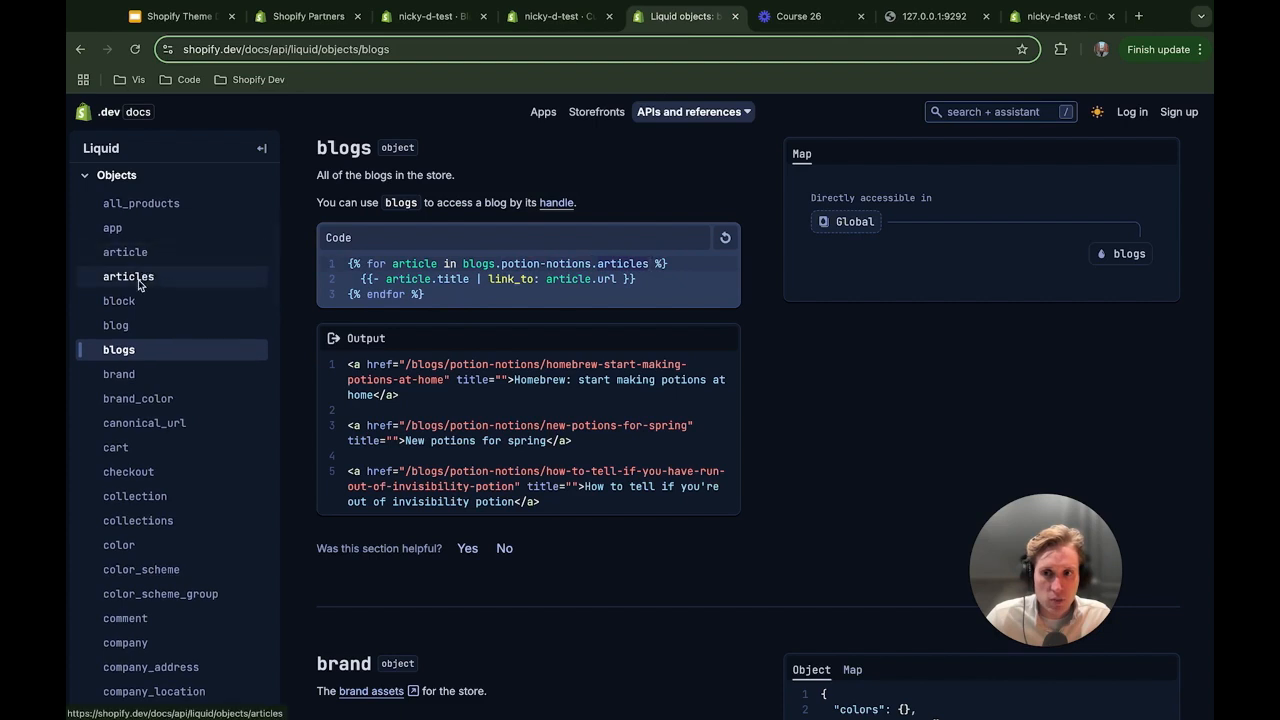
click(128, 276)
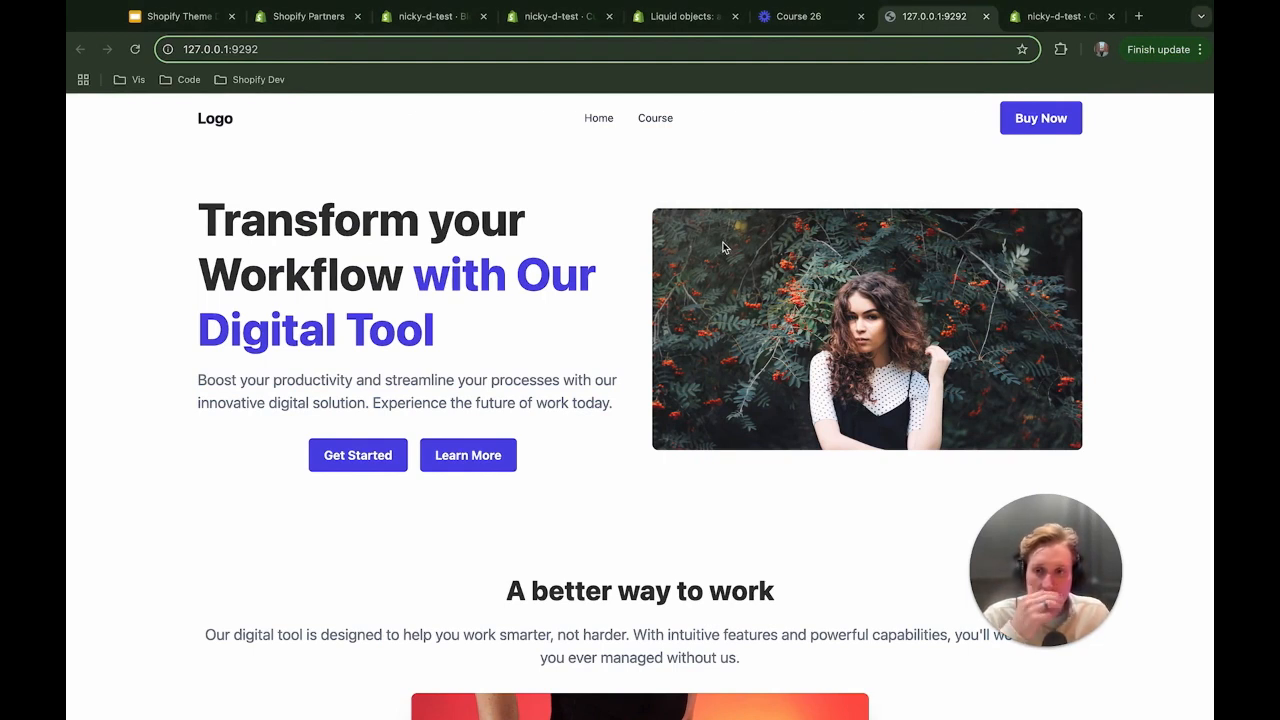
mouse_move(1010, 40)
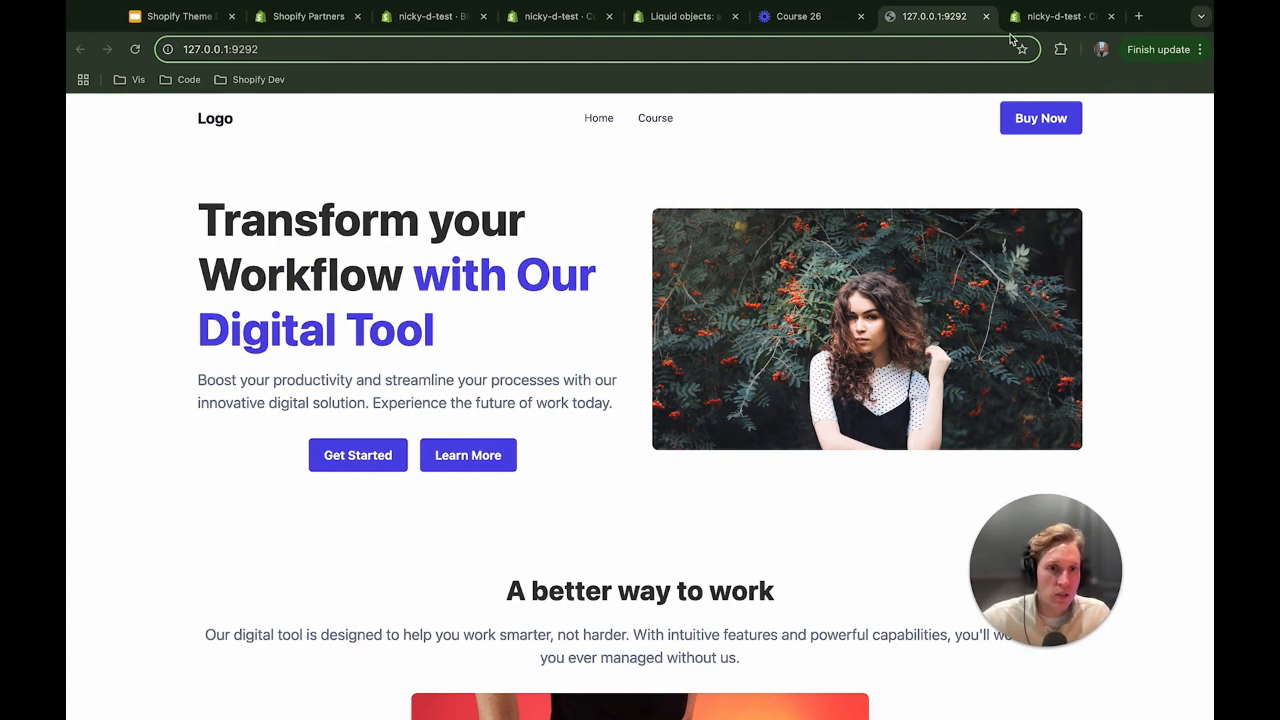
Check the theme-from-scratch theme editor, then view the local 127.0.0.1:9292 preview.
click(1050, 16)
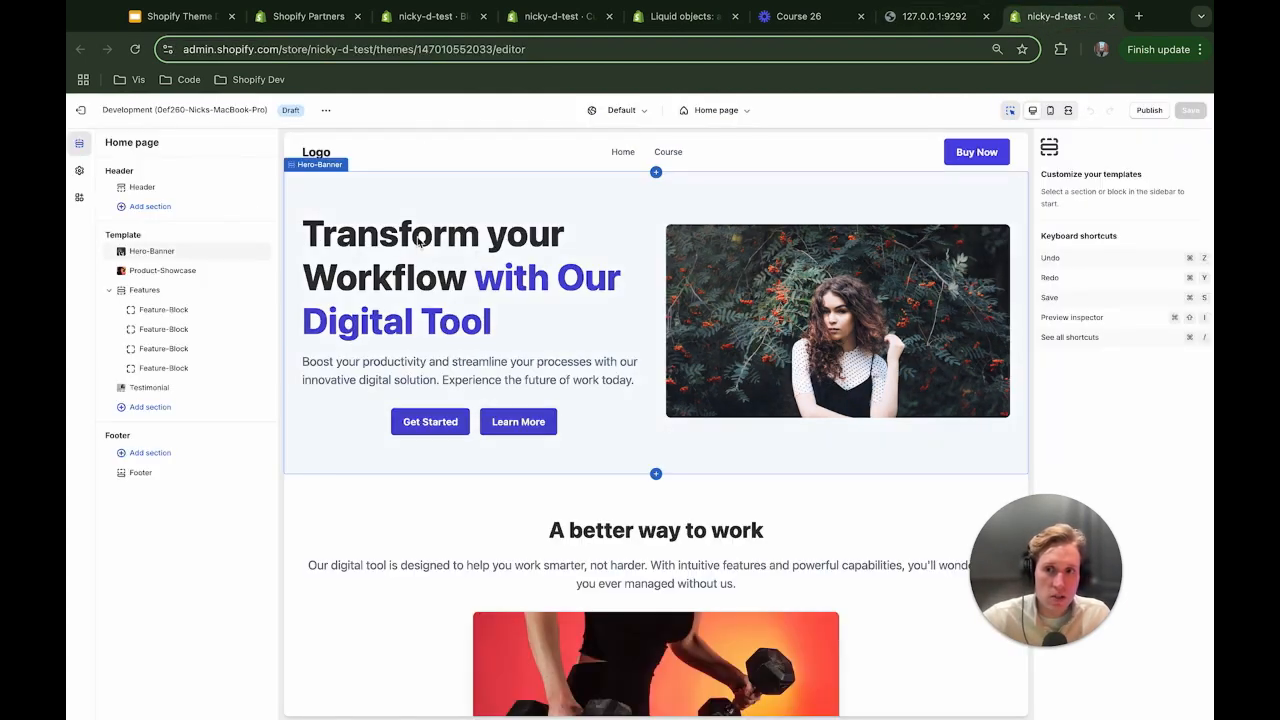
mouse_move(751, 425)
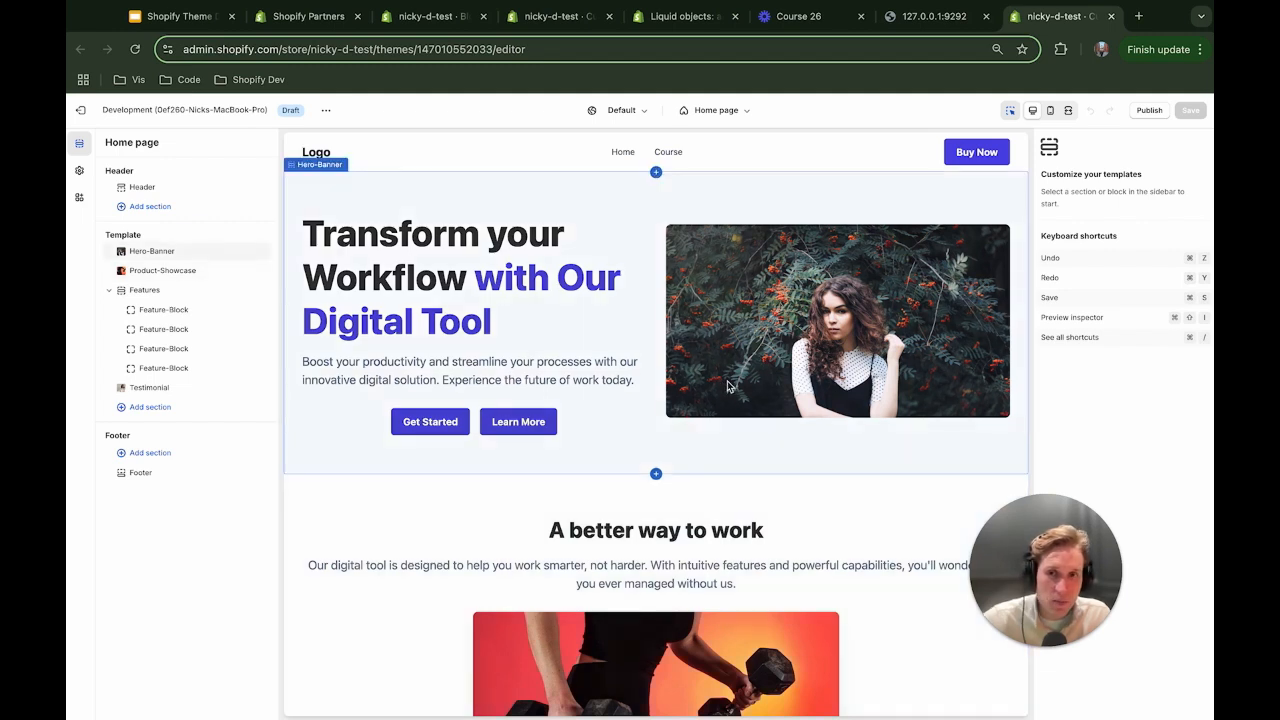
mouse_move(634, 200)
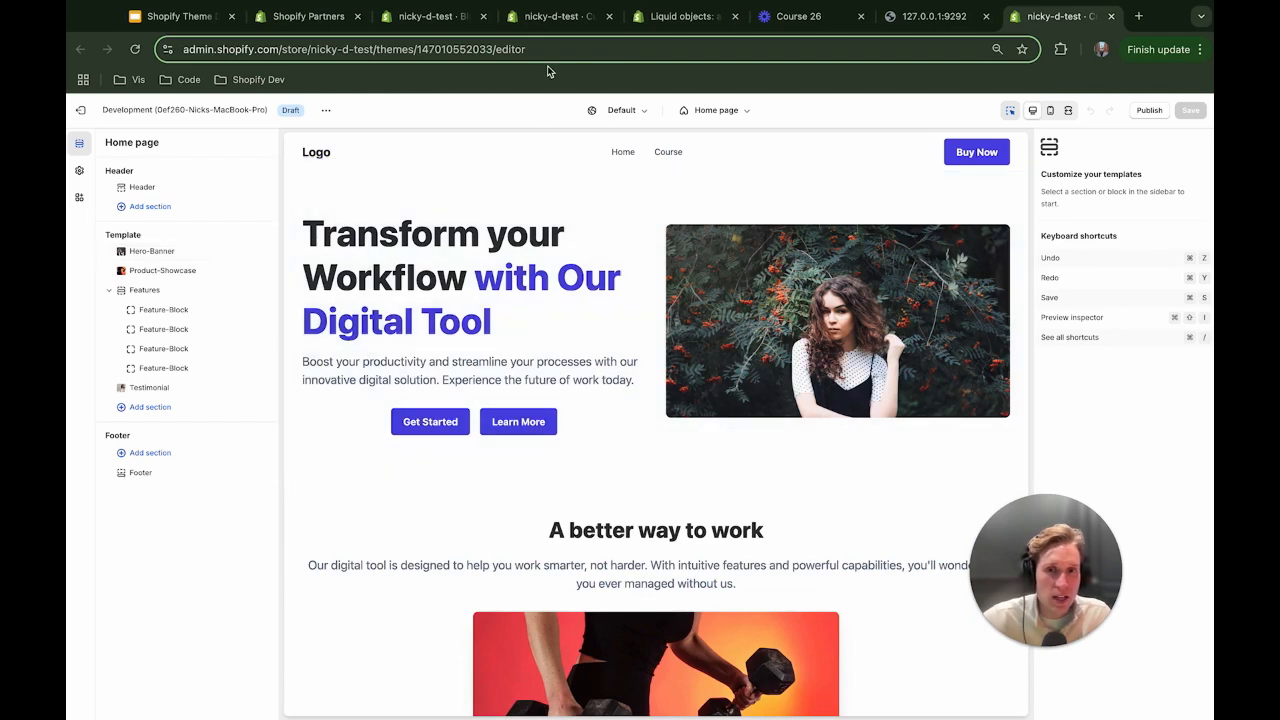
click(149, 387)
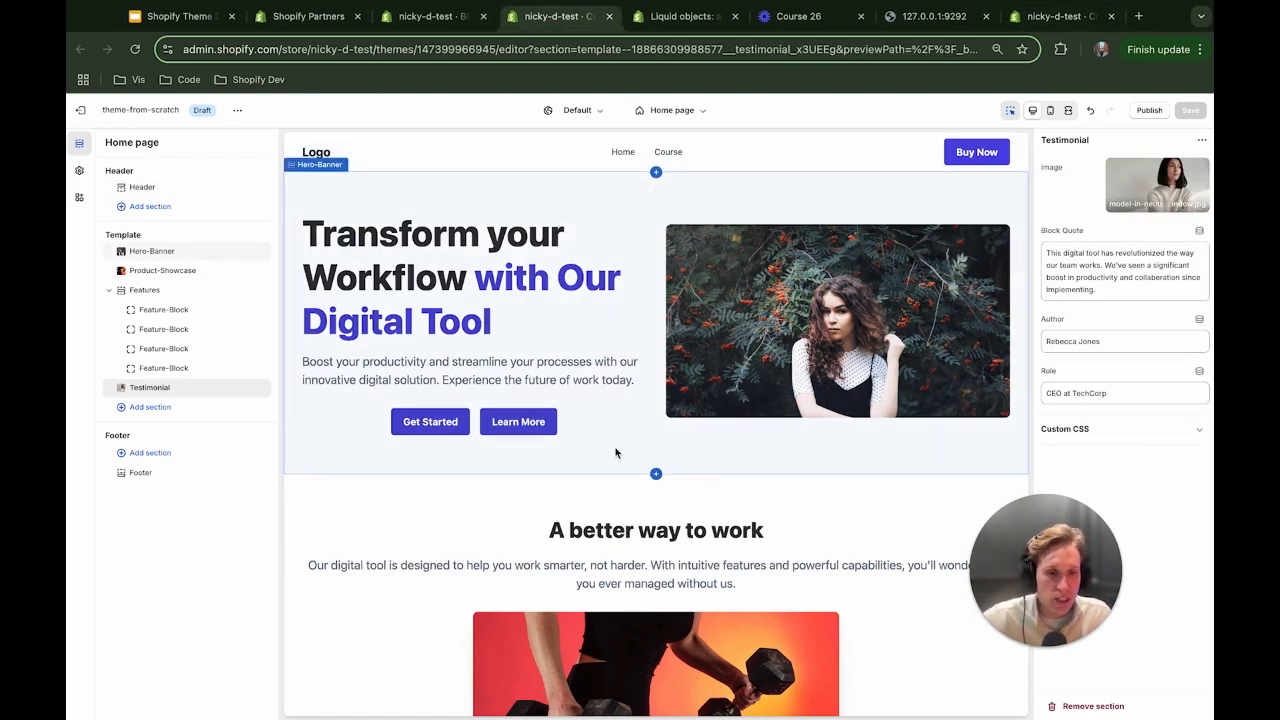
mouse_move(1050, 16)
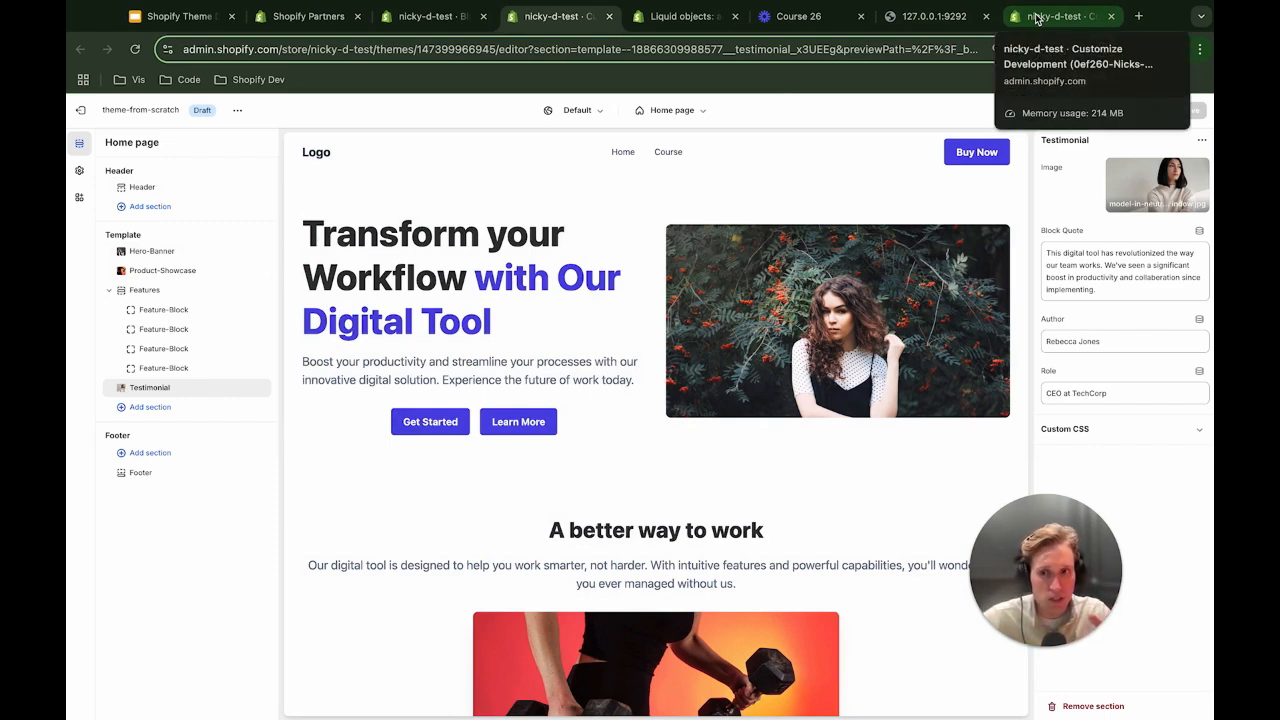
click(933, 16)
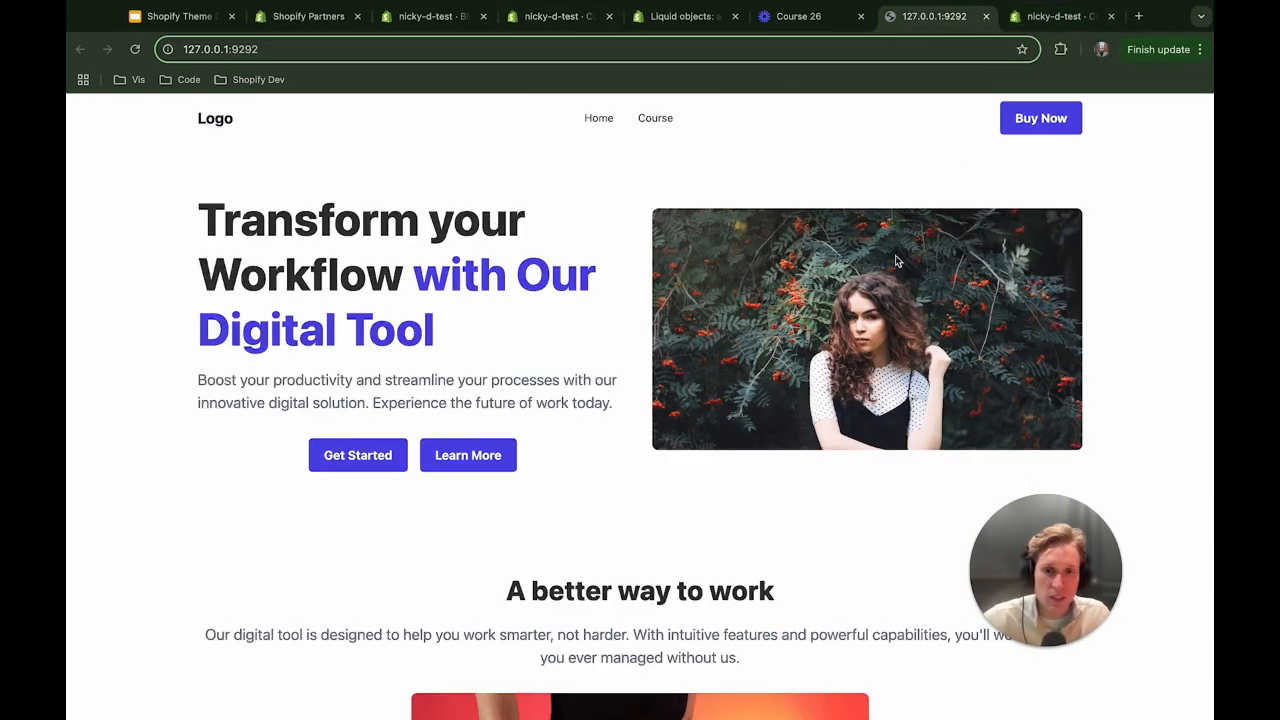
mouse_move(570, 279)
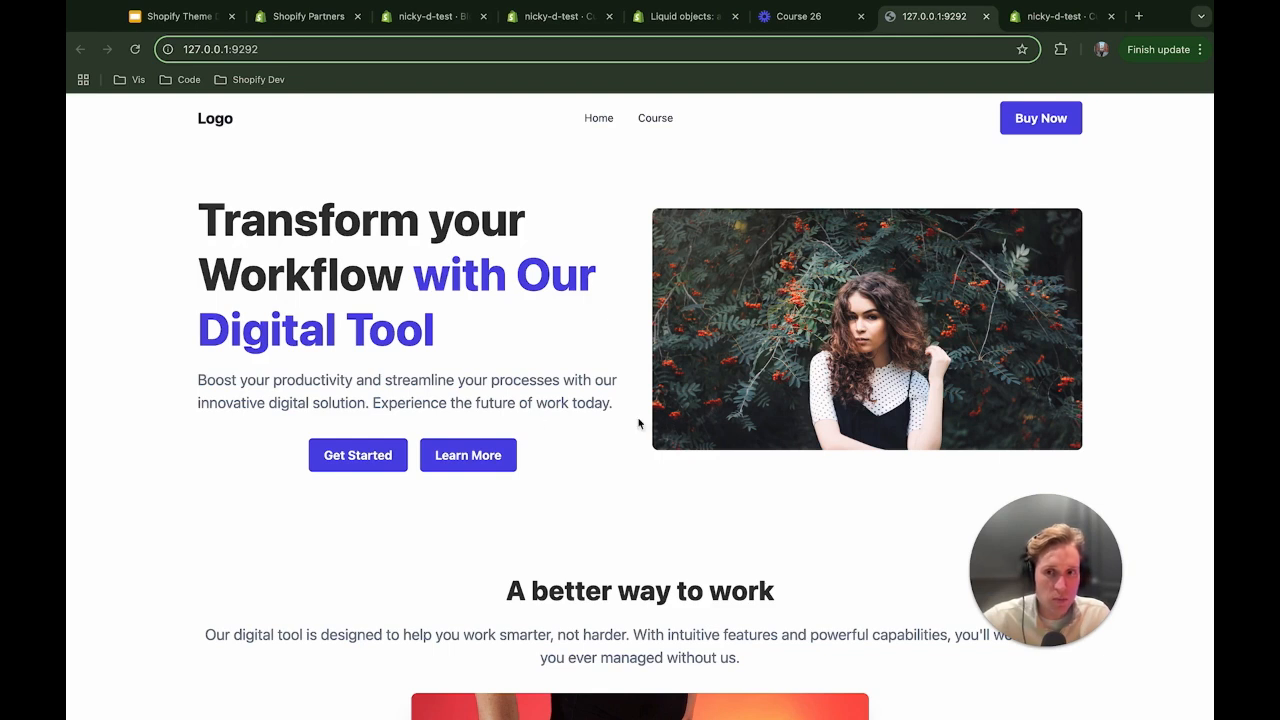
mouse_move(438, 383)
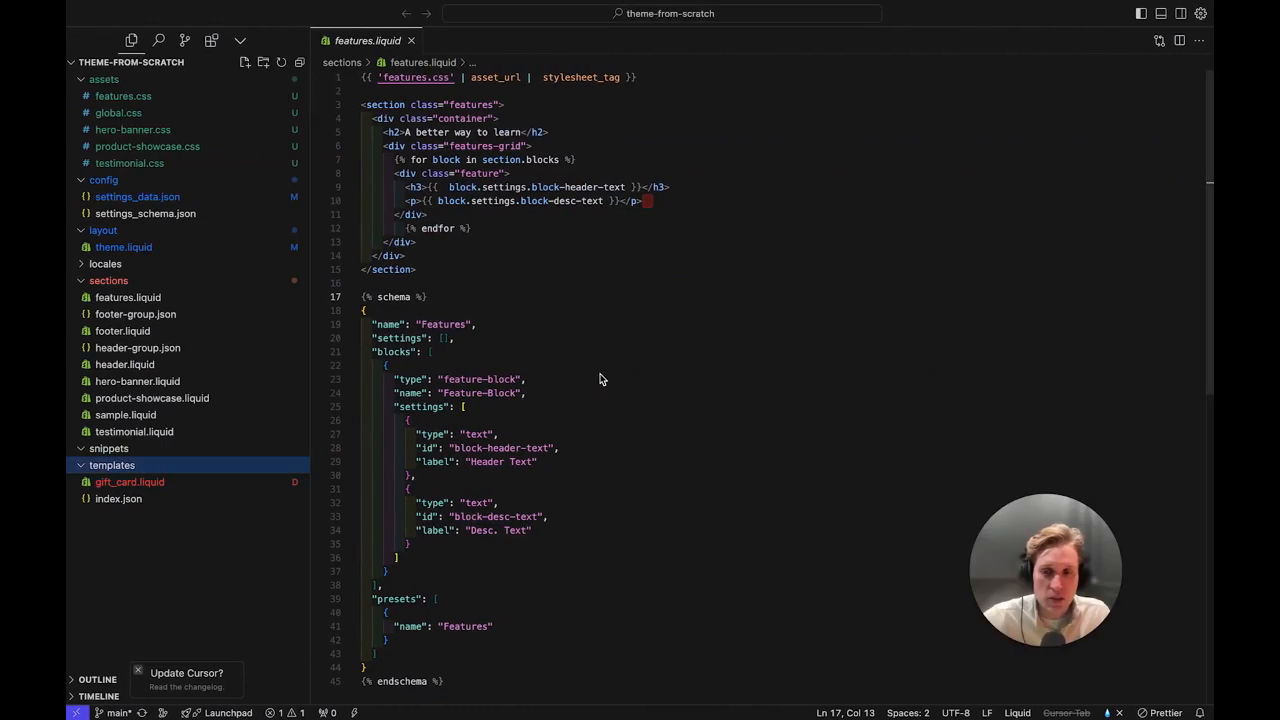
View settings_schema.json and settings_data.json, then close all open editors.
click(118, 499)
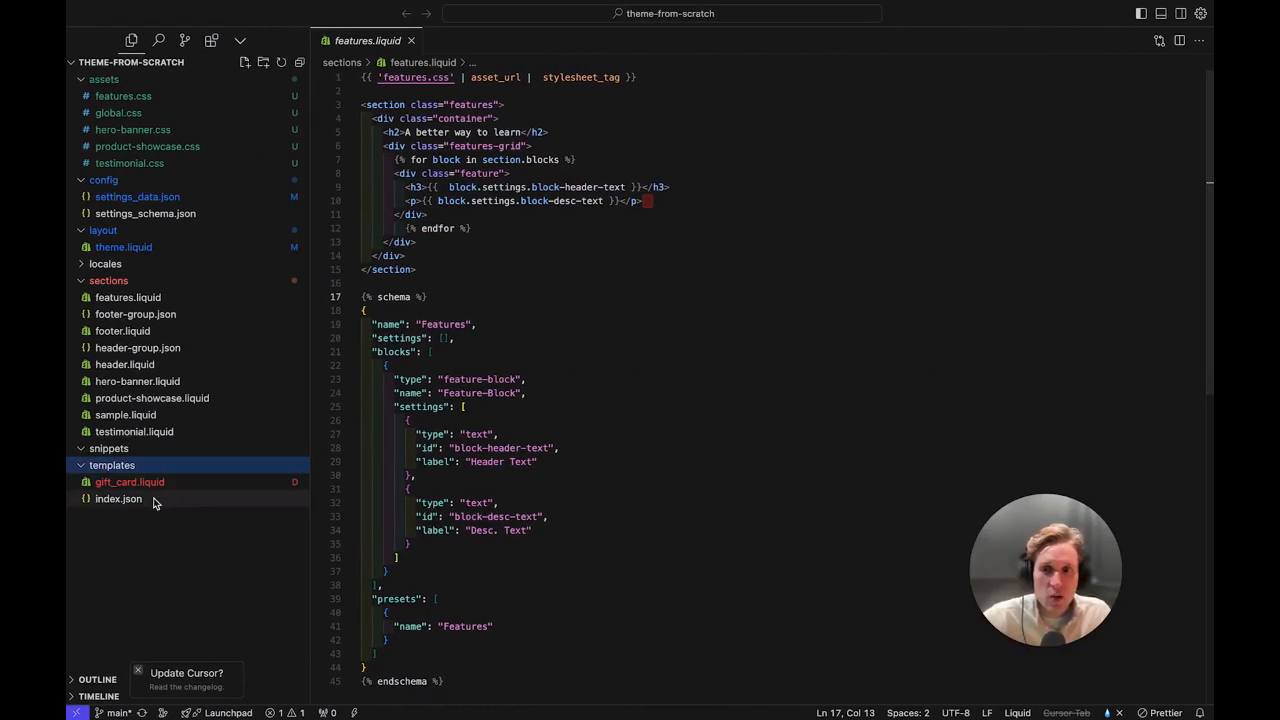
mouse_move(130, 482)
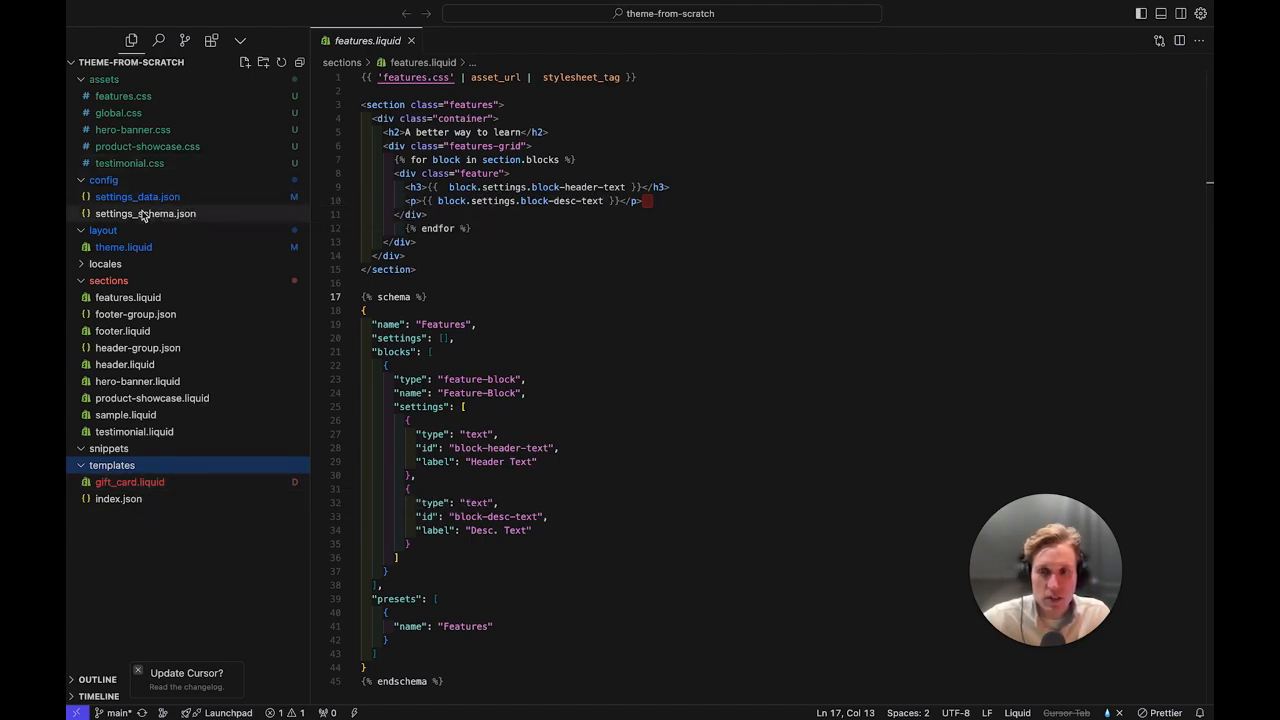
mouse_move(137, 196)
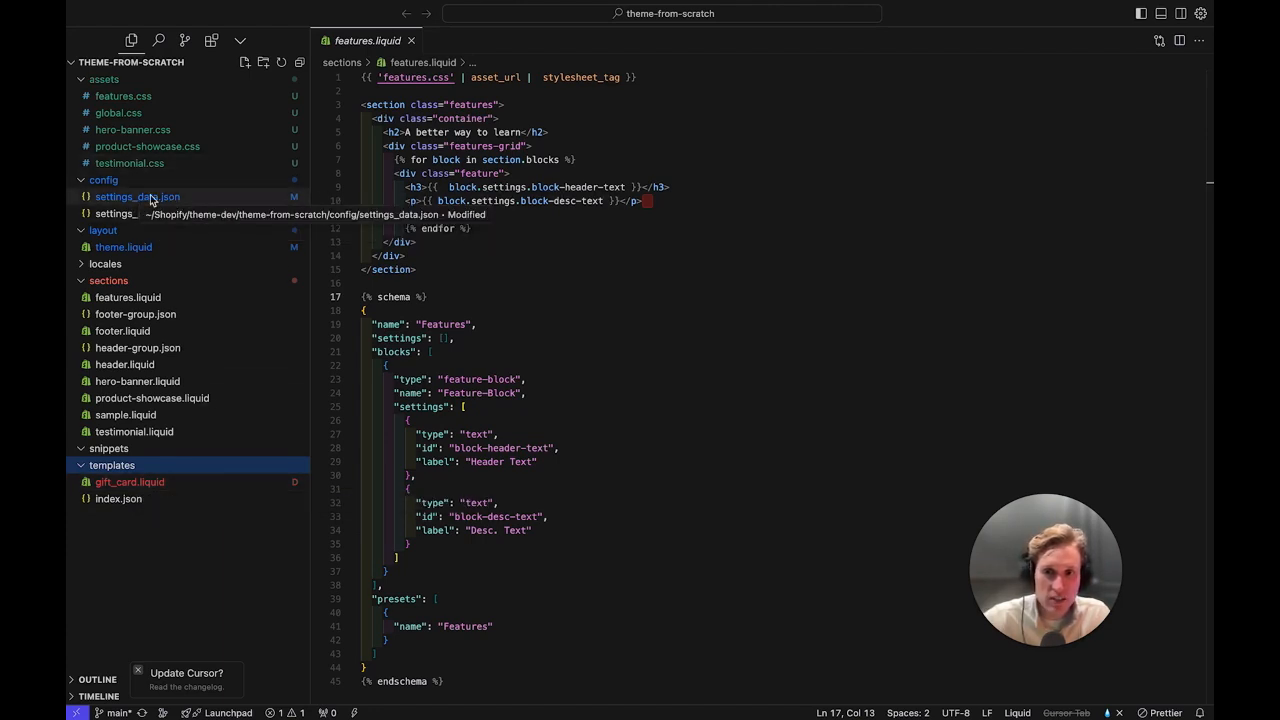
click(146, 213)
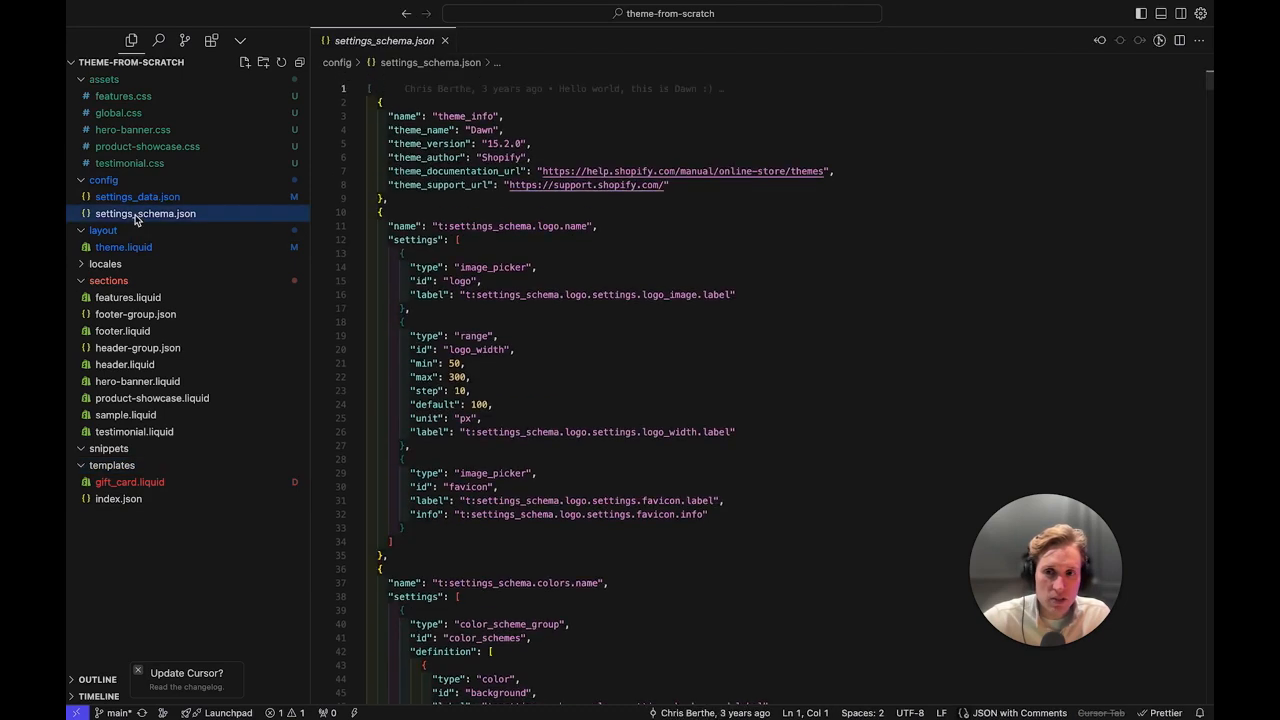
click(137, 196)
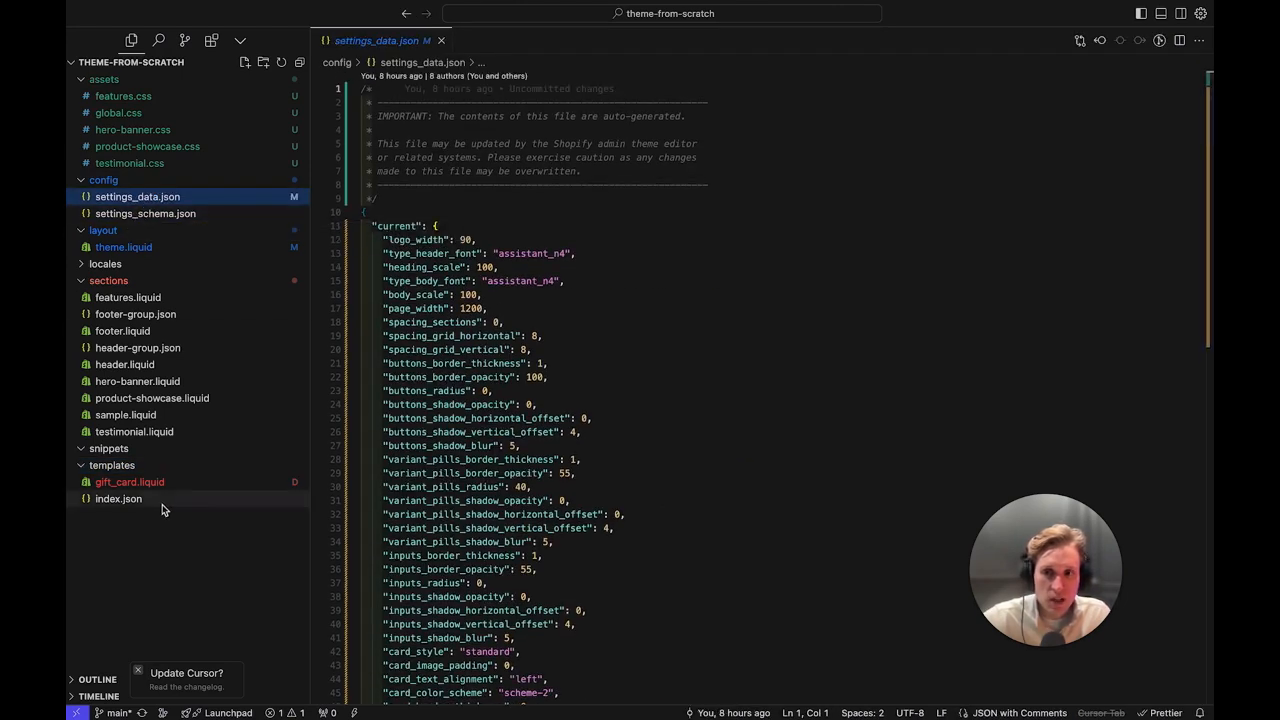
click(130, 482)
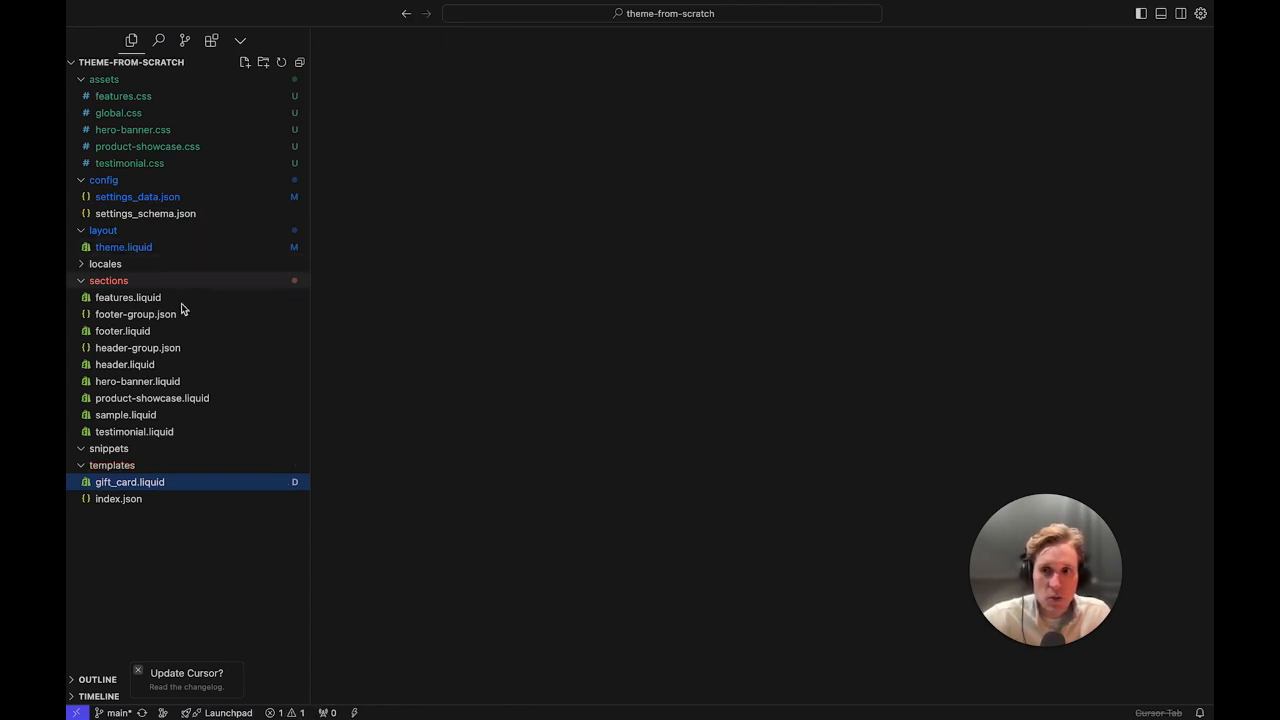
mouse_move(123, 247)
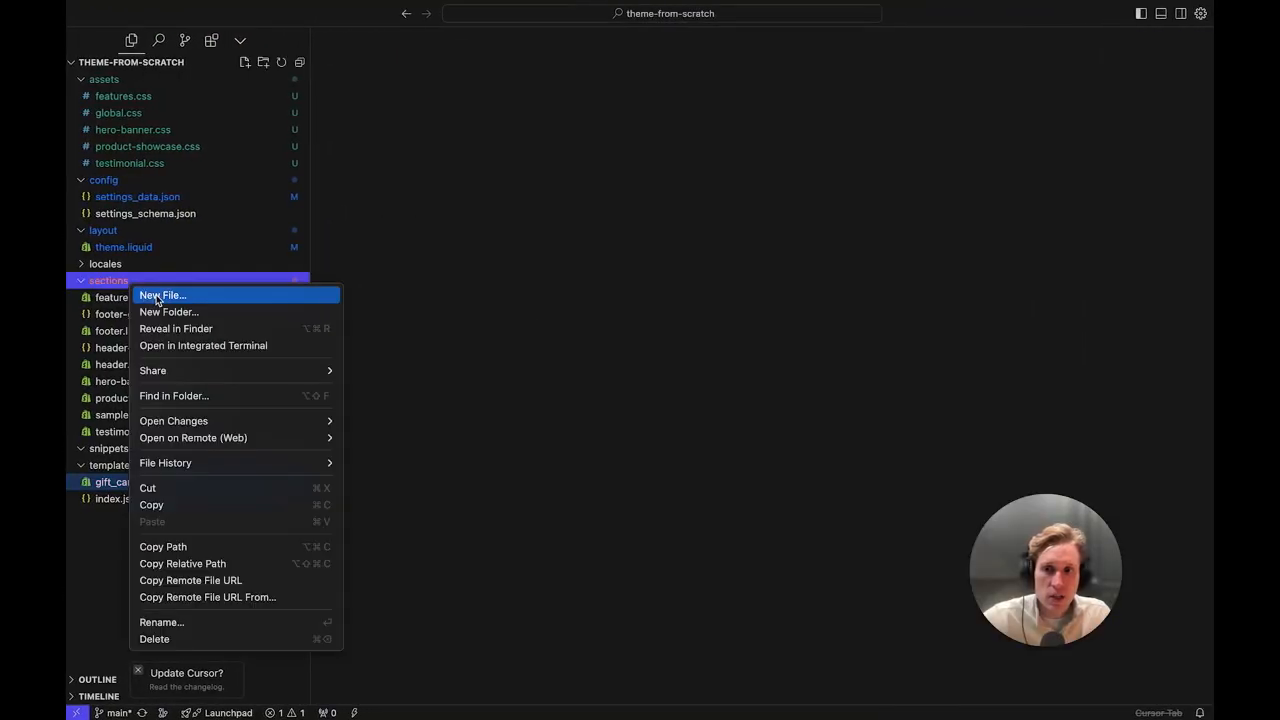
Create featured-blogs.liquid in sections and featured-blogs.css in assets.
click(163, 295)
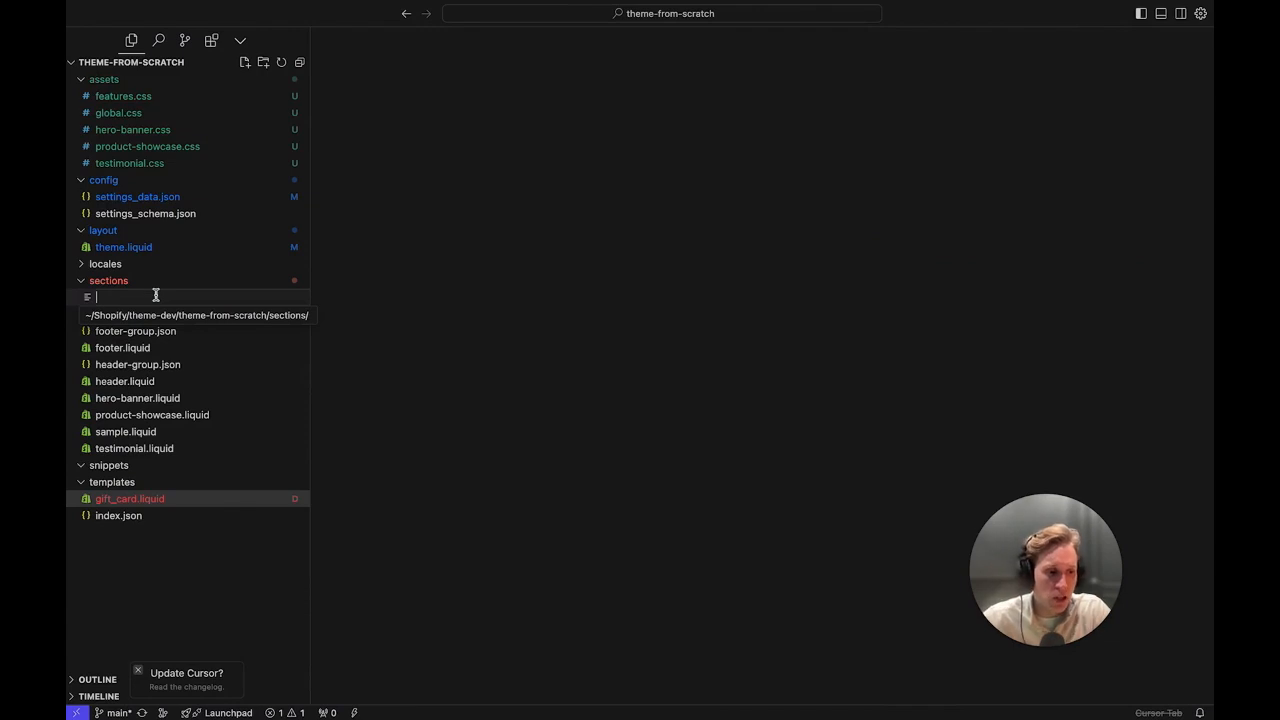
text(featured-blogs.)
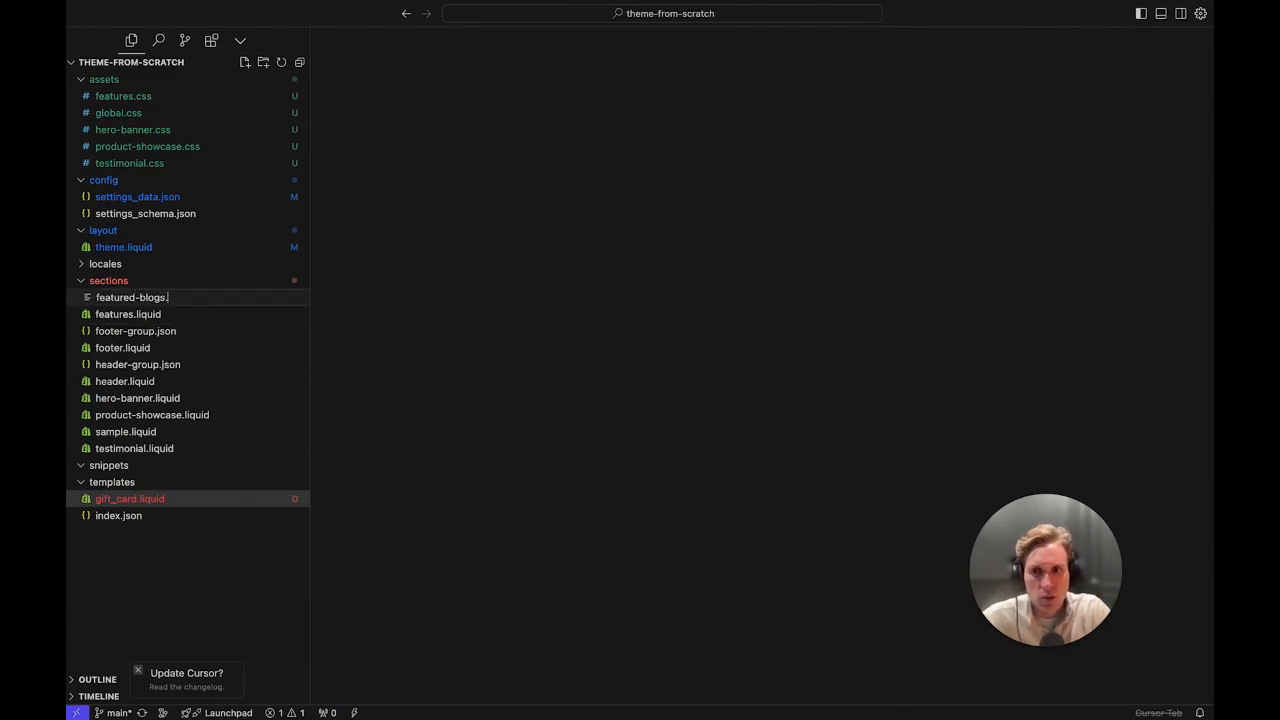
key(Enter)
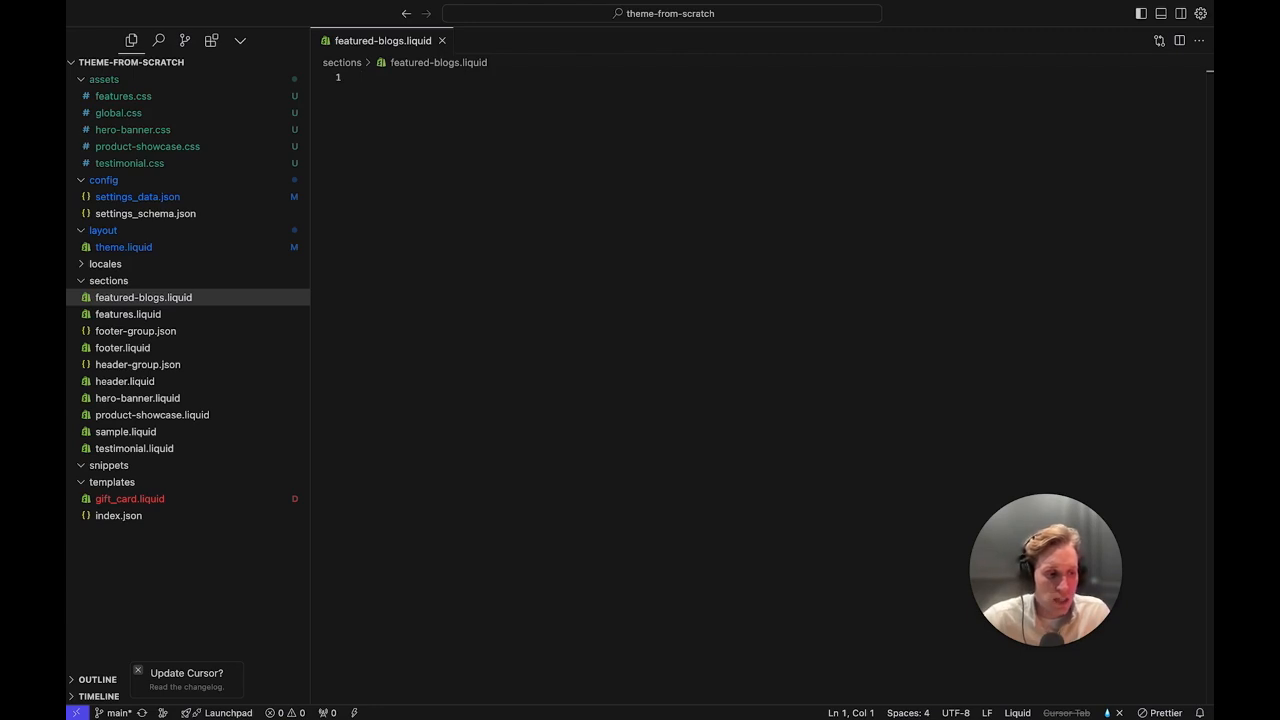
mouse_move(143, 181)
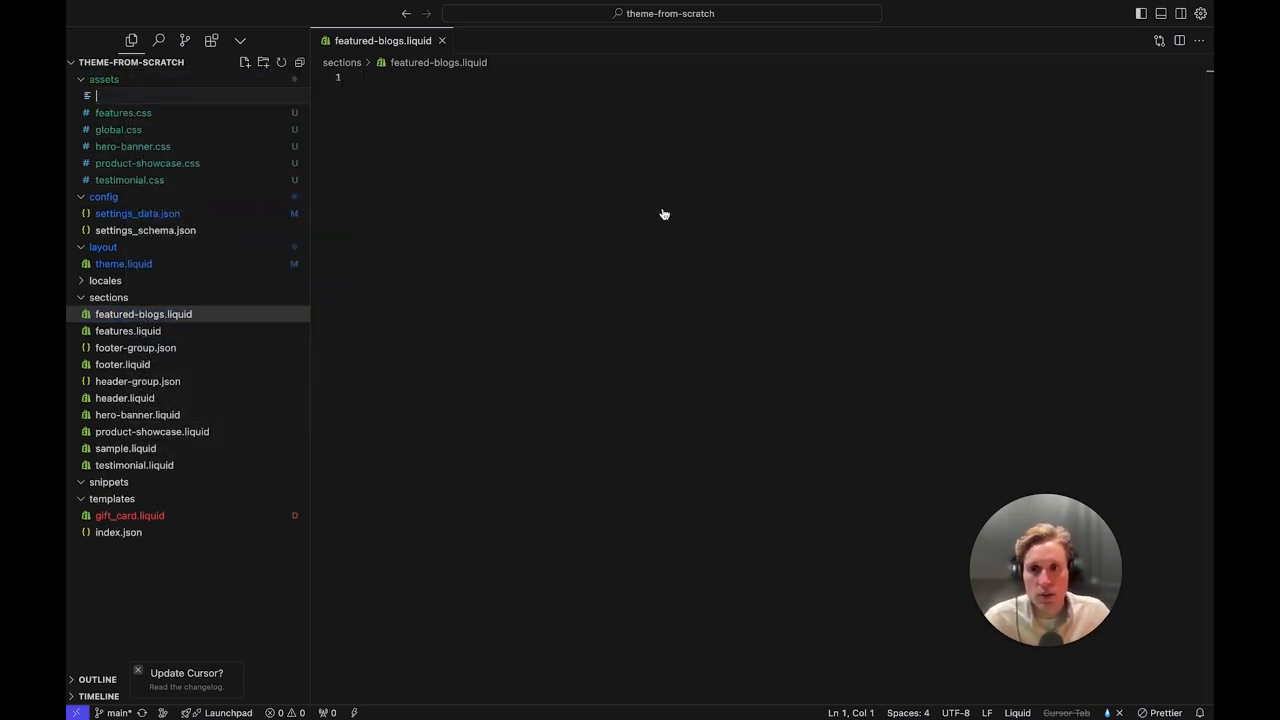
text(featured-blogs.css)
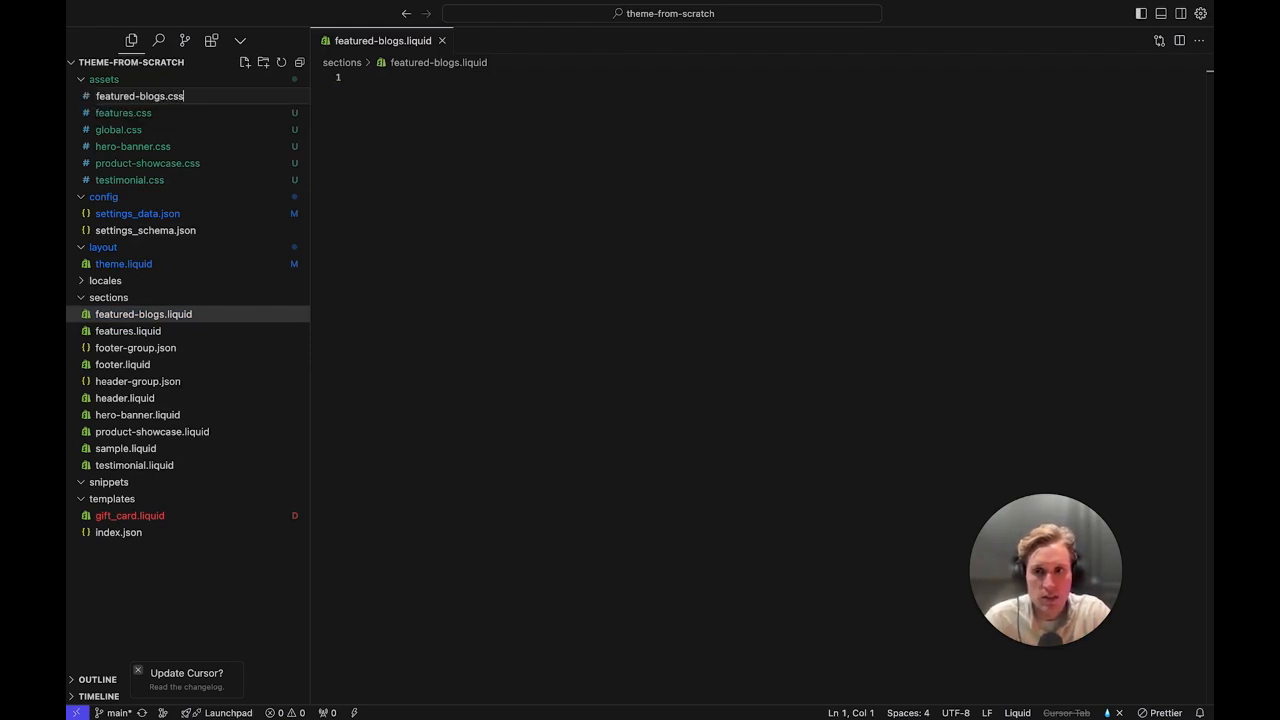
click(140, 95)
text(\/)
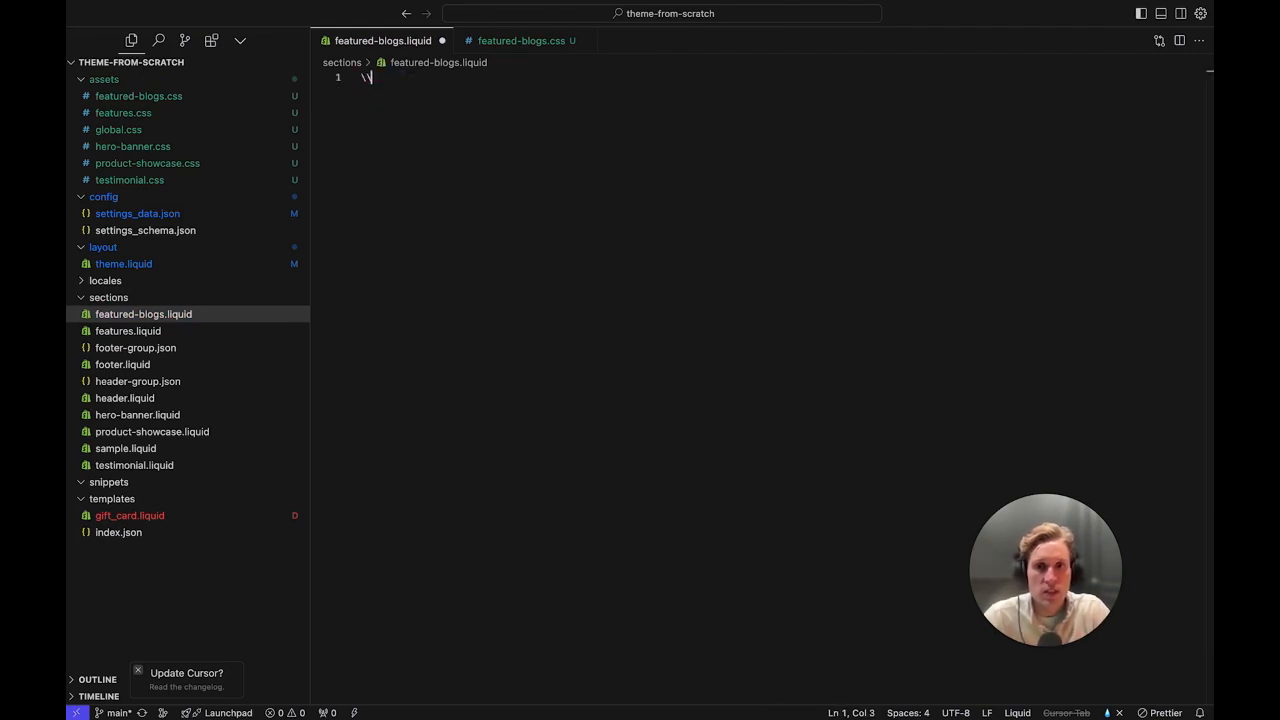
Add a Featured-Blogs schema with preset, featured-blogs.css stylesheet_tag, and an <h1>Hi</h1> placeholder.
key(Backspace)
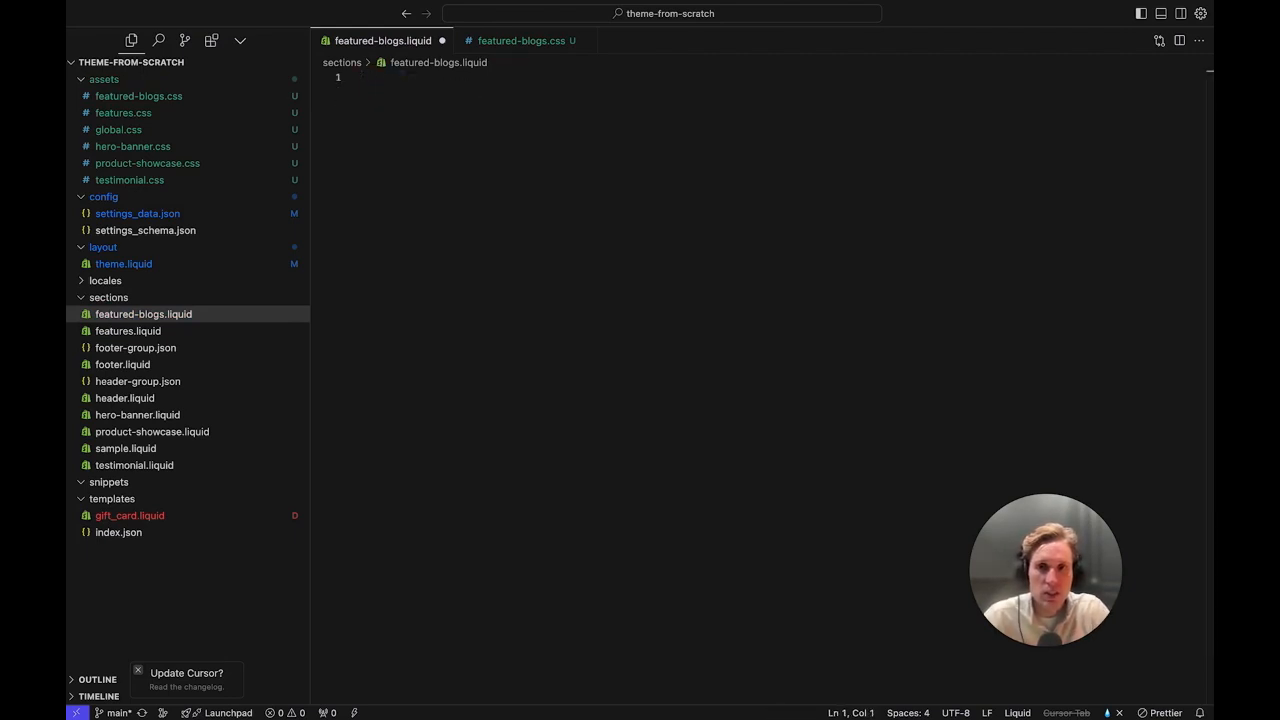
text({% schema %})
text({% endschema %)
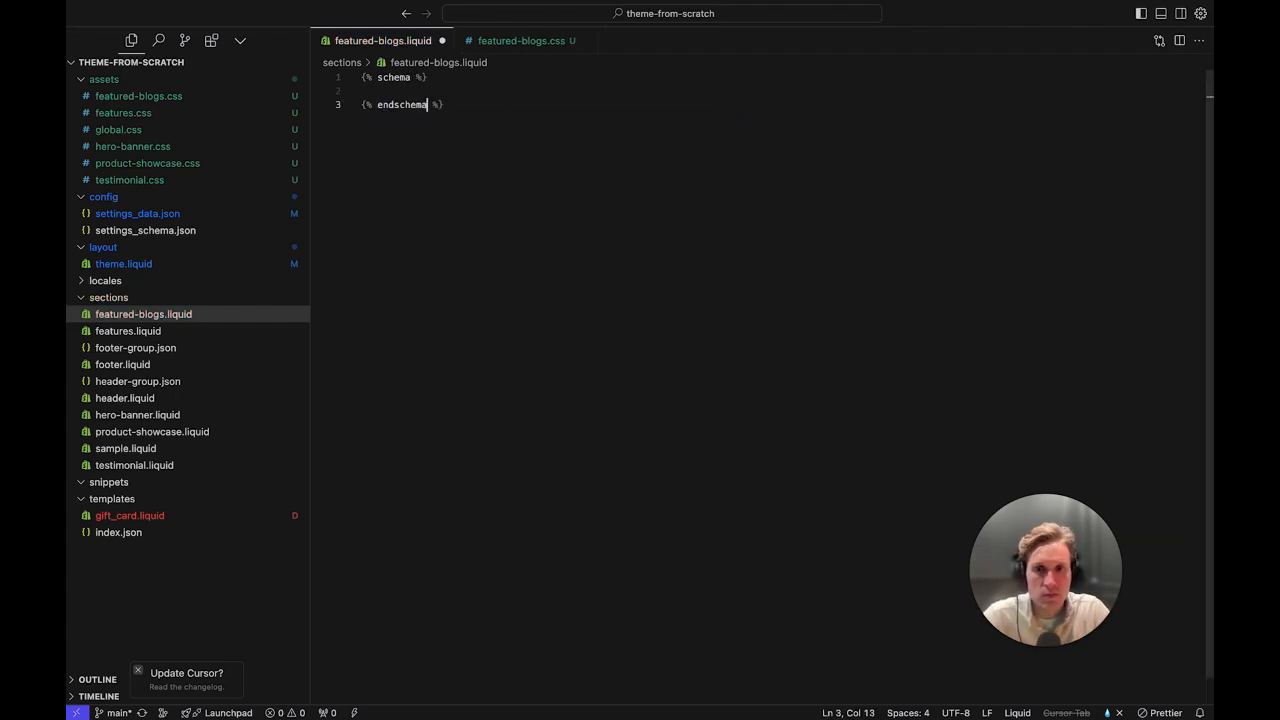
text(presets": [)
text({{ 'featured' )
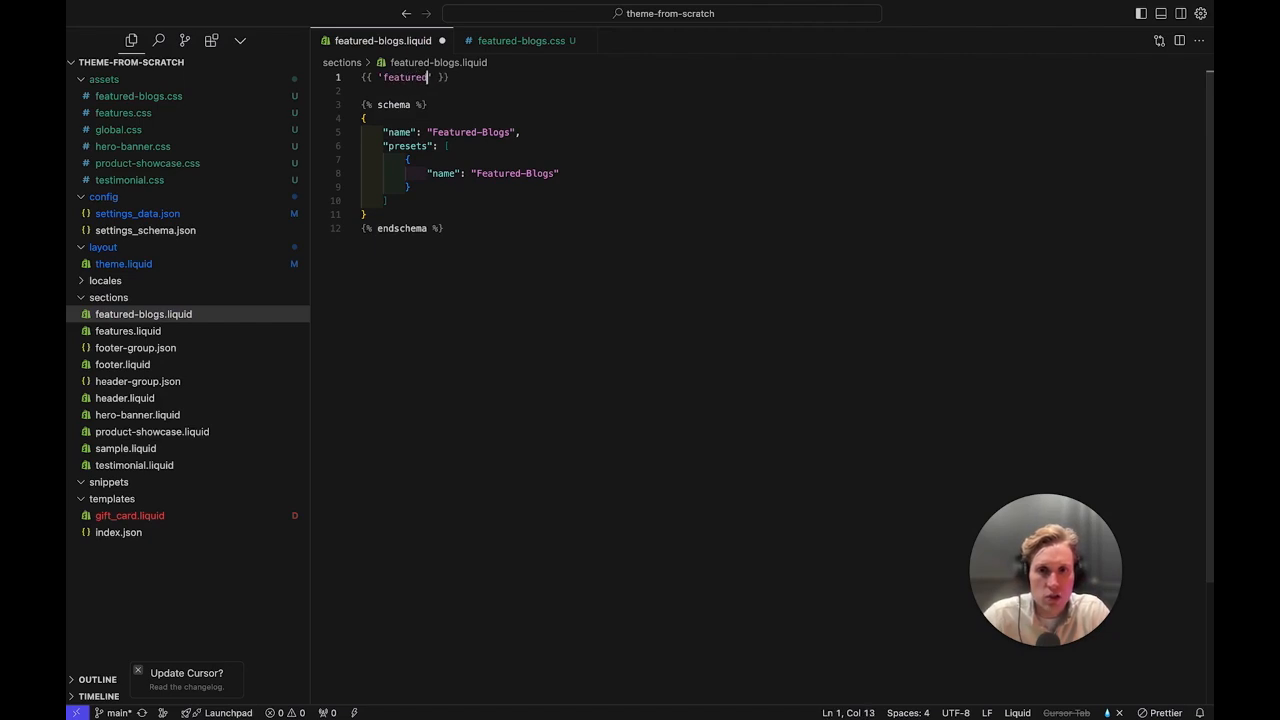
text(-blogs)
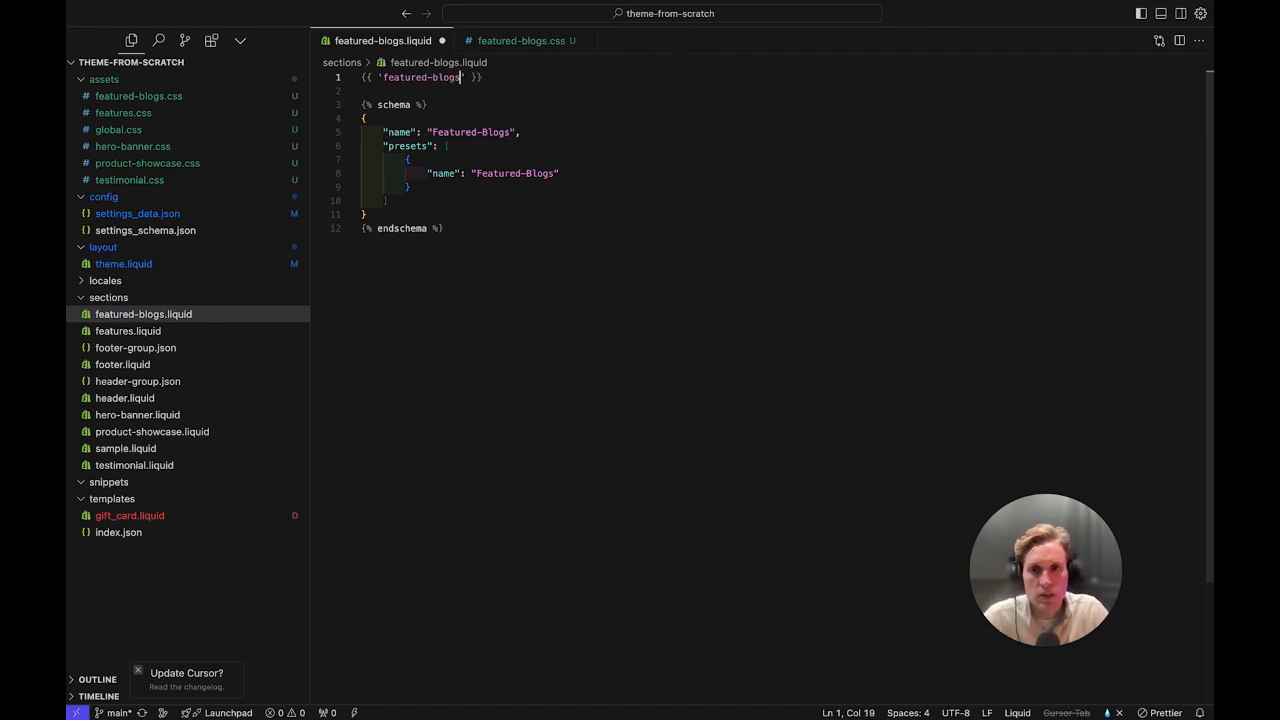
text(.css)
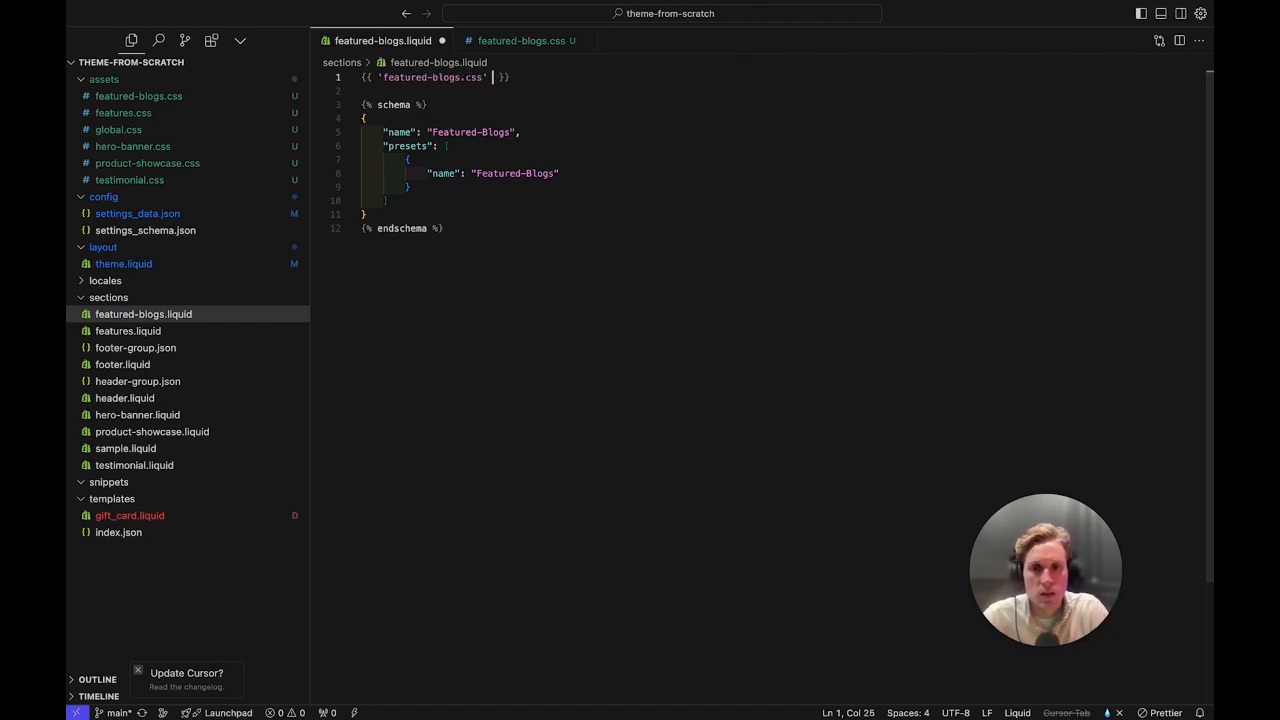
text(asset_url)
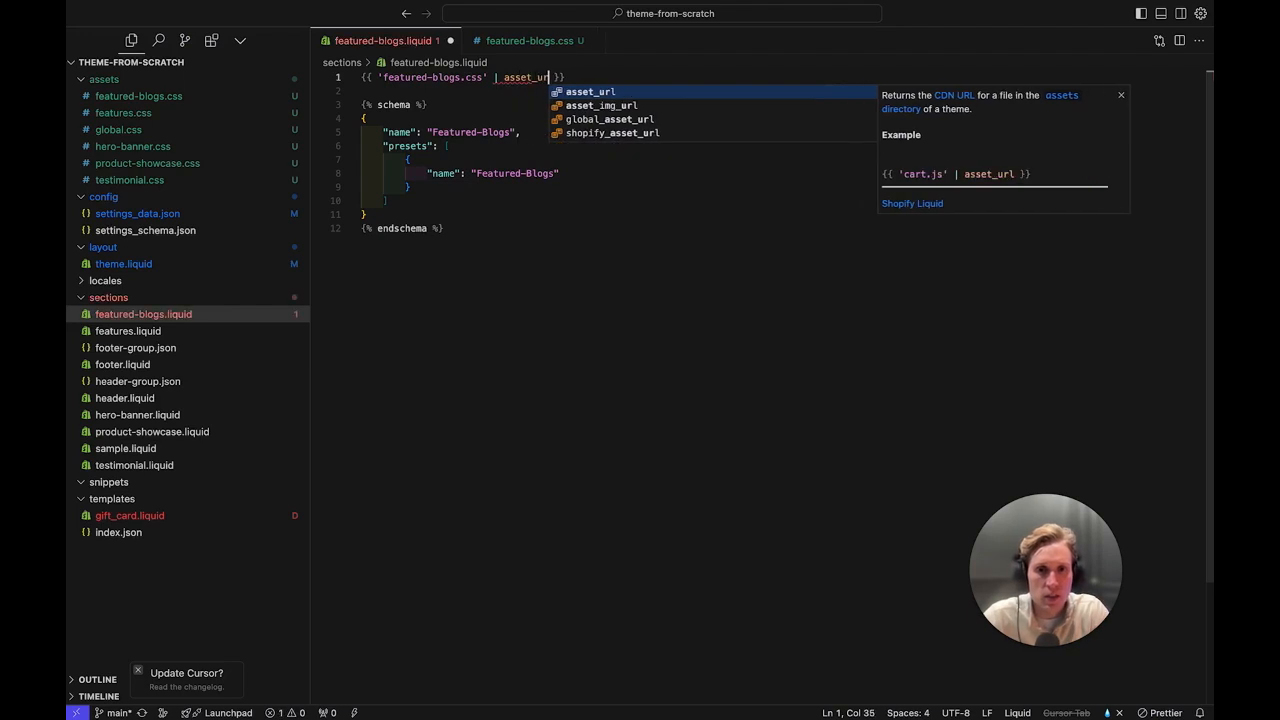
text(| stylesheet_tag)
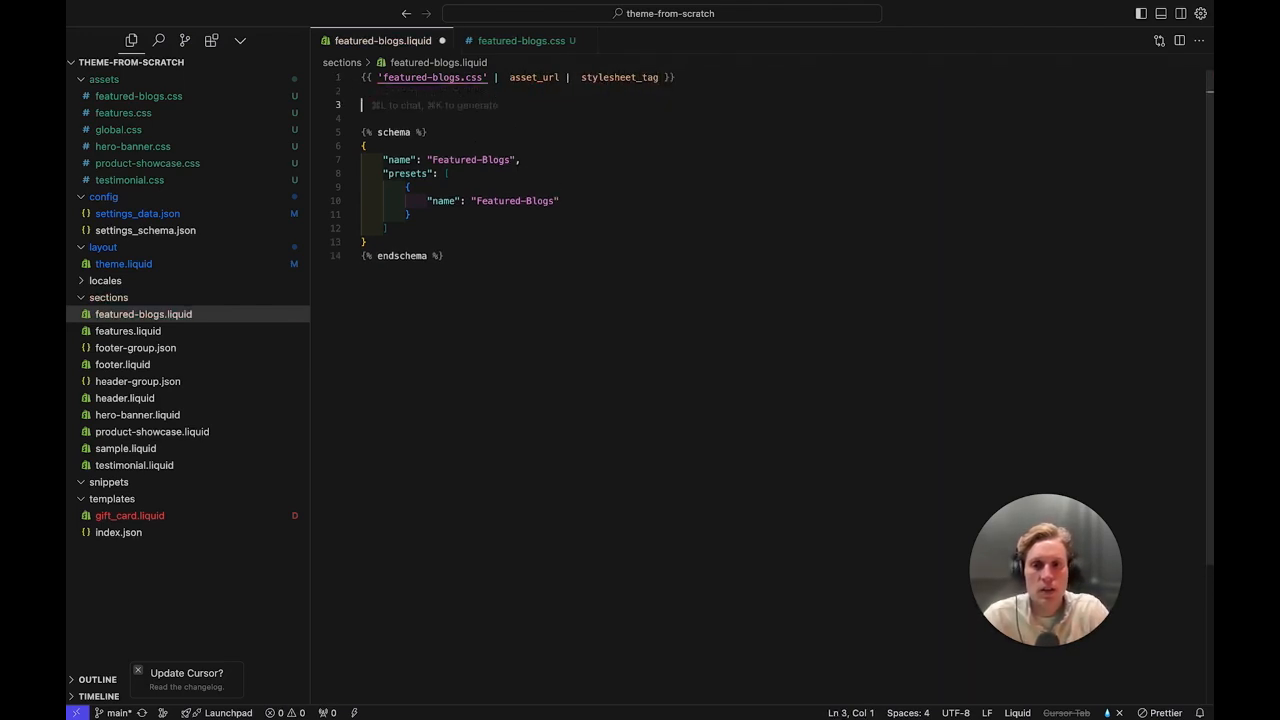
text(<h1>Hi</h1>)
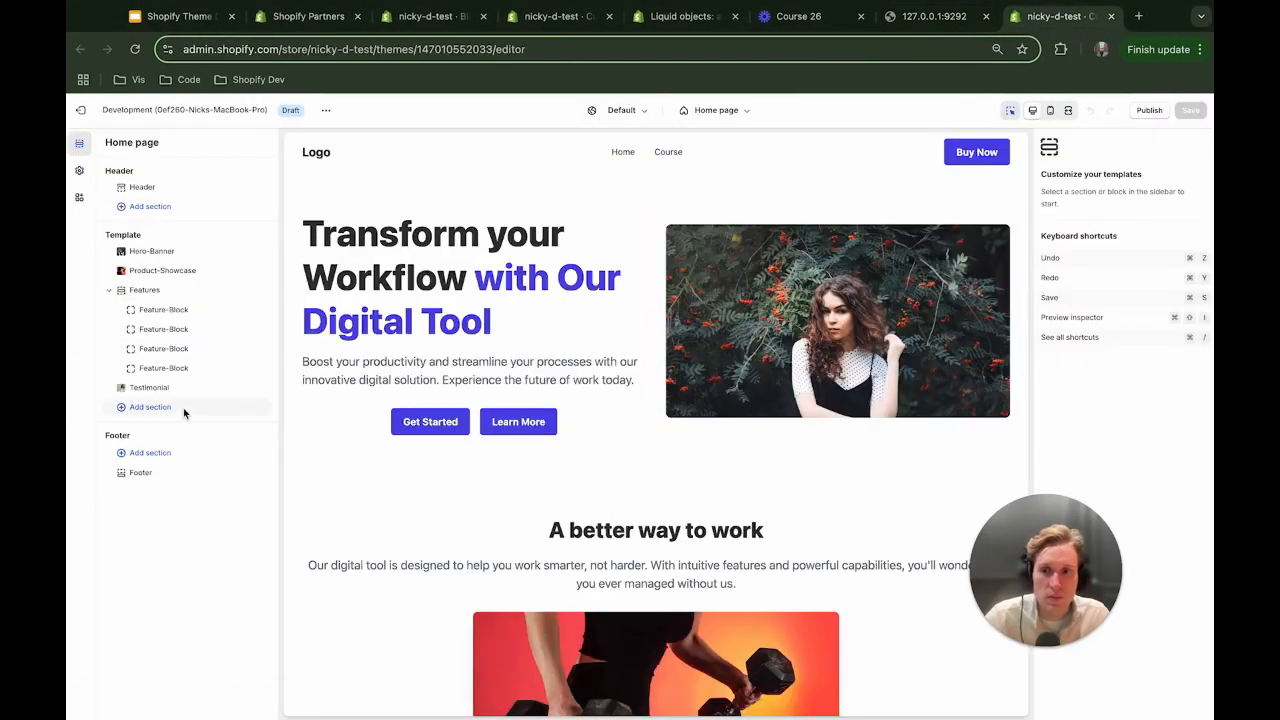
Browse Add section: Features, Hero-Banner, Product-Showcase, Sample and Testimonial.
click(149, 407)
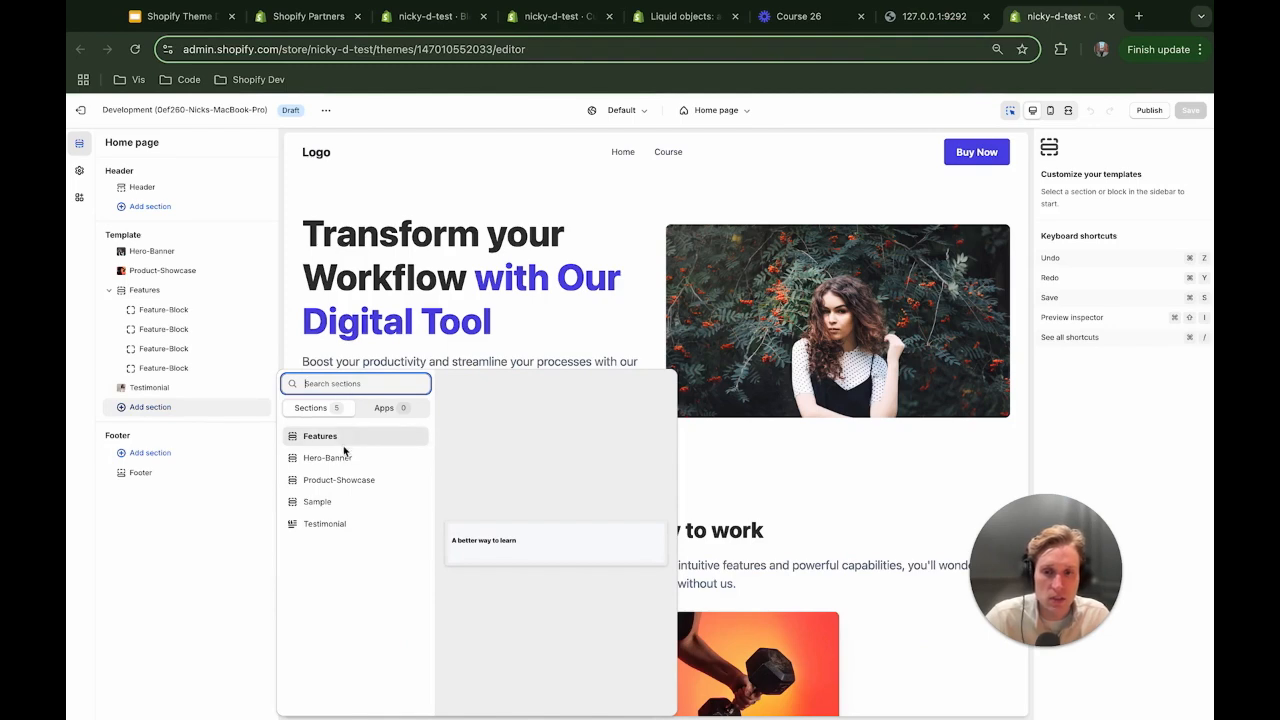
click(384, 407)
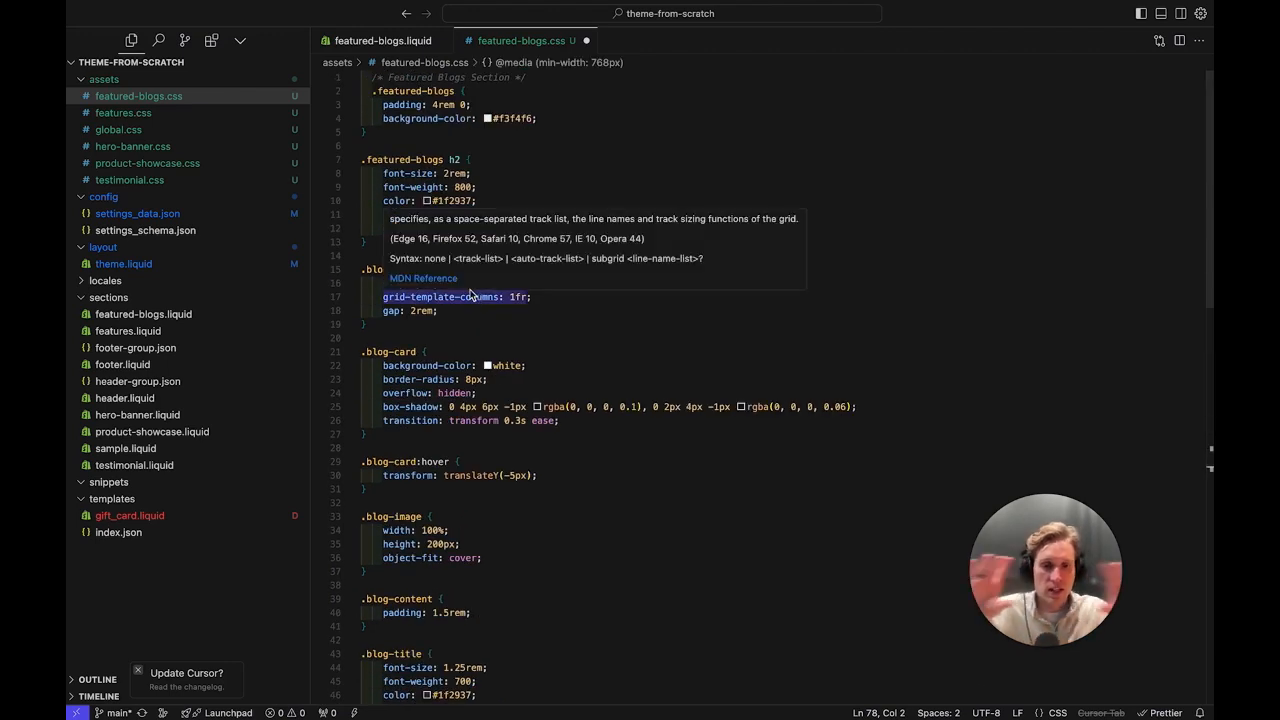
mouse_move(458, 466)
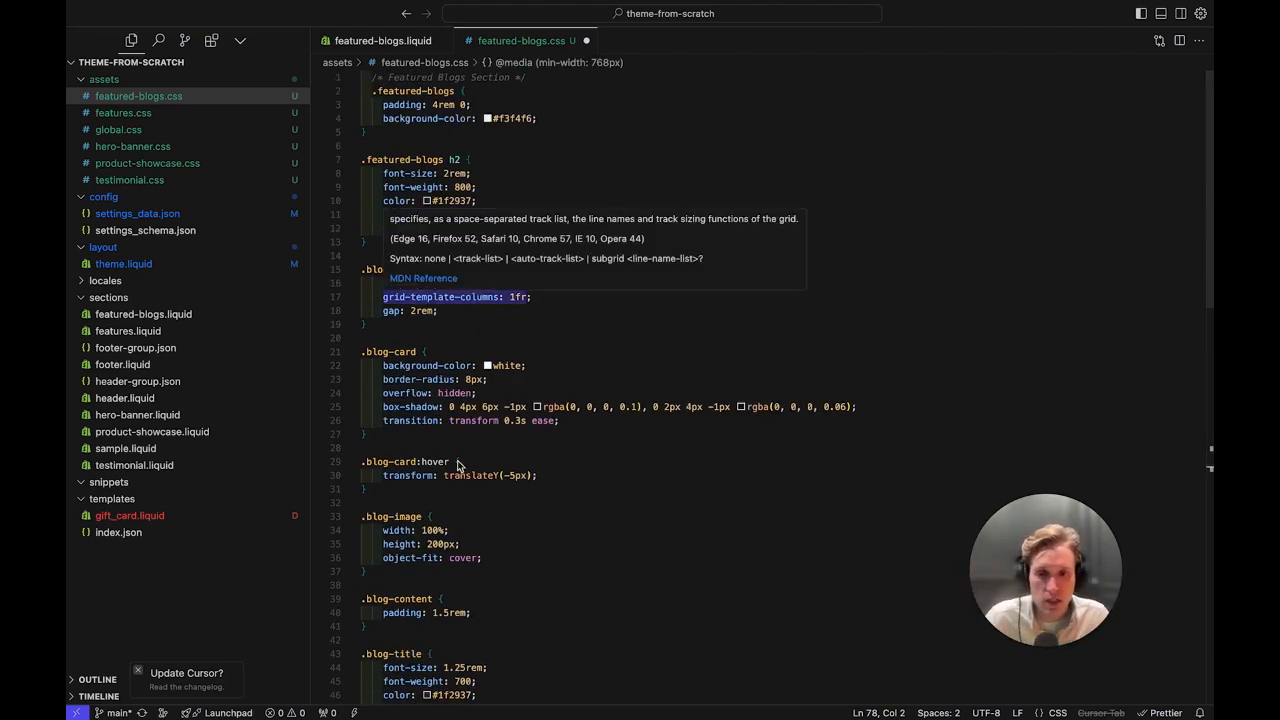
Review featured-blogs.css down to the 768px media query, then return to featured-blogs.liquid.
scroll(down, 3)
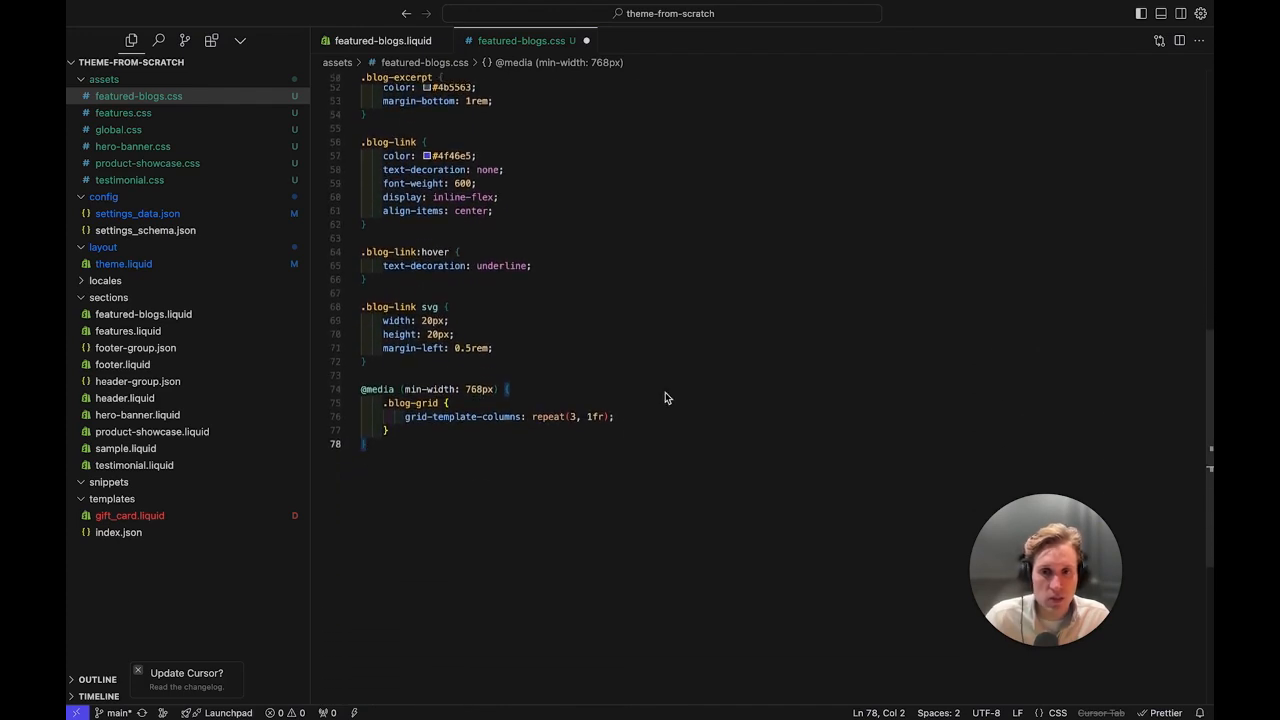
click(383, 40)
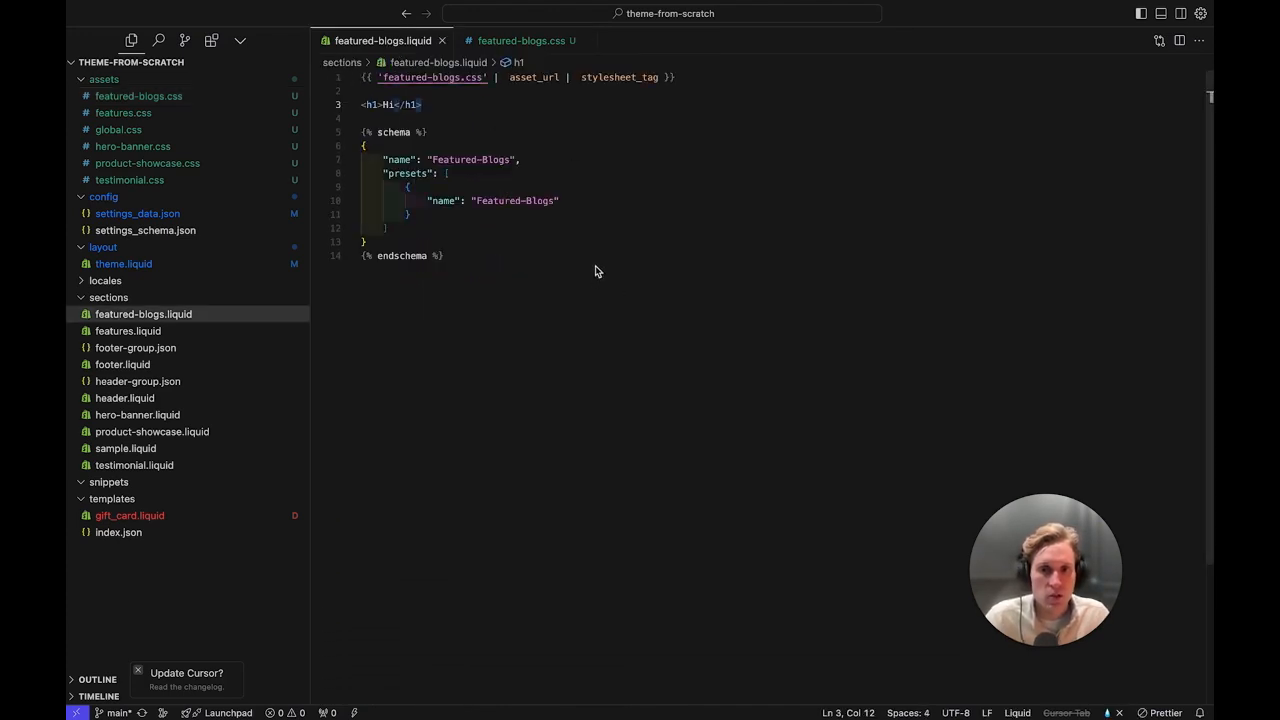
Replace the Hi heading with a featured-blogs section, container div and h2 heading.
triple_click(390, 104)
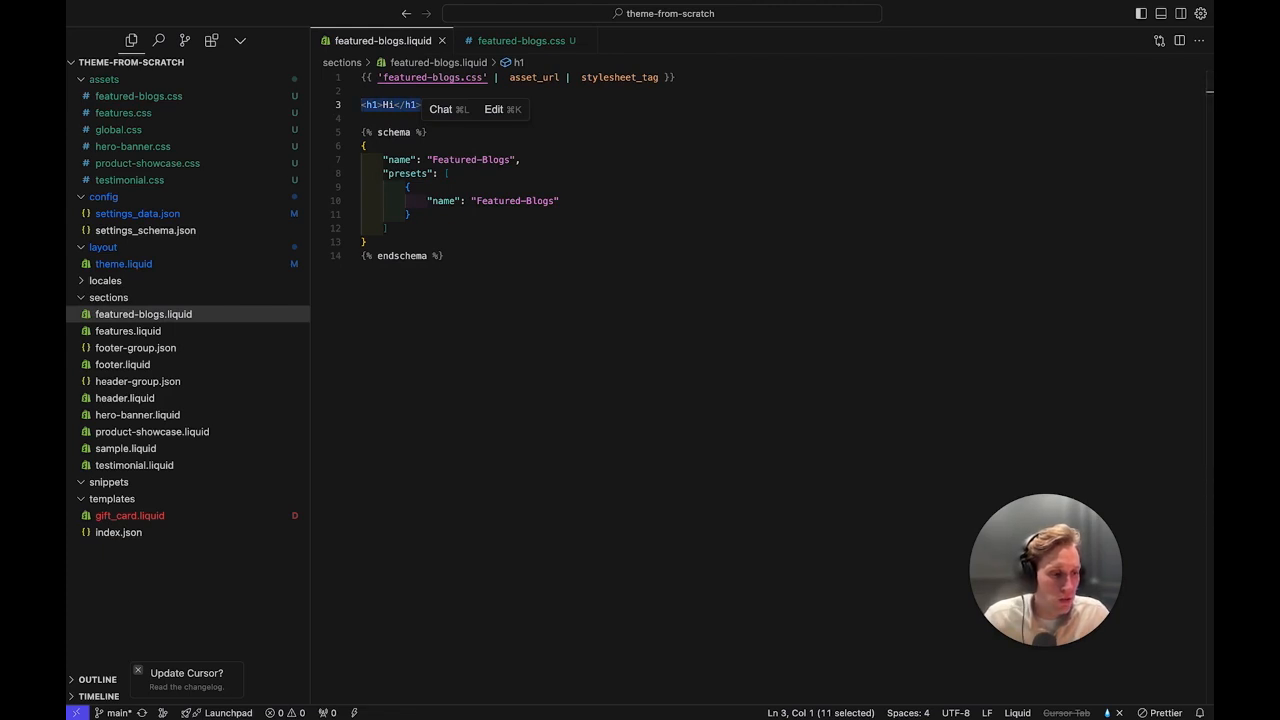
mouse_move(676, 233)
text(<section class="featured-blogs">)
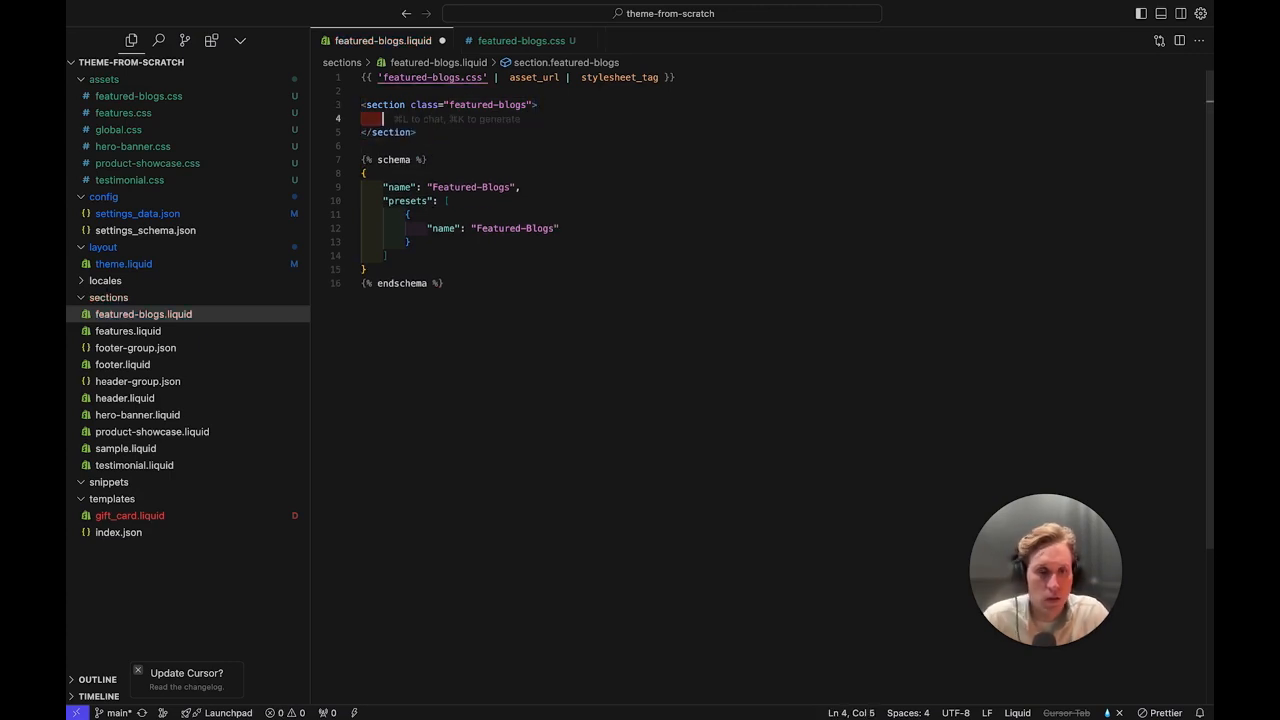
text(<div class="container">)
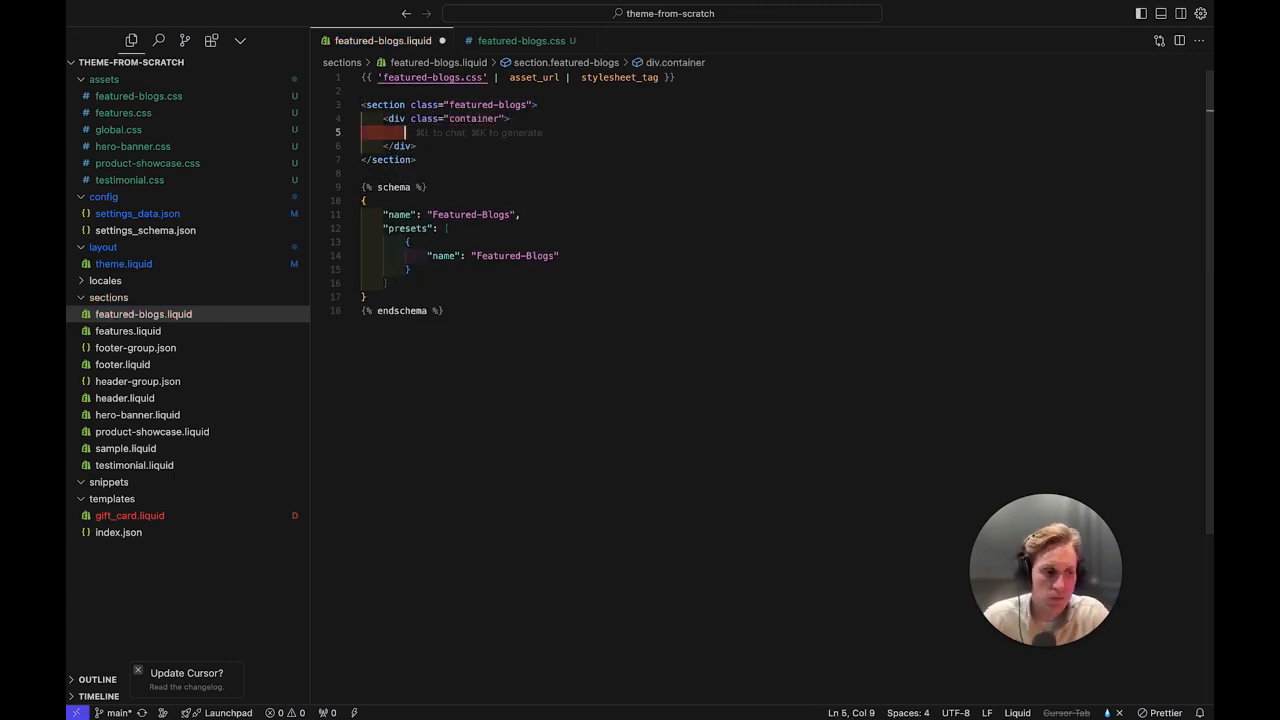
text(h2 data-gr)
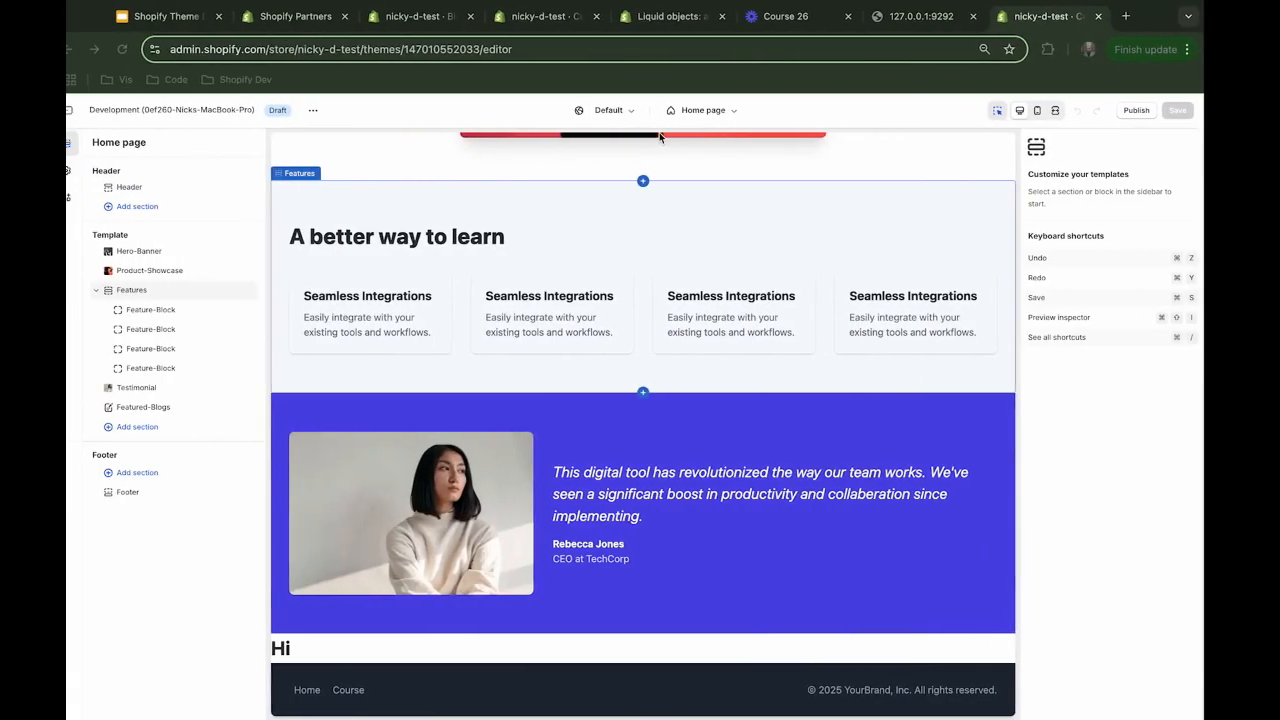
View the articles object page in the Shopify.dev Liquid objects reference.
click(665, 16)
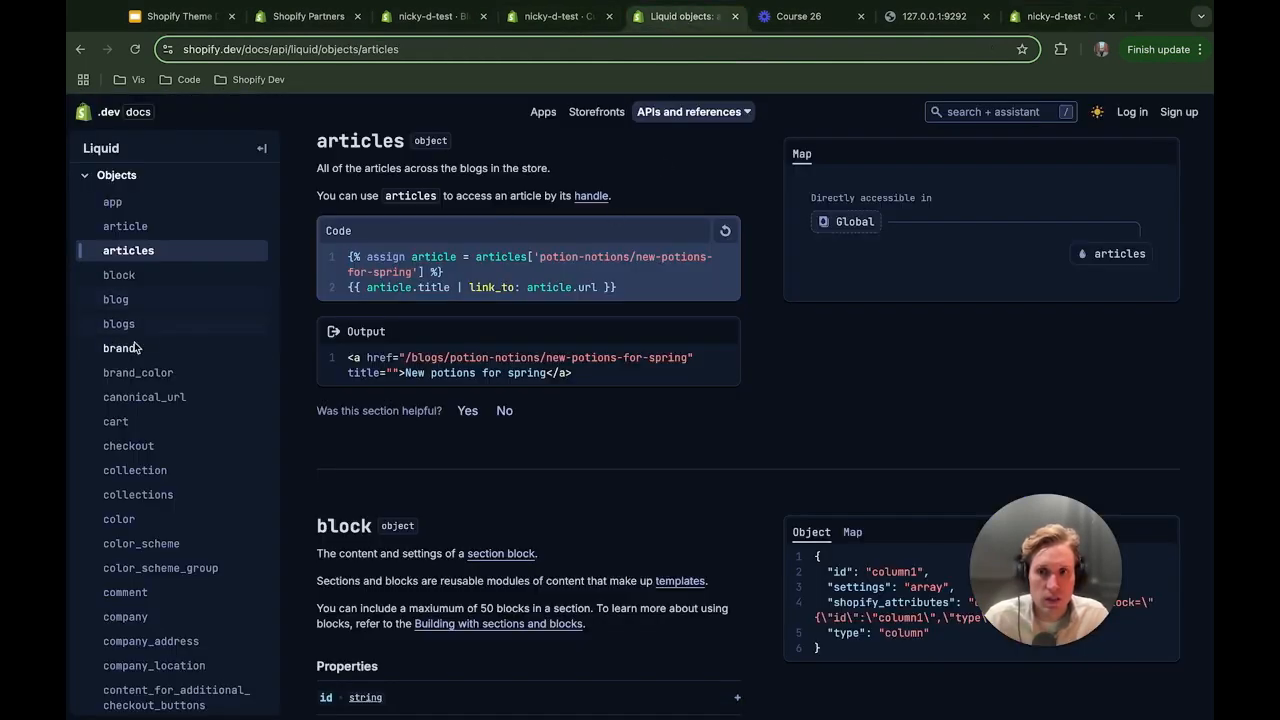
click(118, 323)
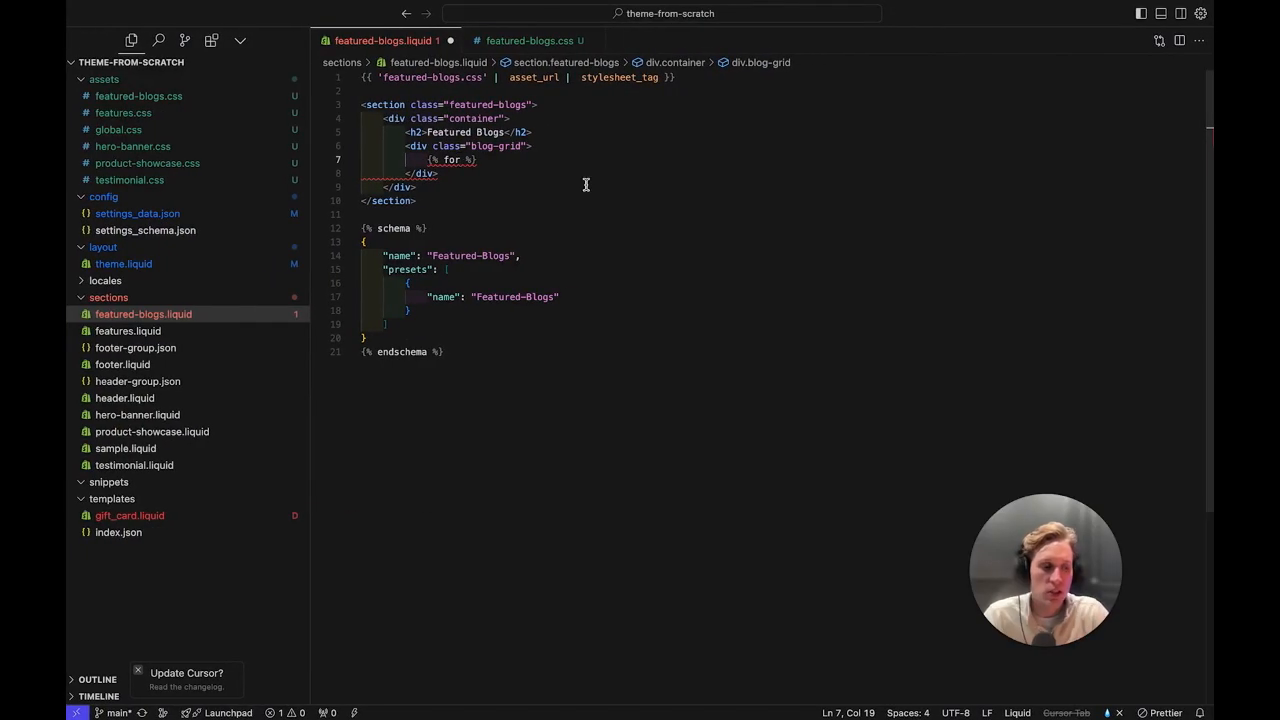
Write the for loop over the blog's articles inside the blog grid.
text(blog)
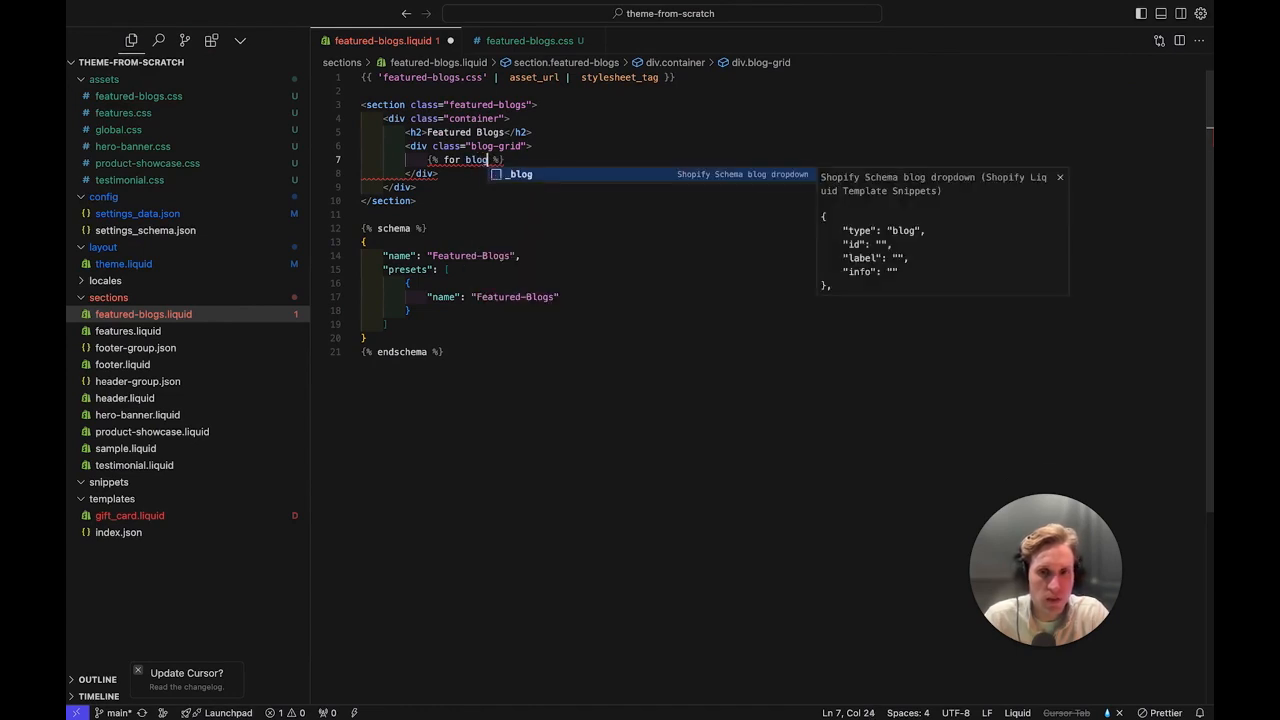
text(in blo)
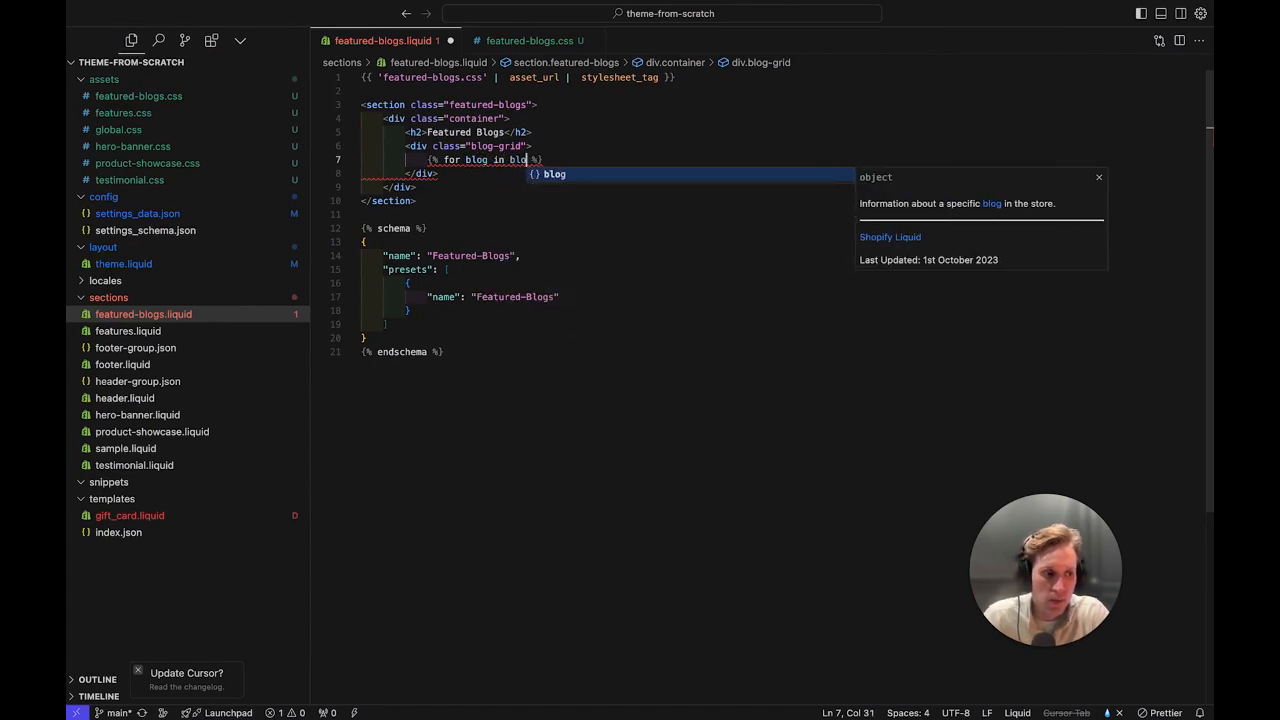
text(s)
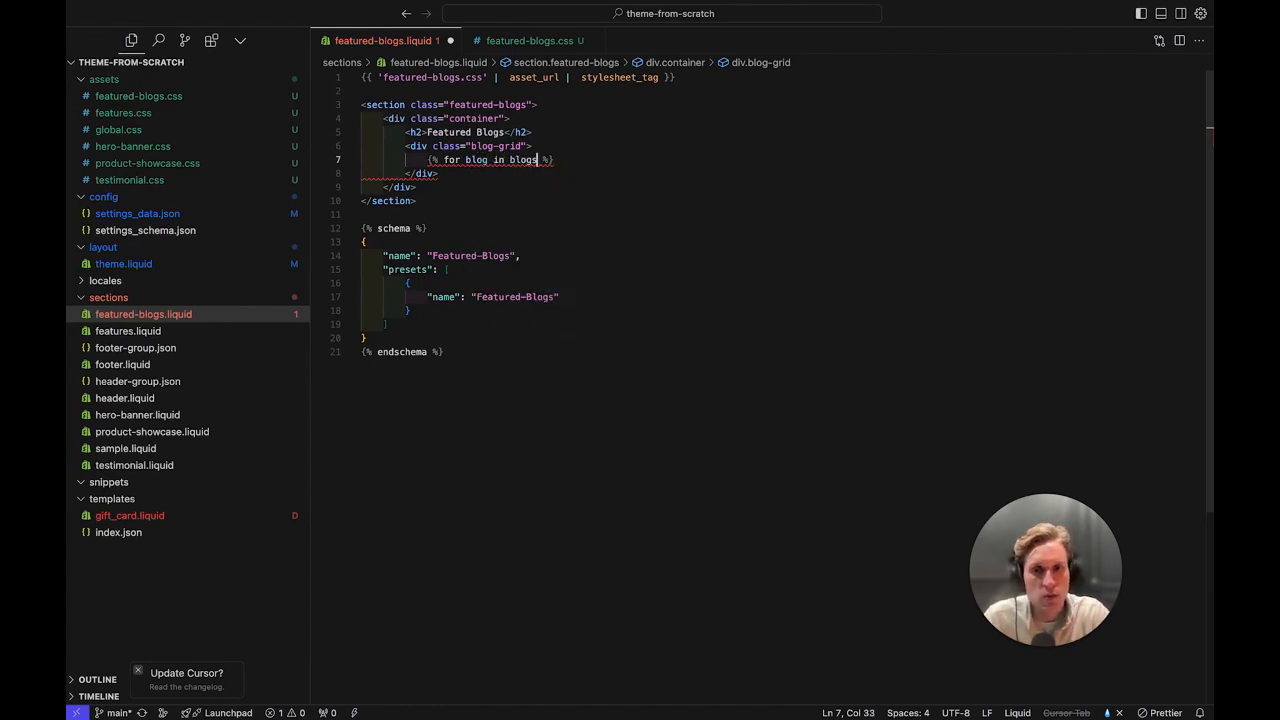
text(.)
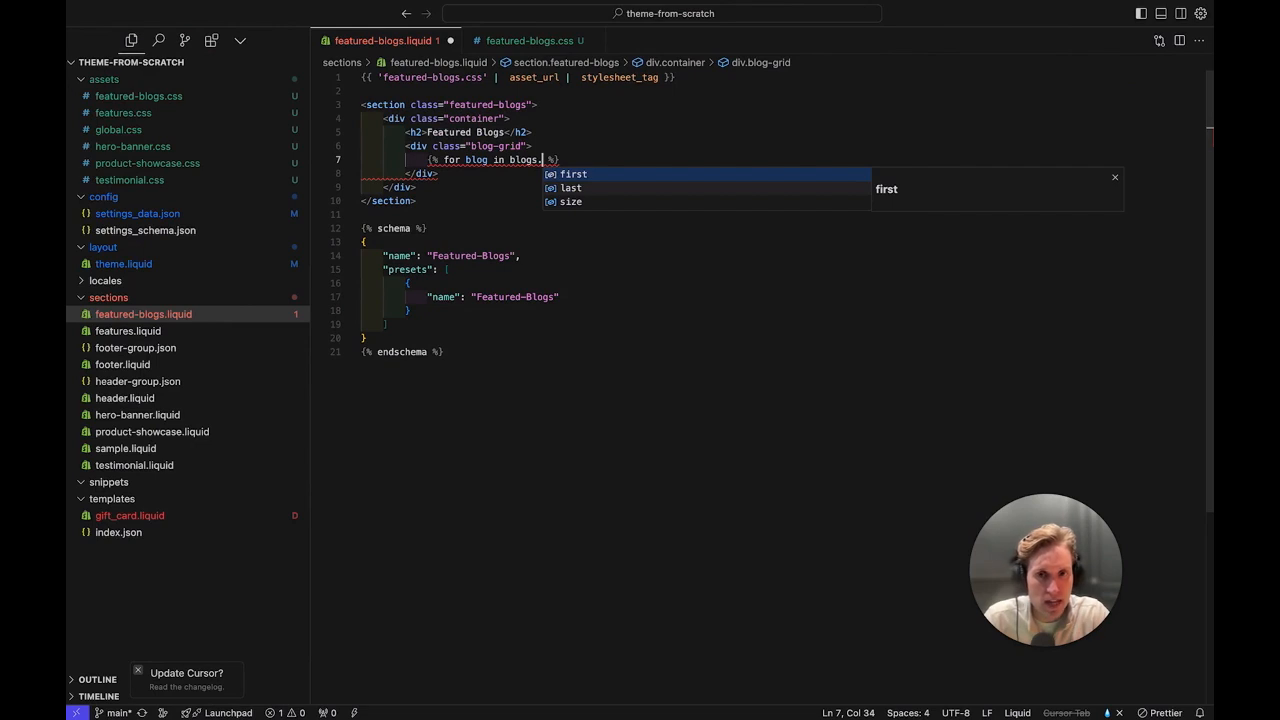
text(shopify)
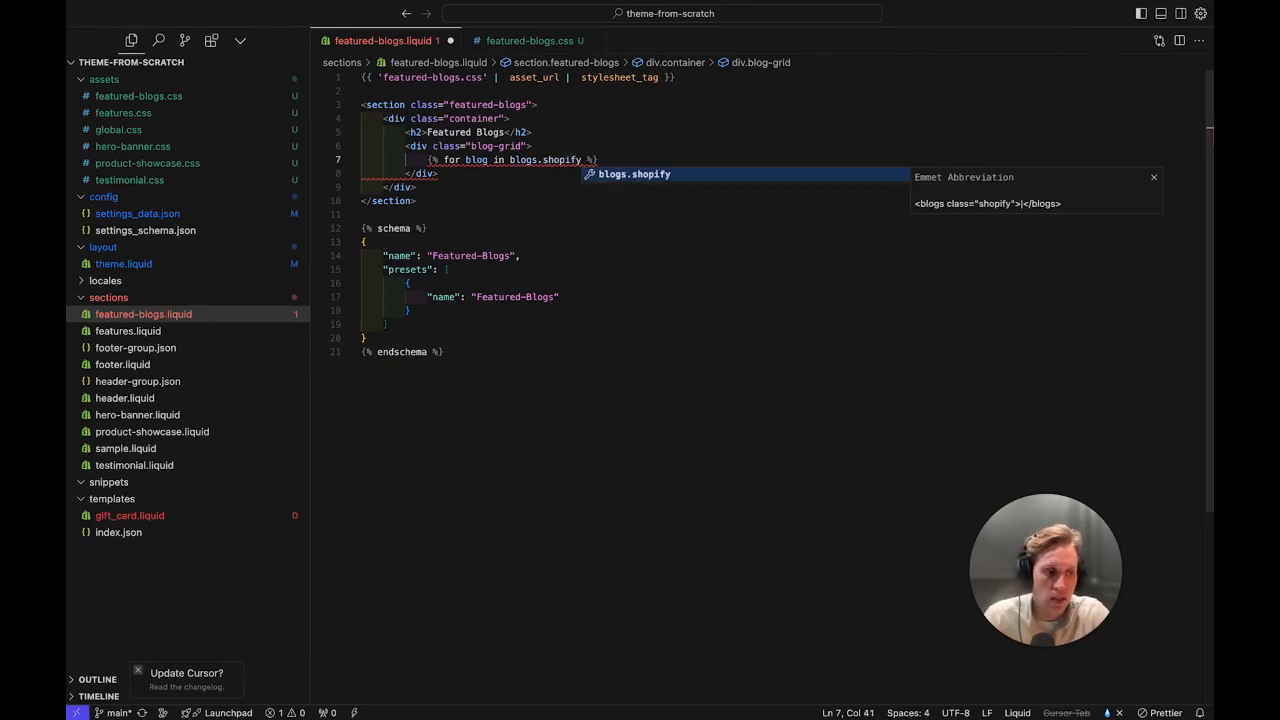
text(.articles)
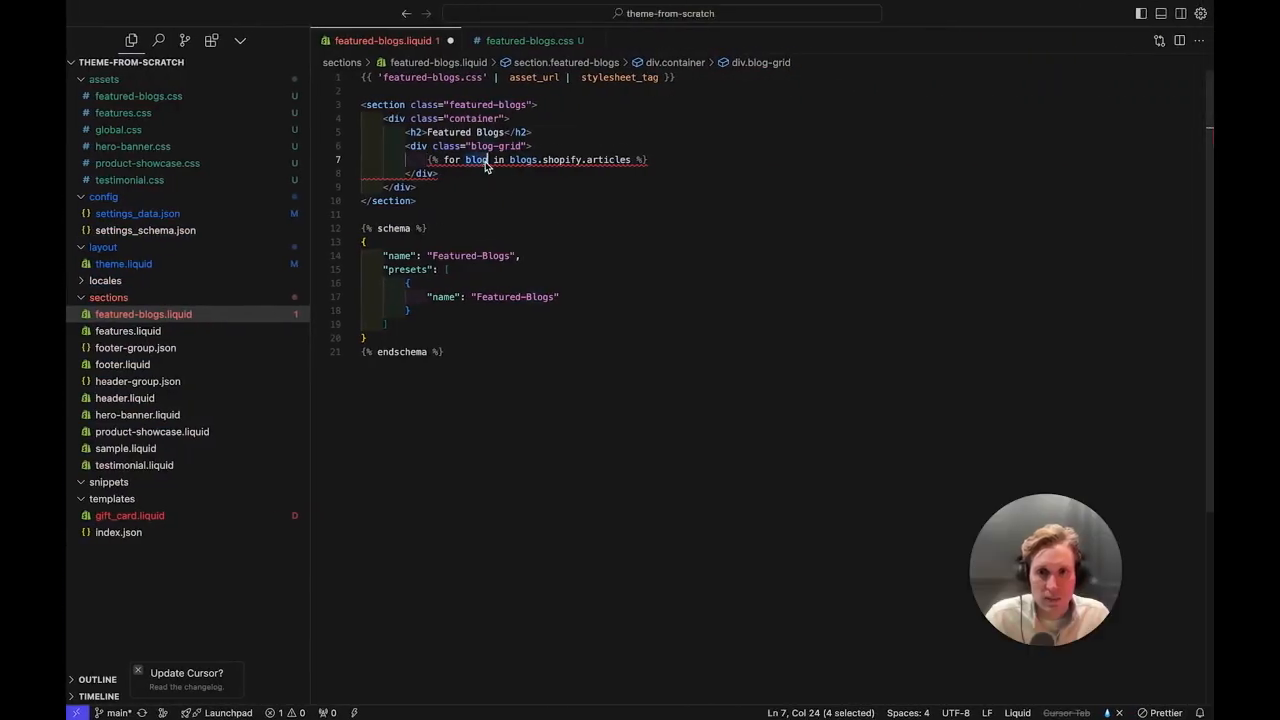
text(article)
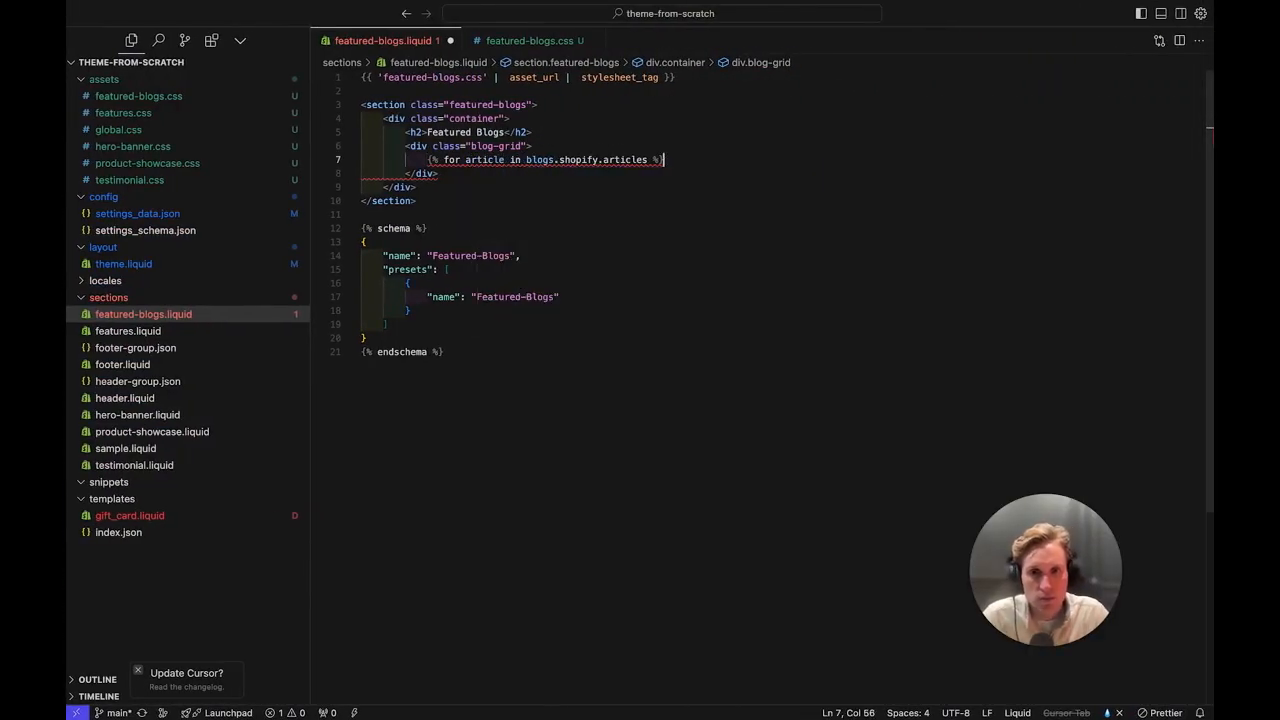
text({% endfor %)
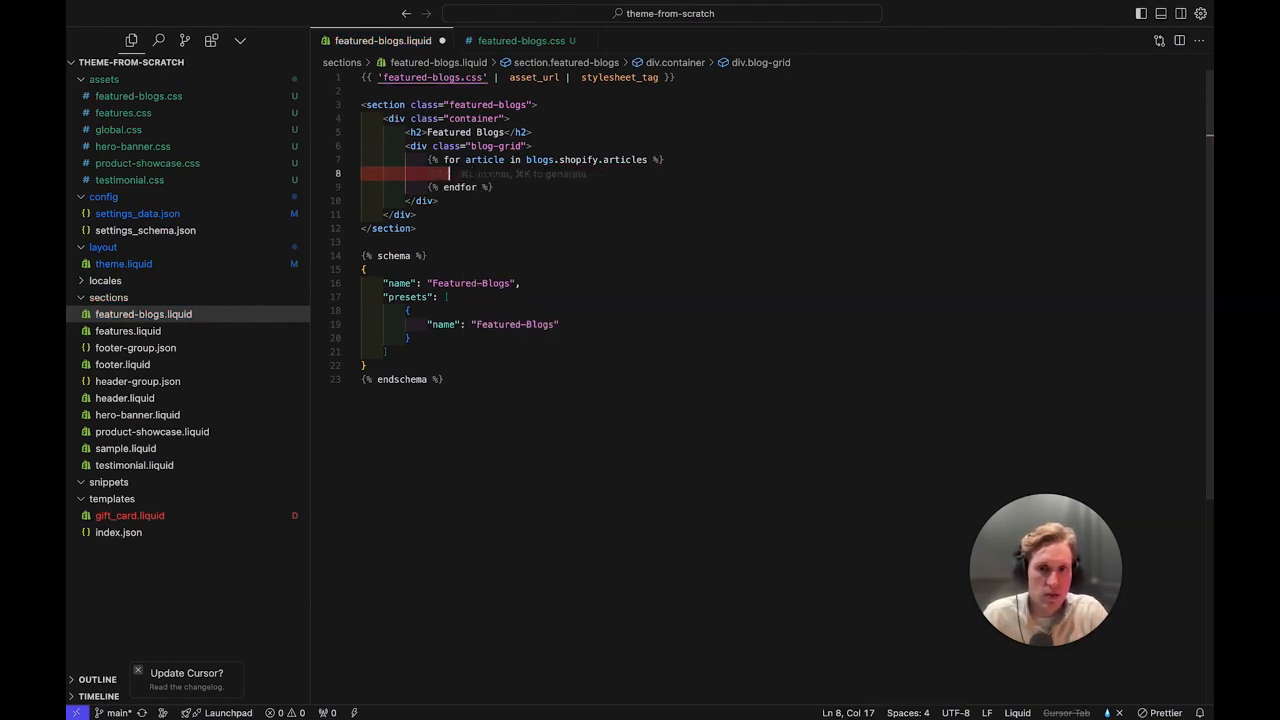
text(a)
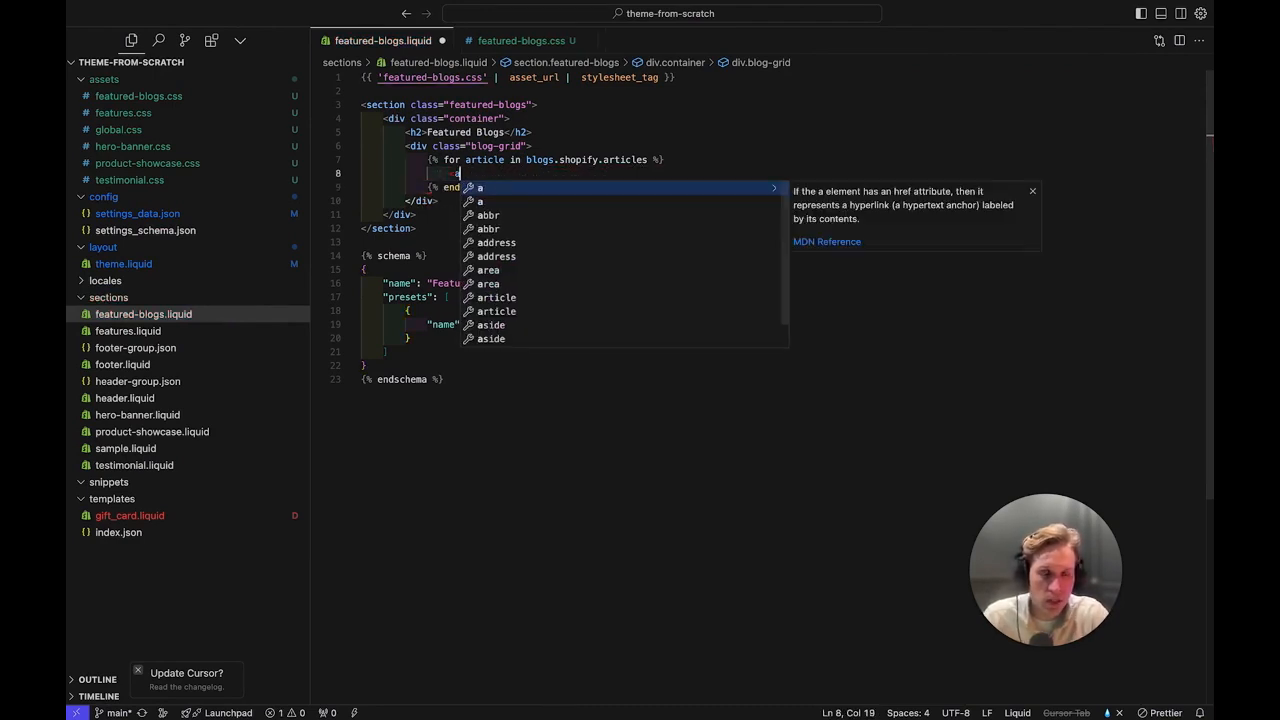
text(article)
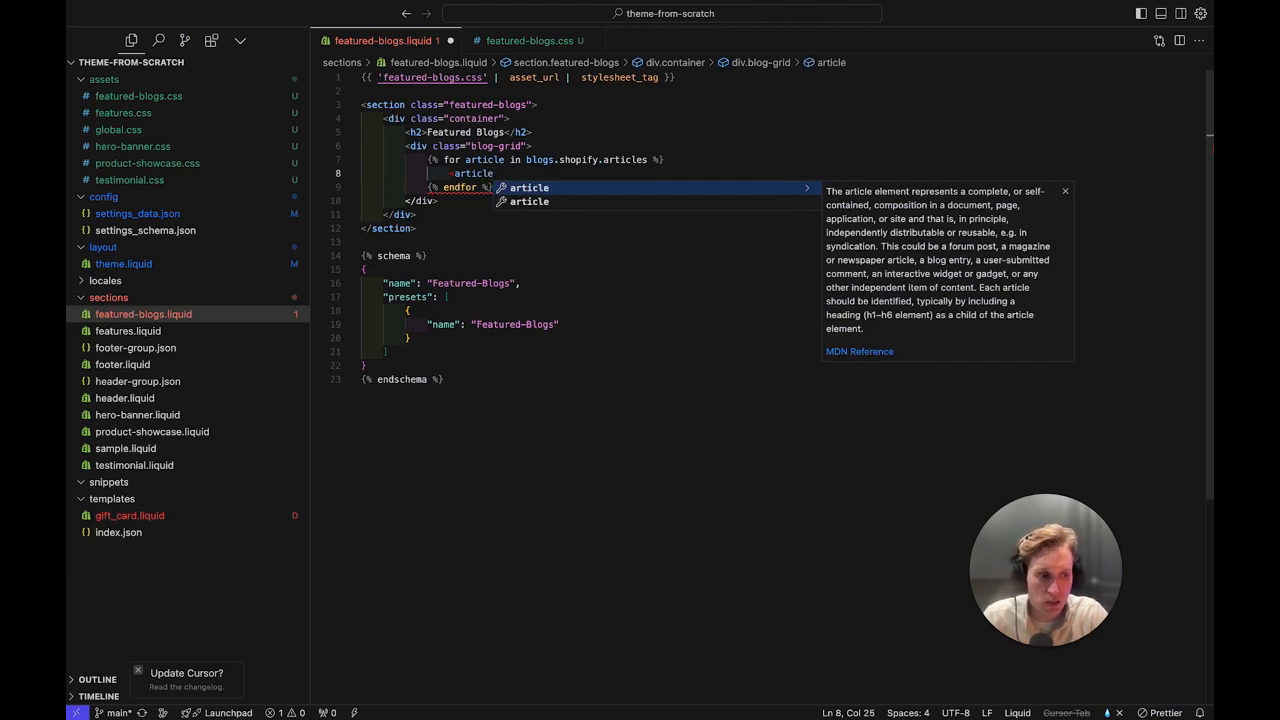
text(class="")
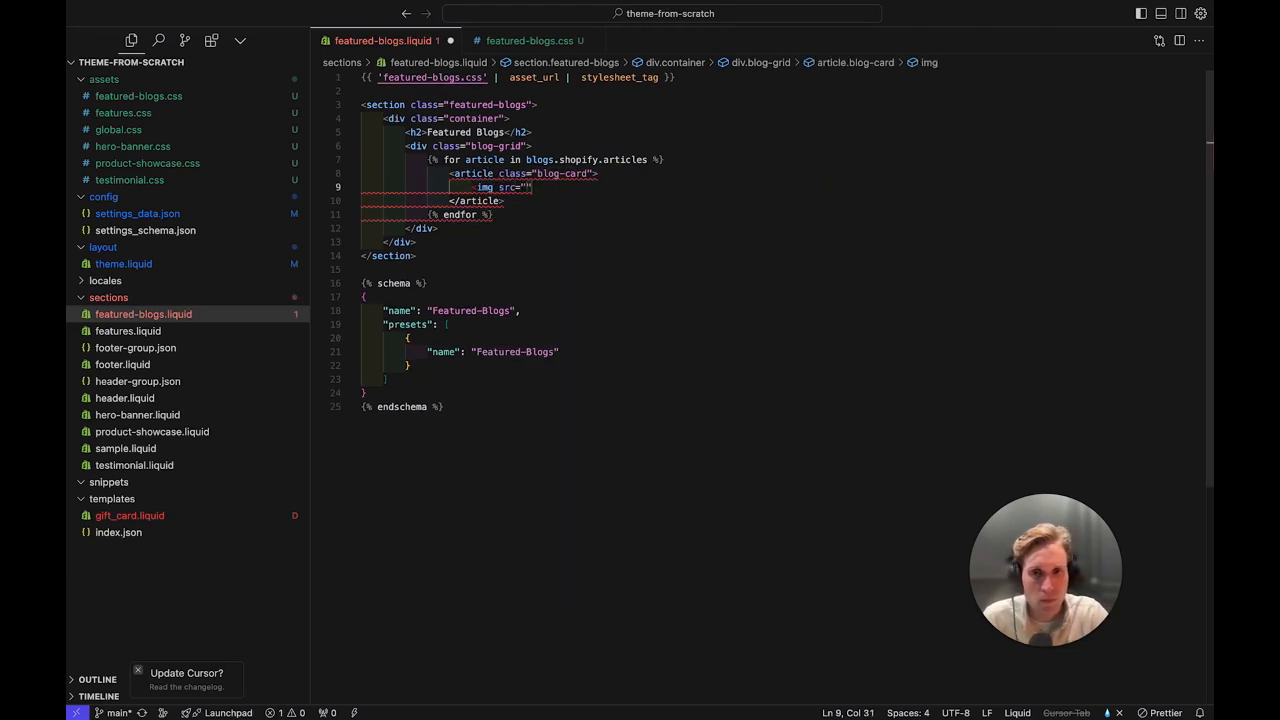
Add each card's blog-image img, blog-title h3, blog-excerpt paragraph and link.
click(685, 16)
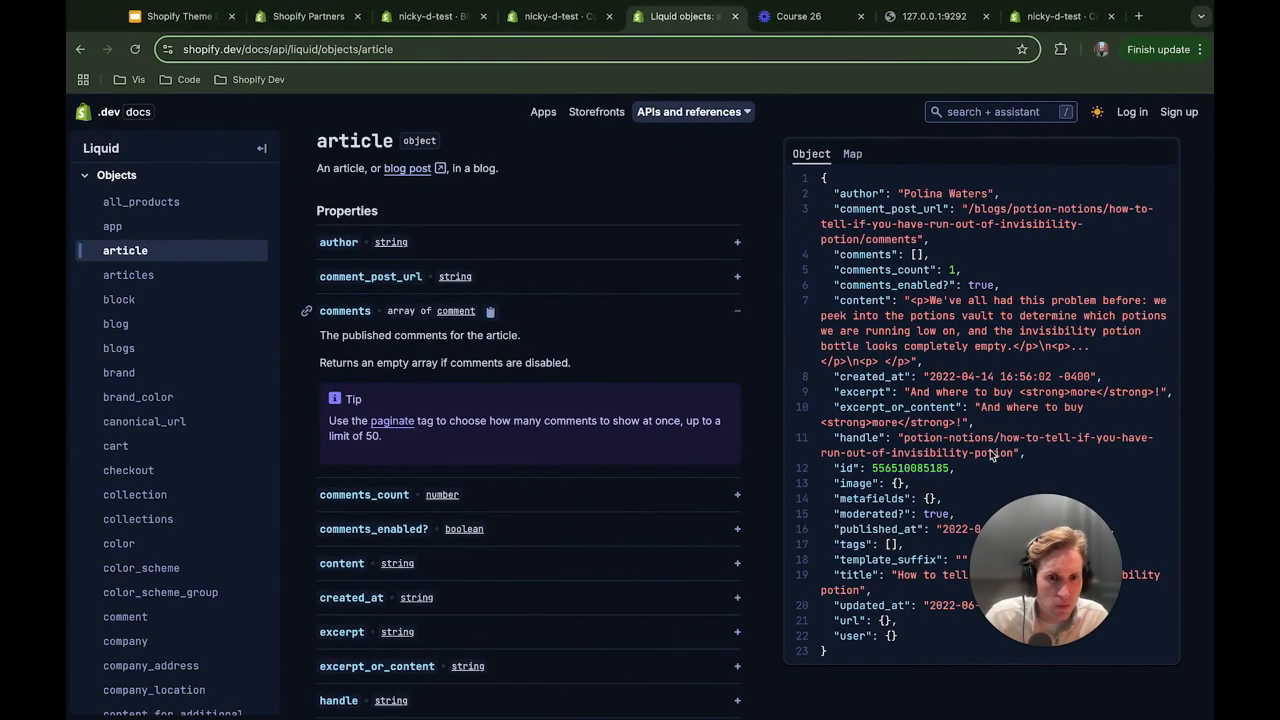
scroll(down, 3)
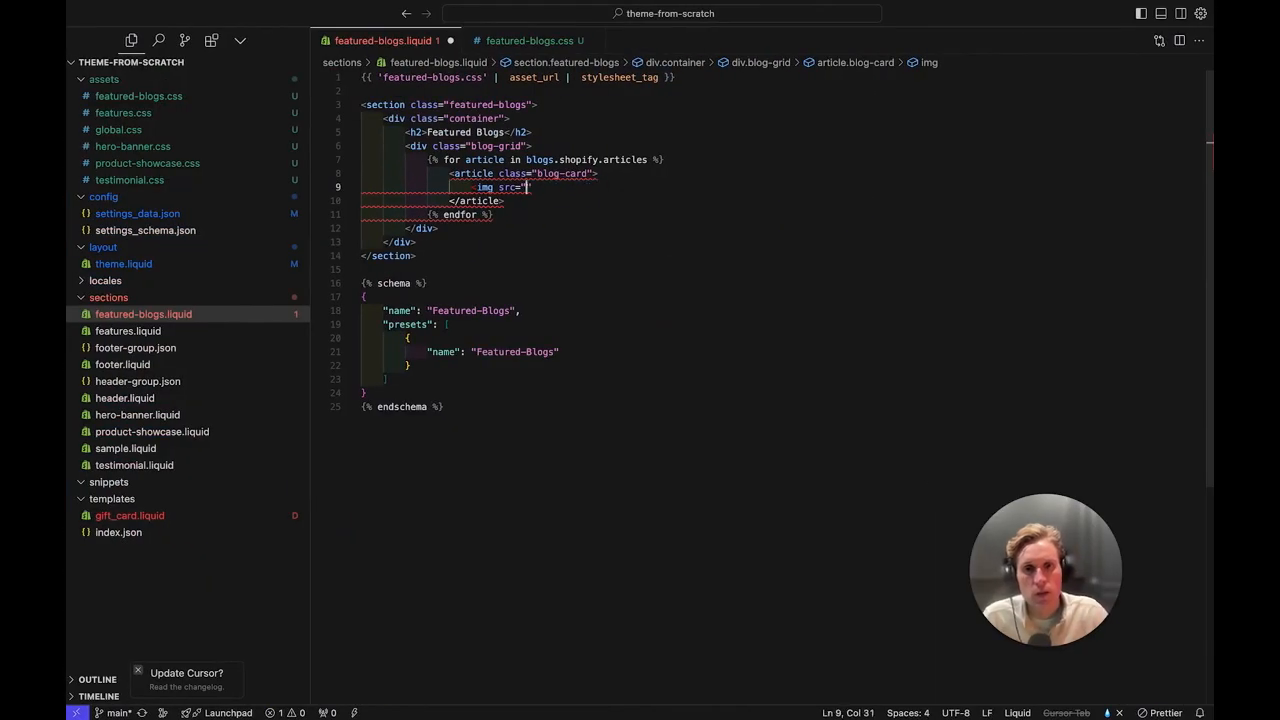
text(#")
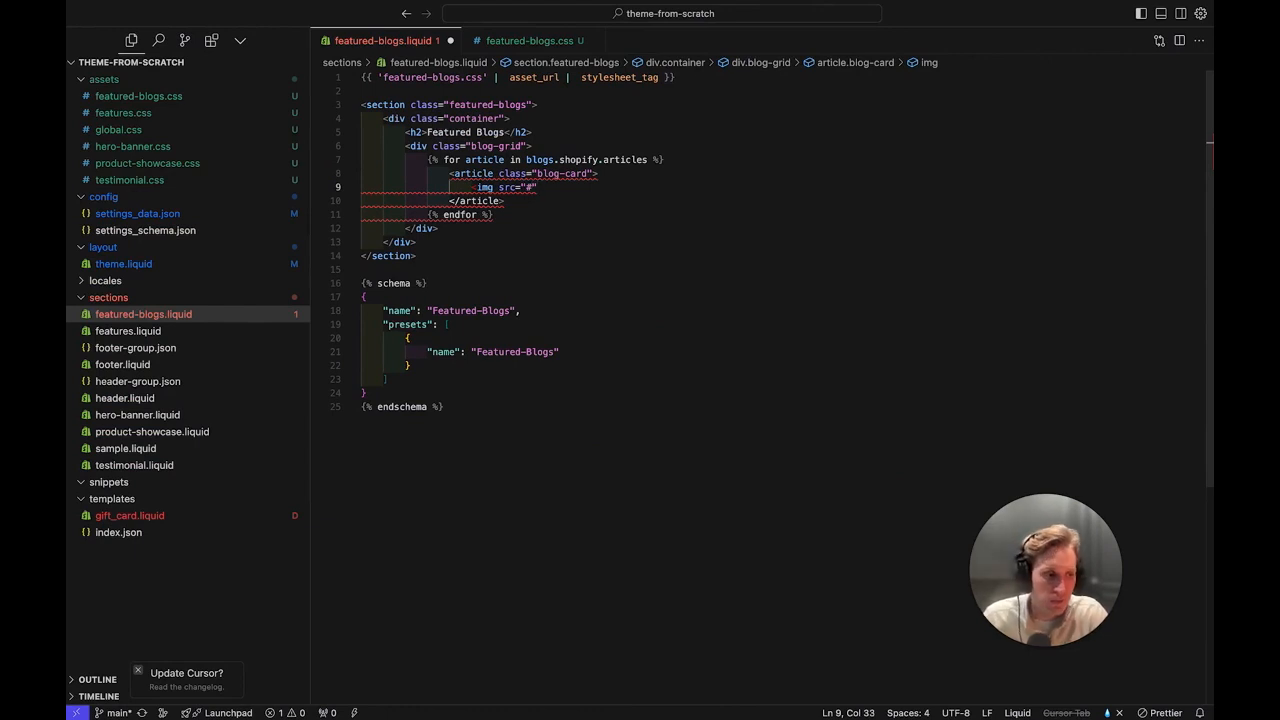
text(class="blog-image">)
text(<div class="blog-content)
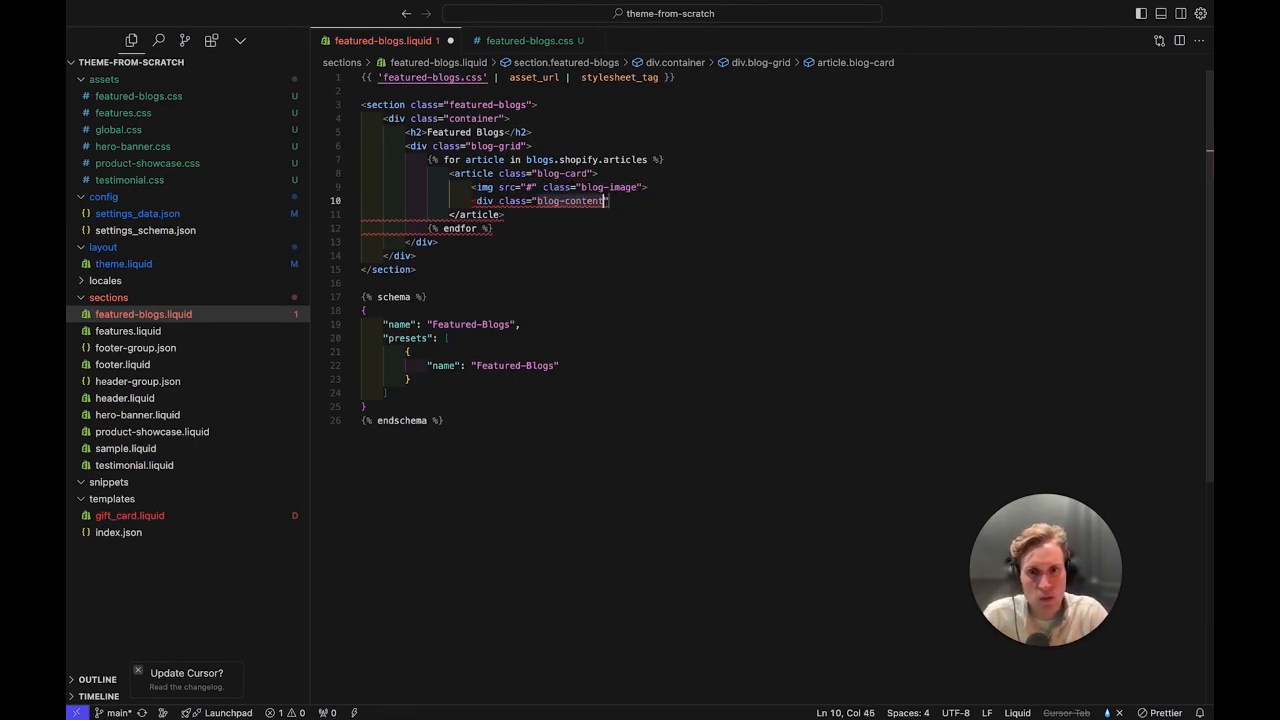
text(<h3 class="blog-title">{{ article.title }}</h3>)
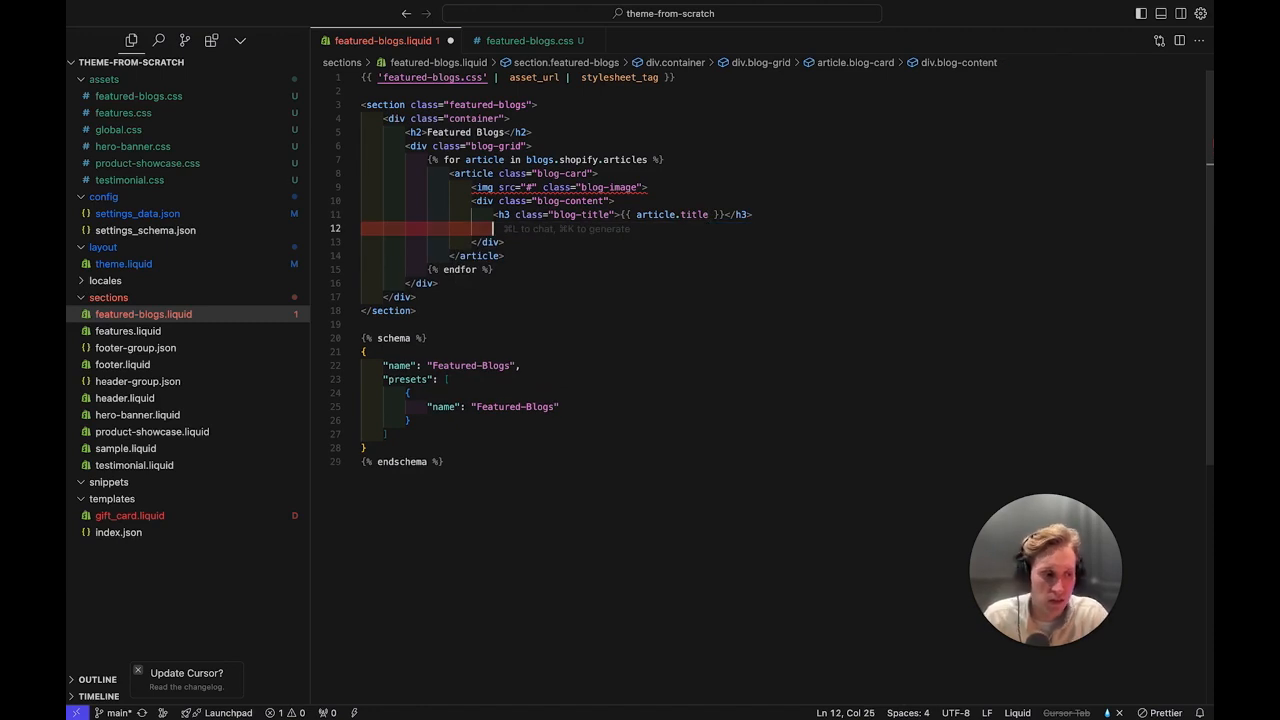
text(<p class="blog-excerpt"></p>)
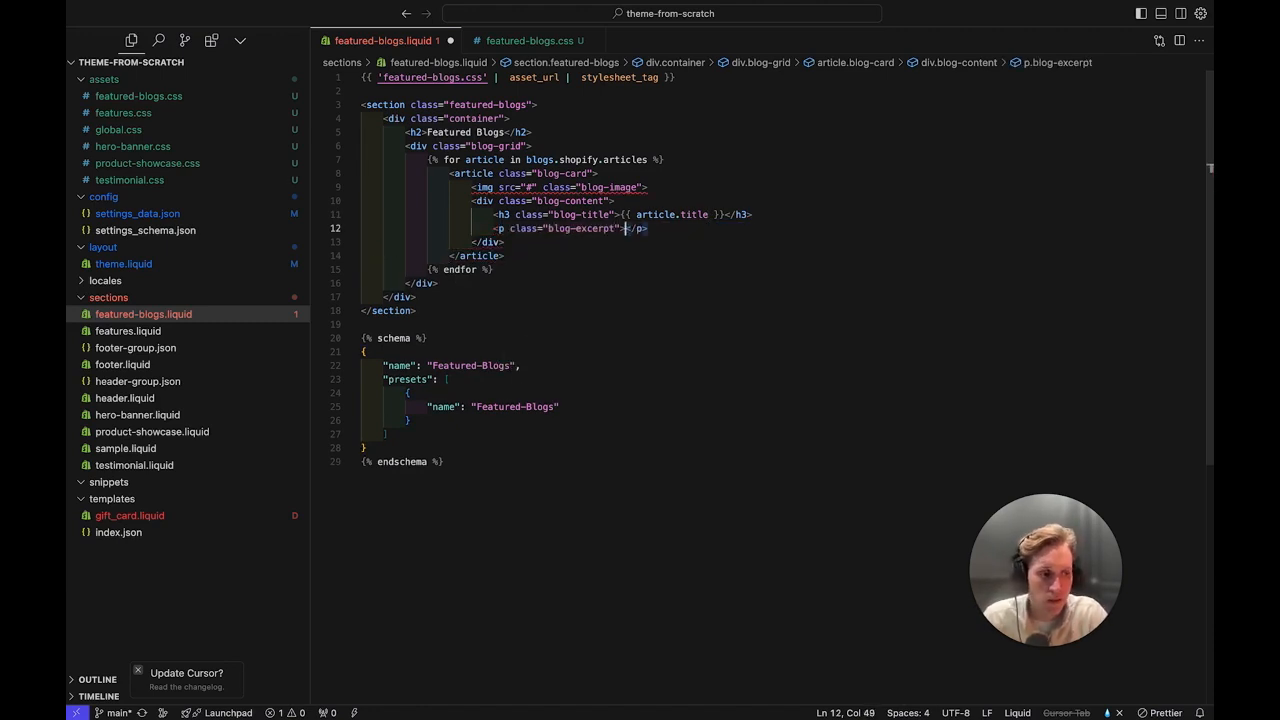
text(<a href=")
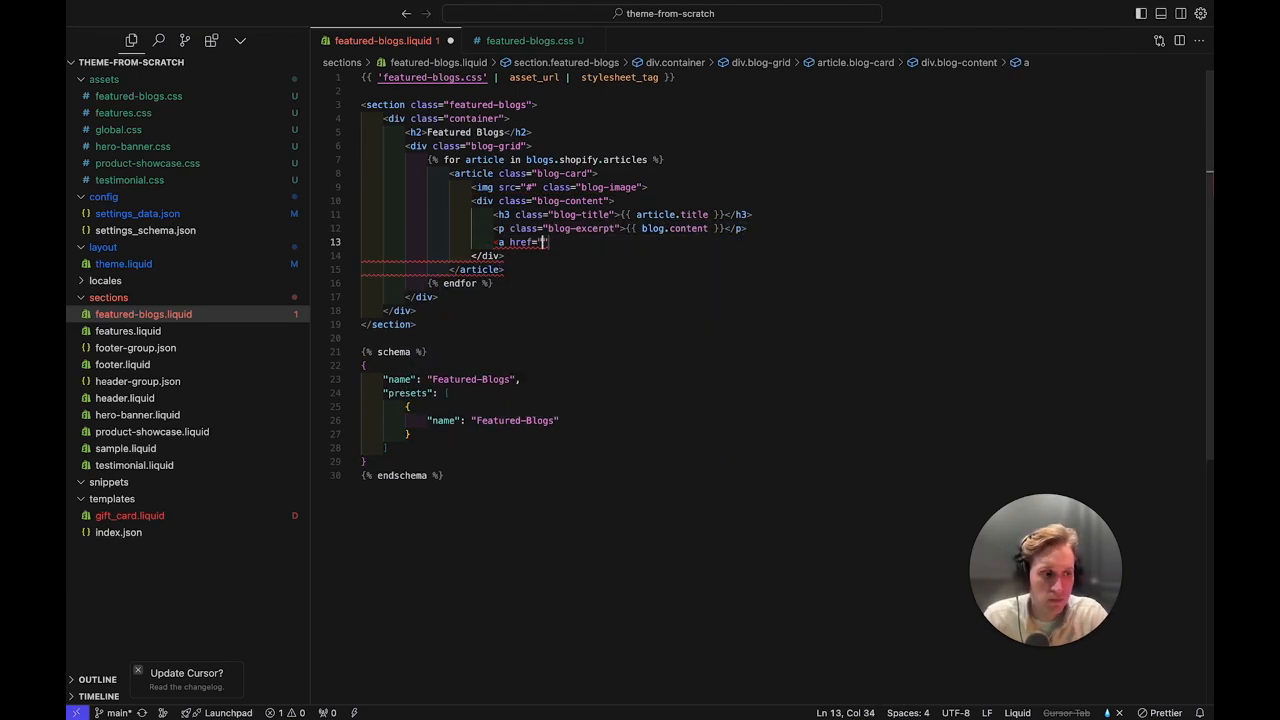
text(#)
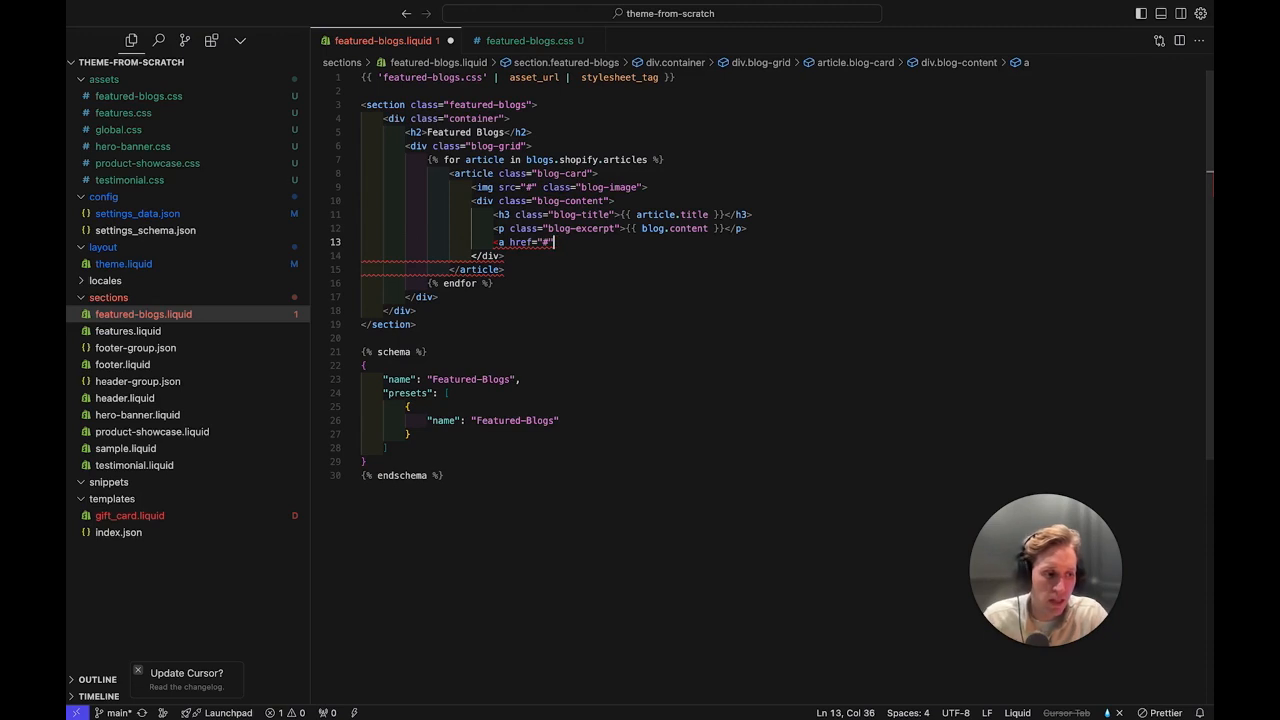
text(class="")
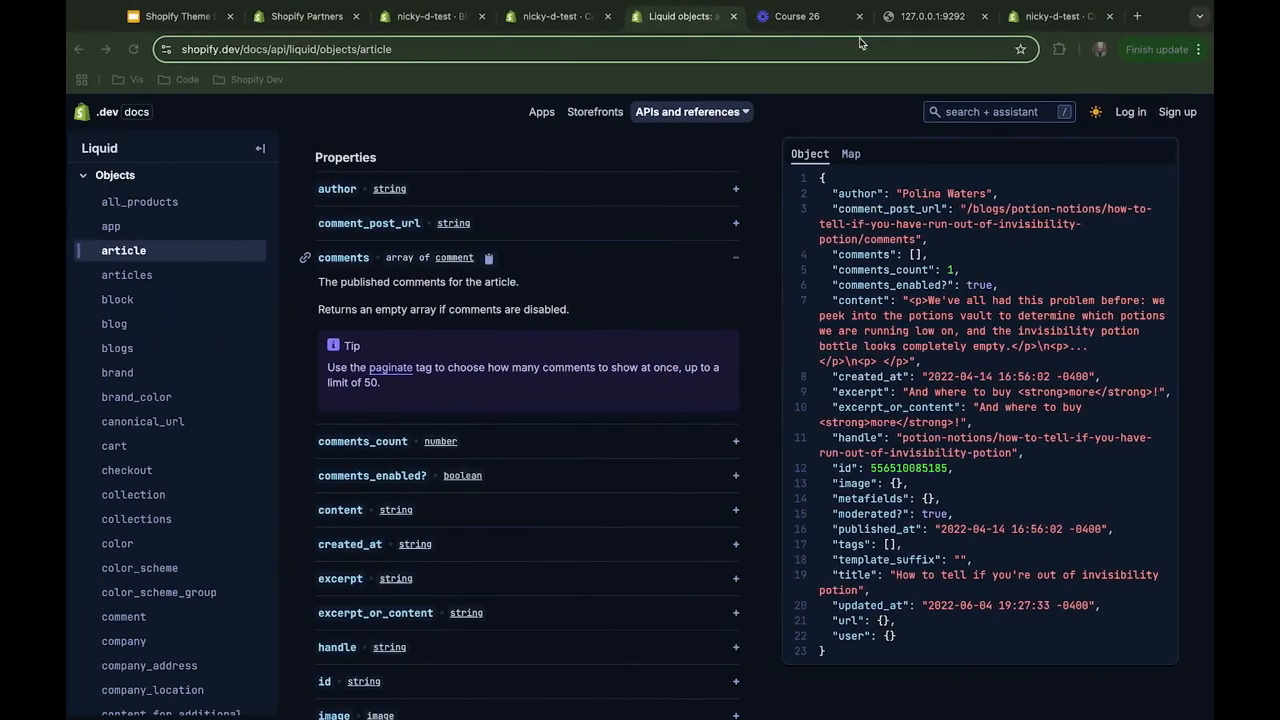
Check the local preview's three Featured Blogs cards, then return to the code.
click(910, 16)
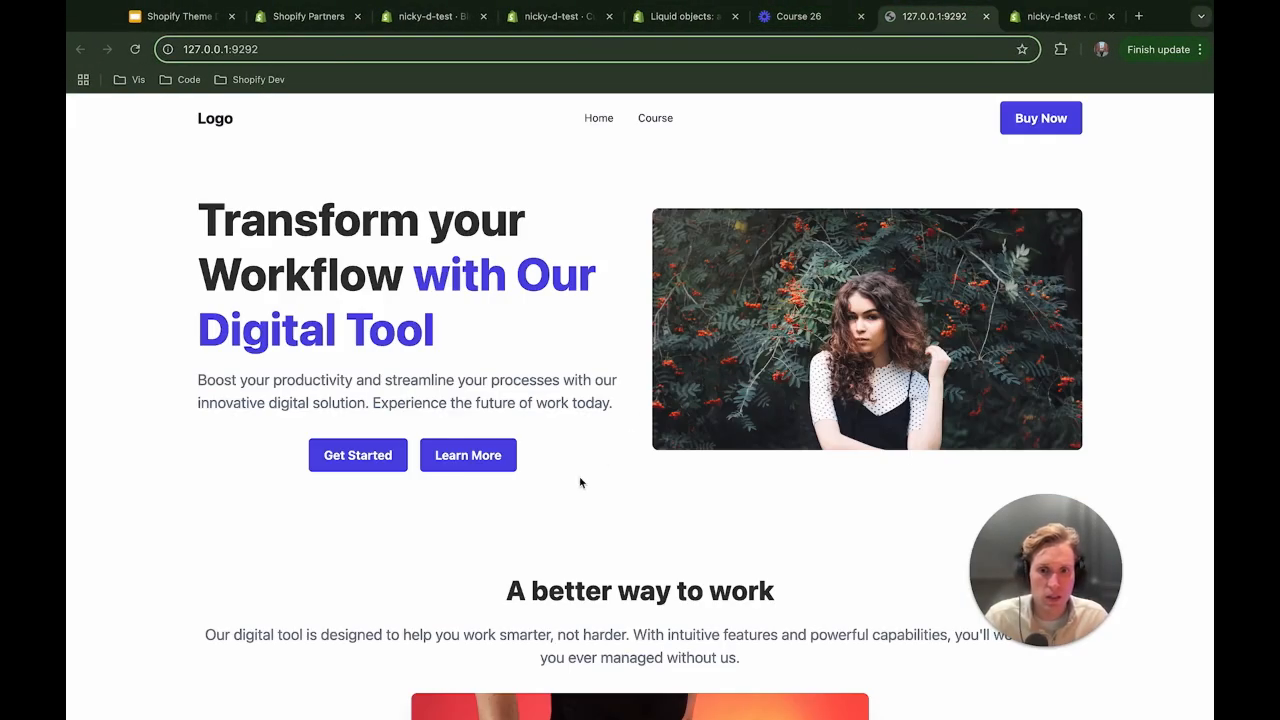
scroll(down, 3)
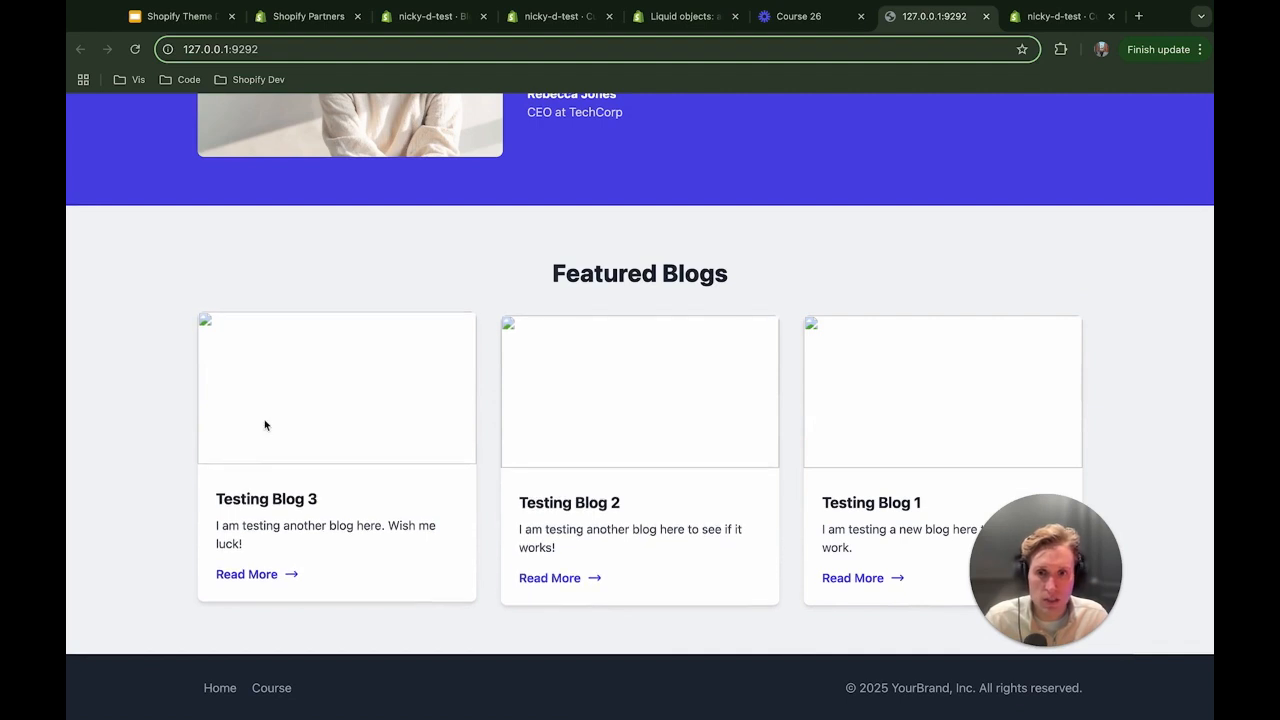
mouse_move(305, 383)
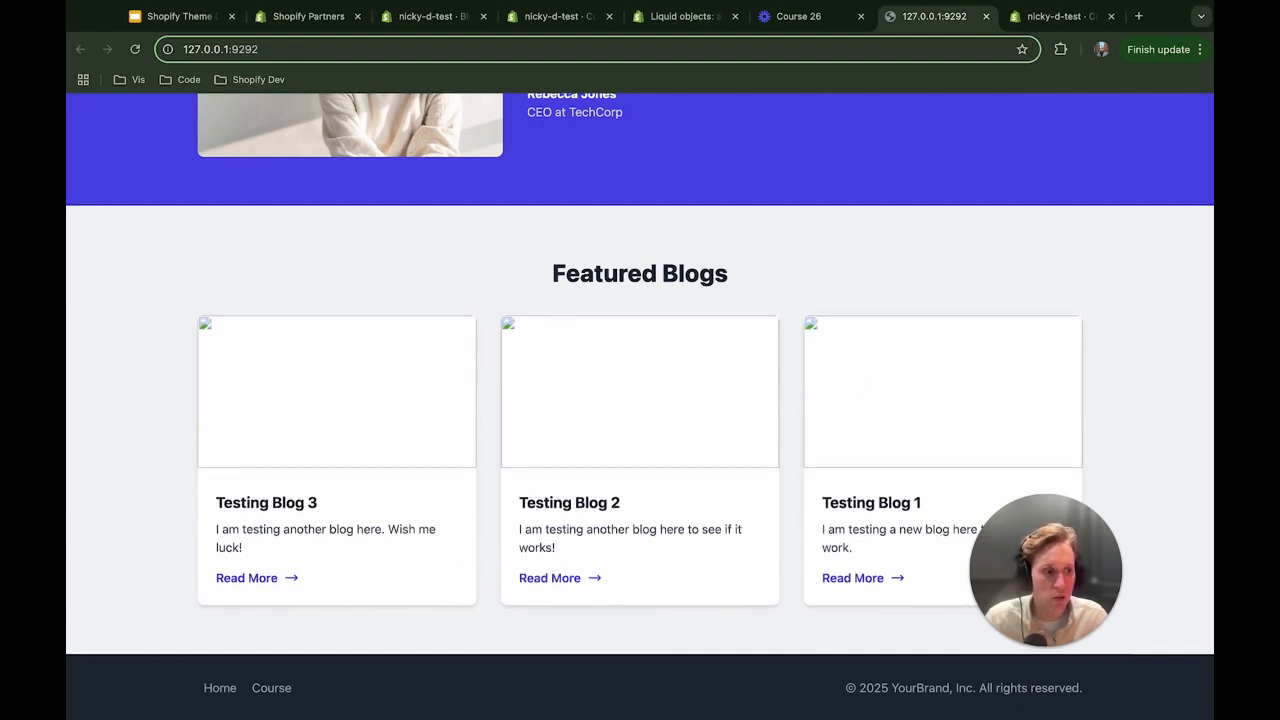
click(685, 16)
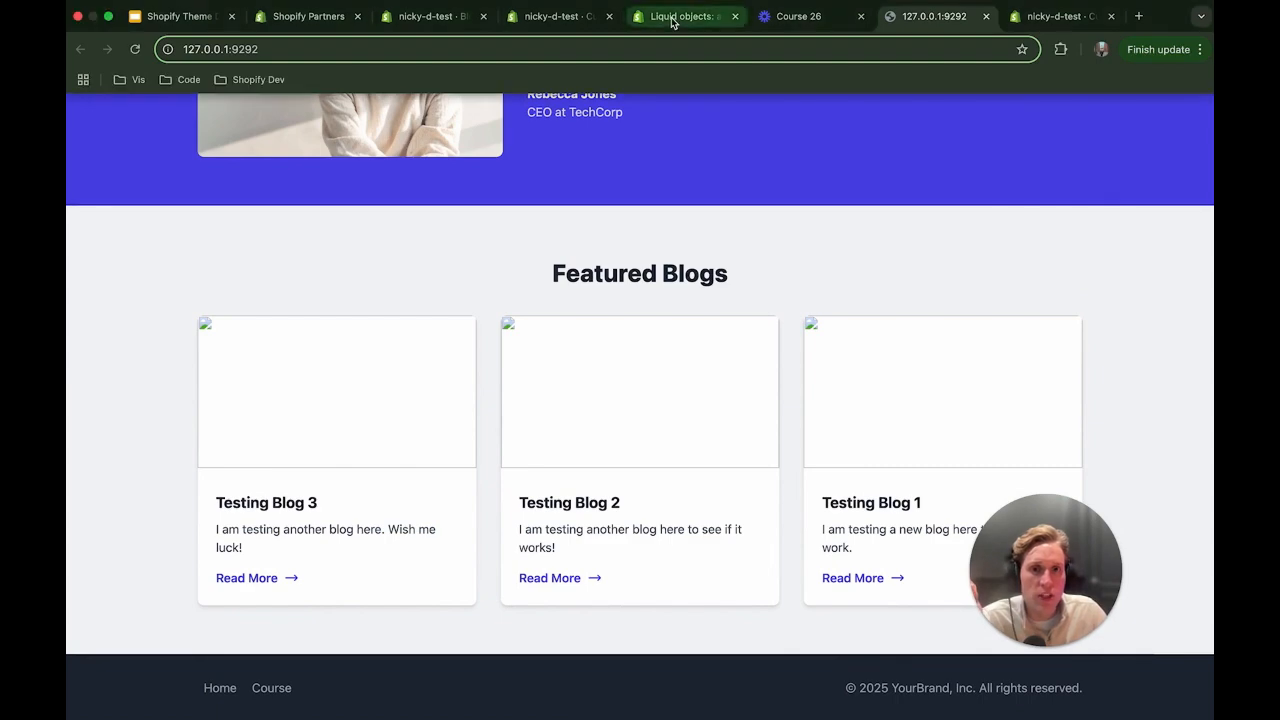
click(685, 16)
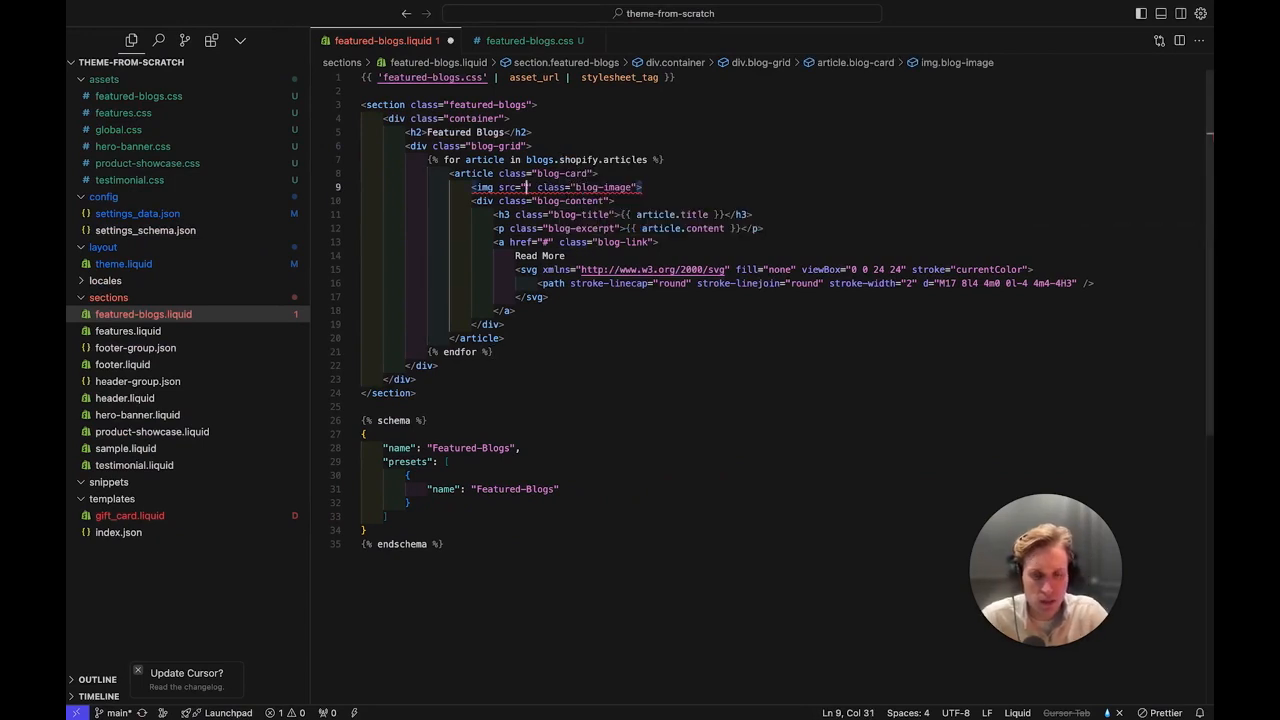
Set the card image src to {{ article.image | image_url }} and recheck the preview.
text({{ article. }})
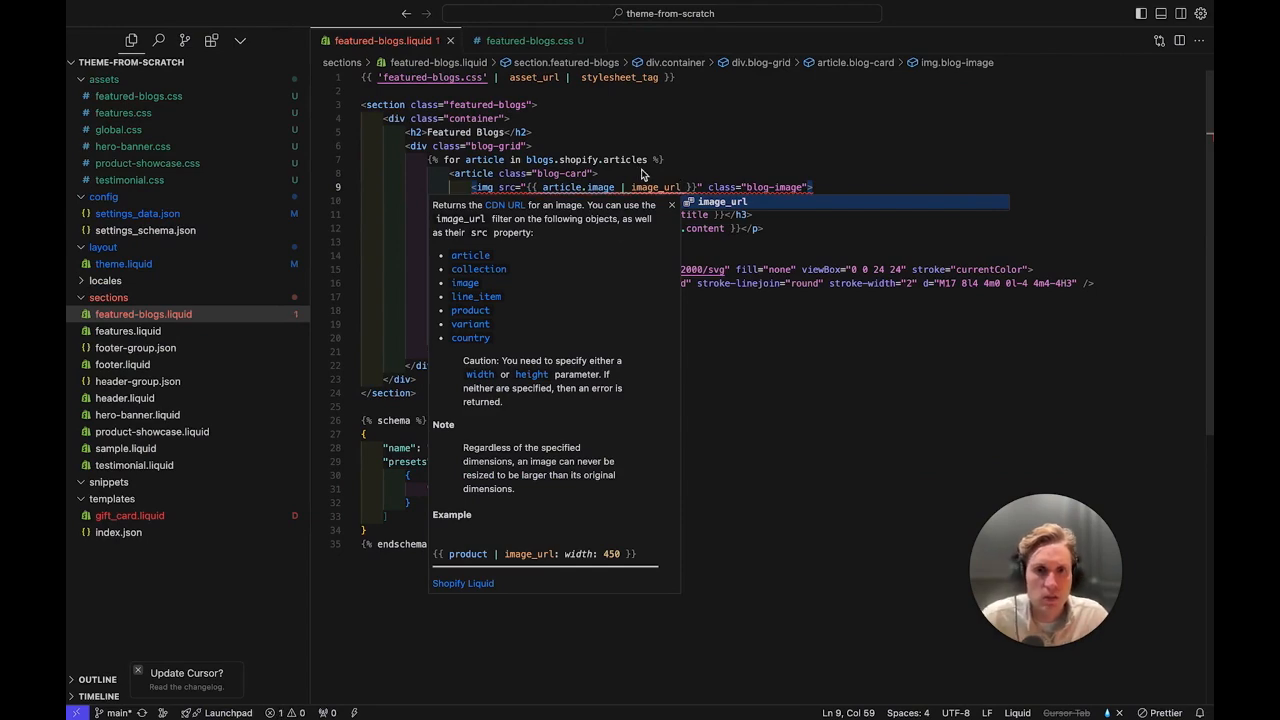
click(934, 16)
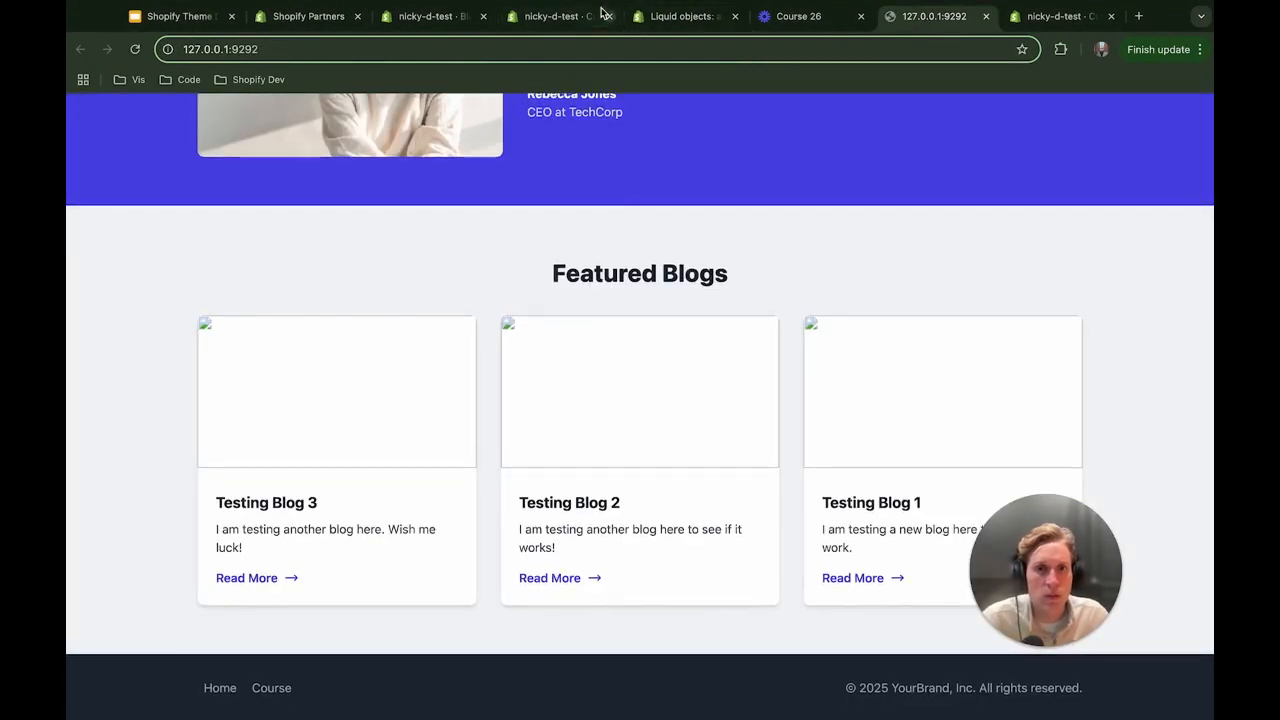
mouse_move(555, 16)
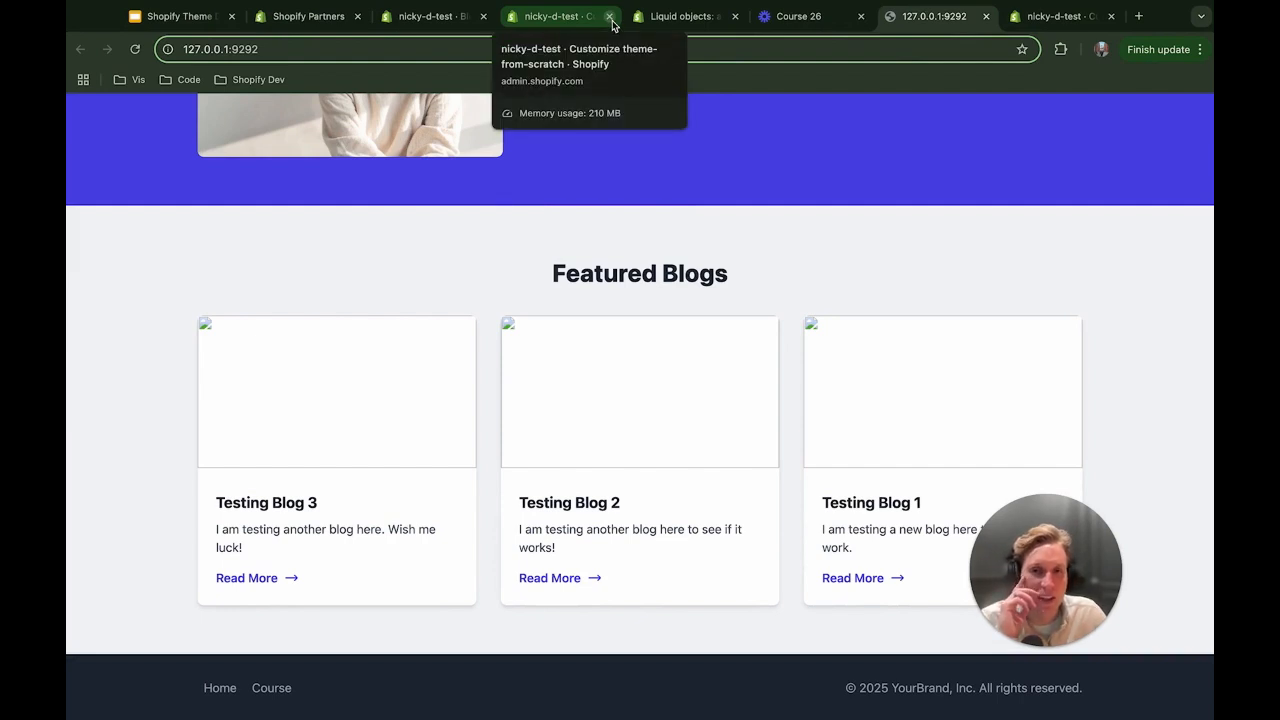
mouse_move(308, 16)
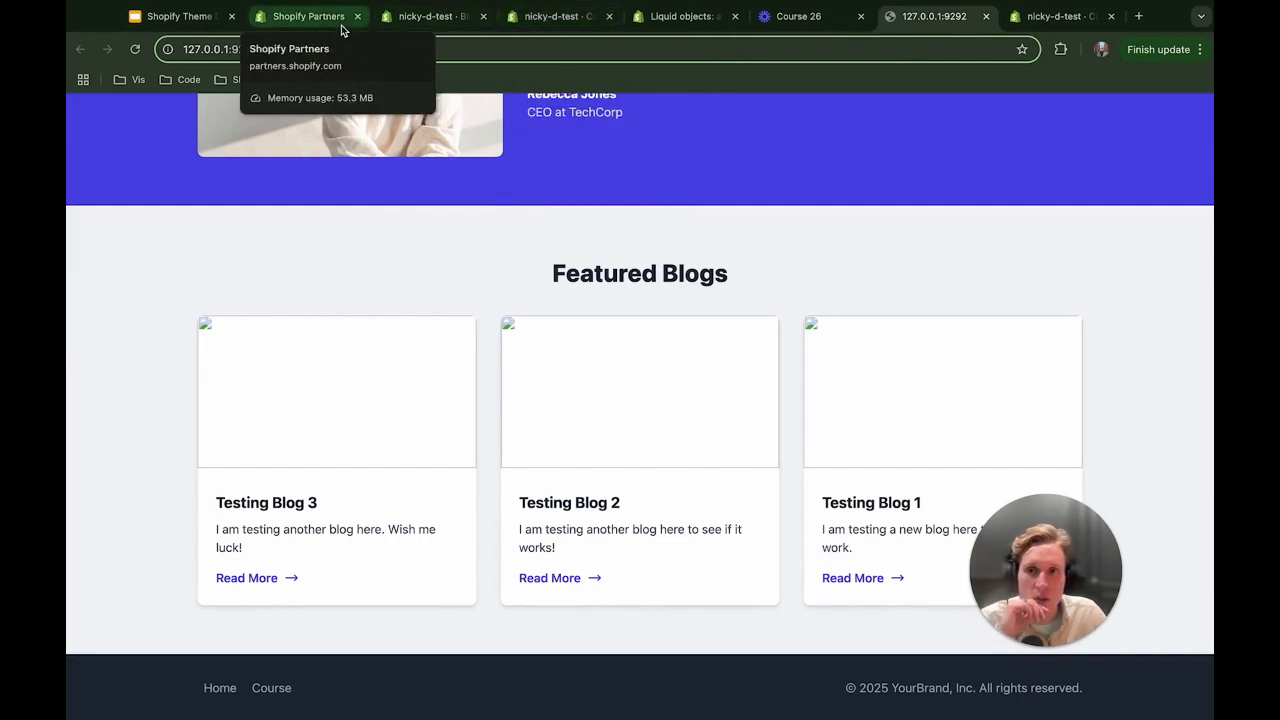
Give Testing Blog 3 a featured PNG image of a man working at computers.
click(430, 16)
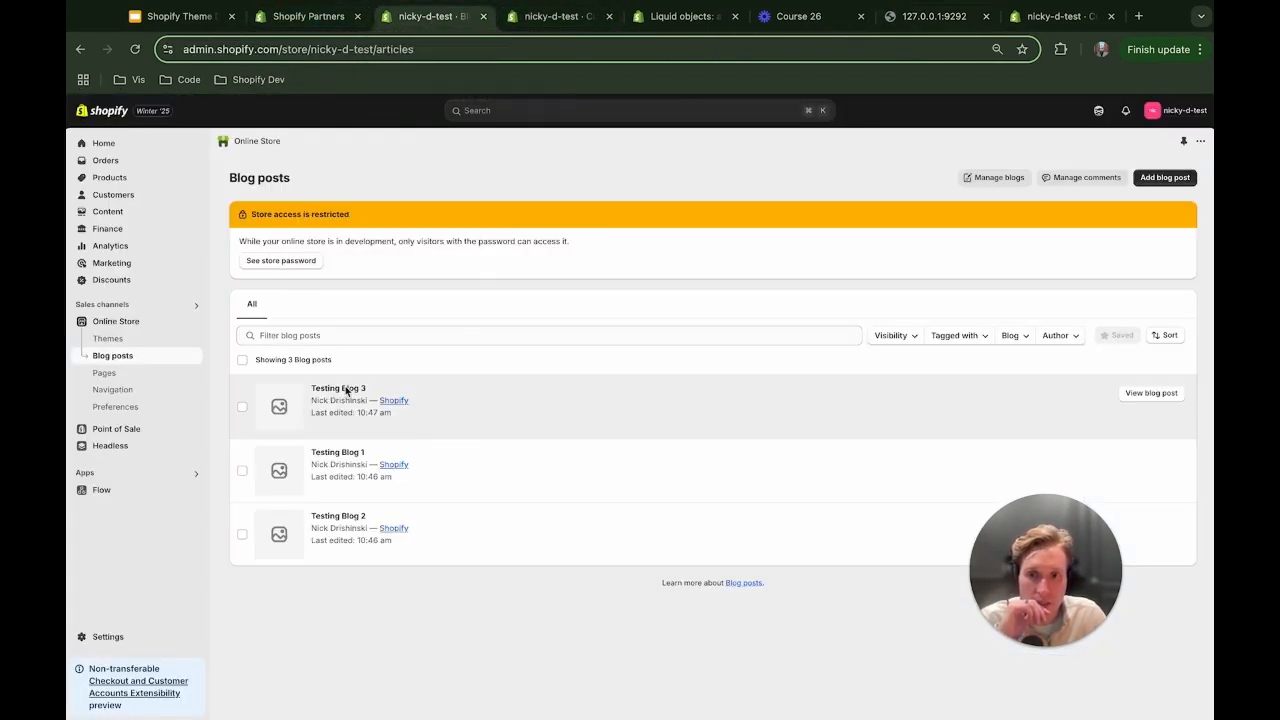
click(338, 388)
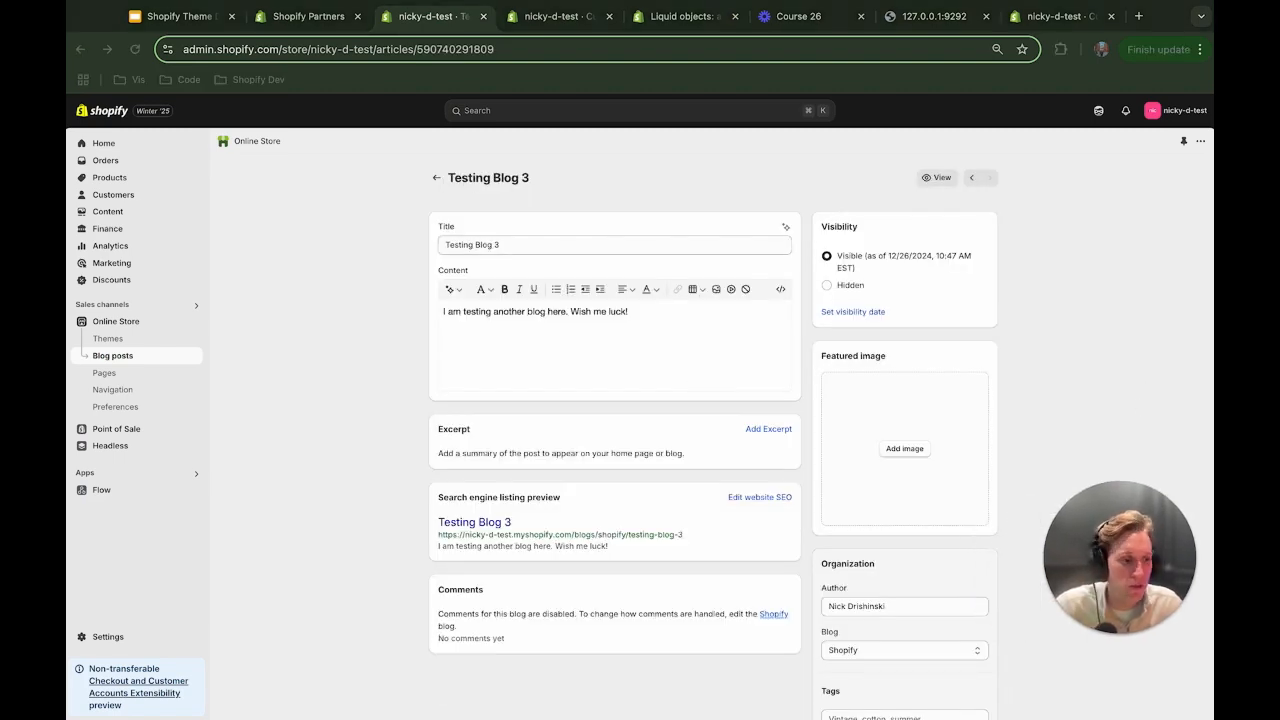
click(903, 448)
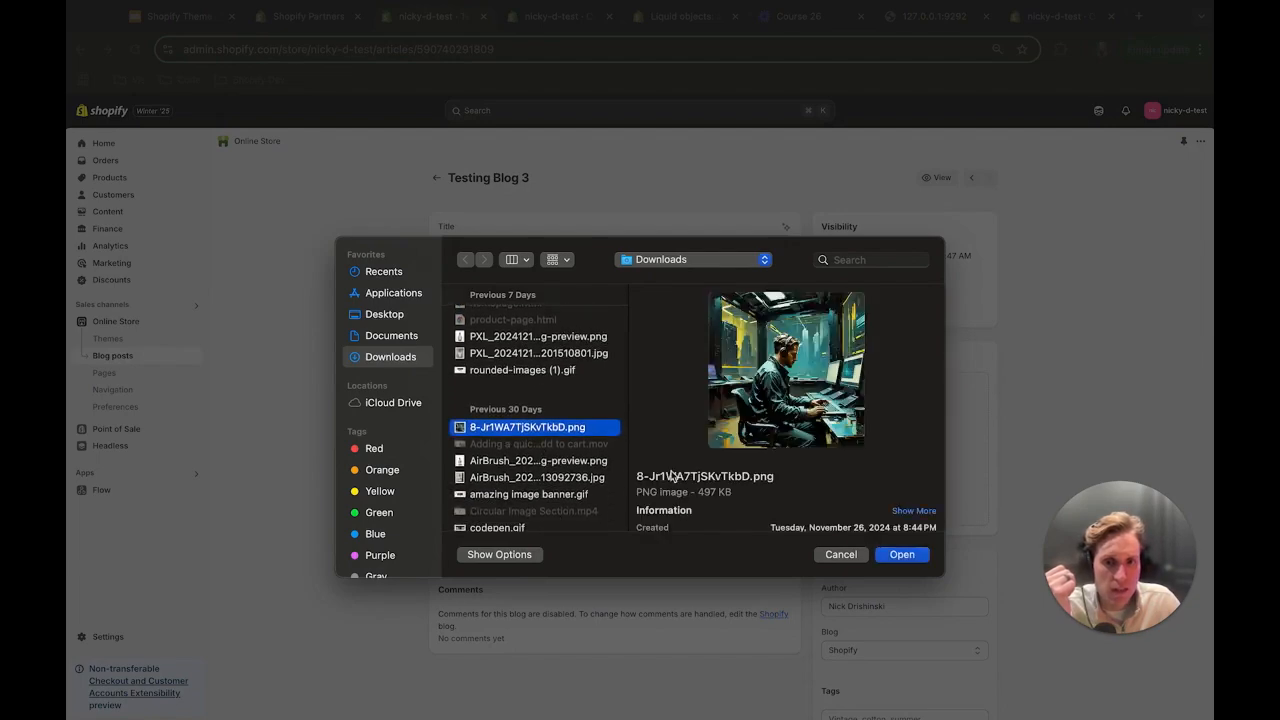
click(901, 554)
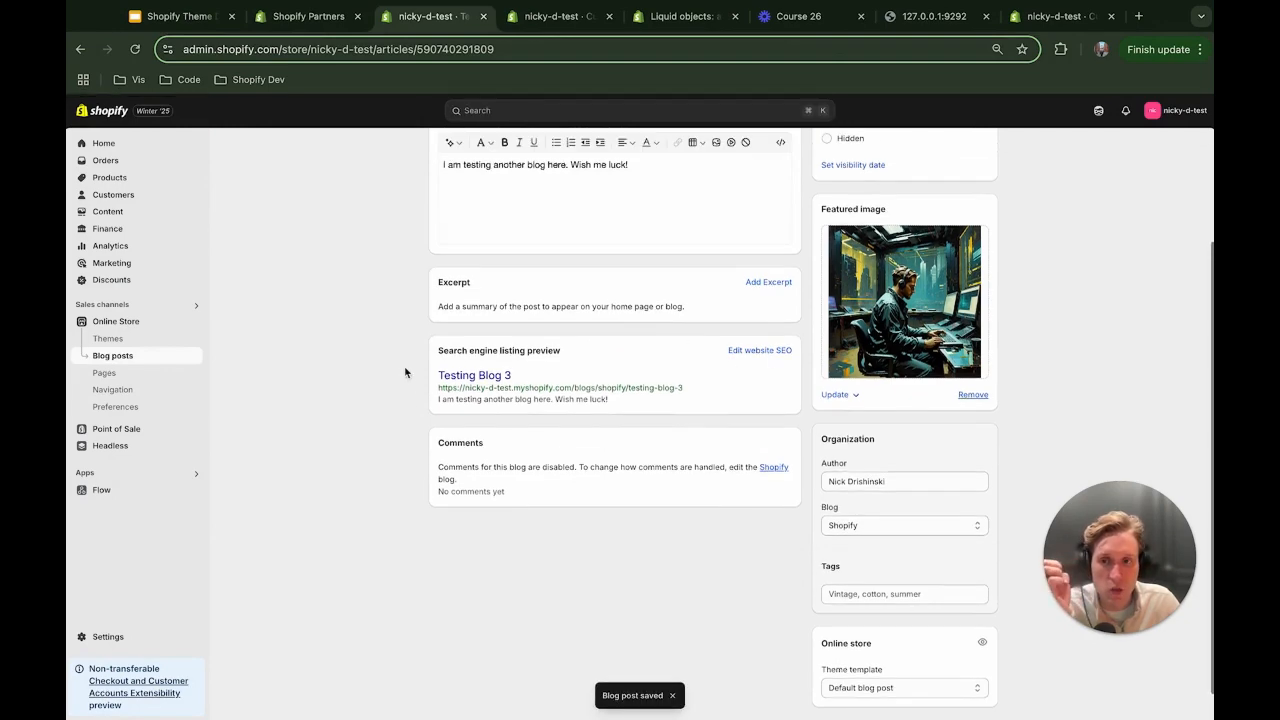
click(112, 355)
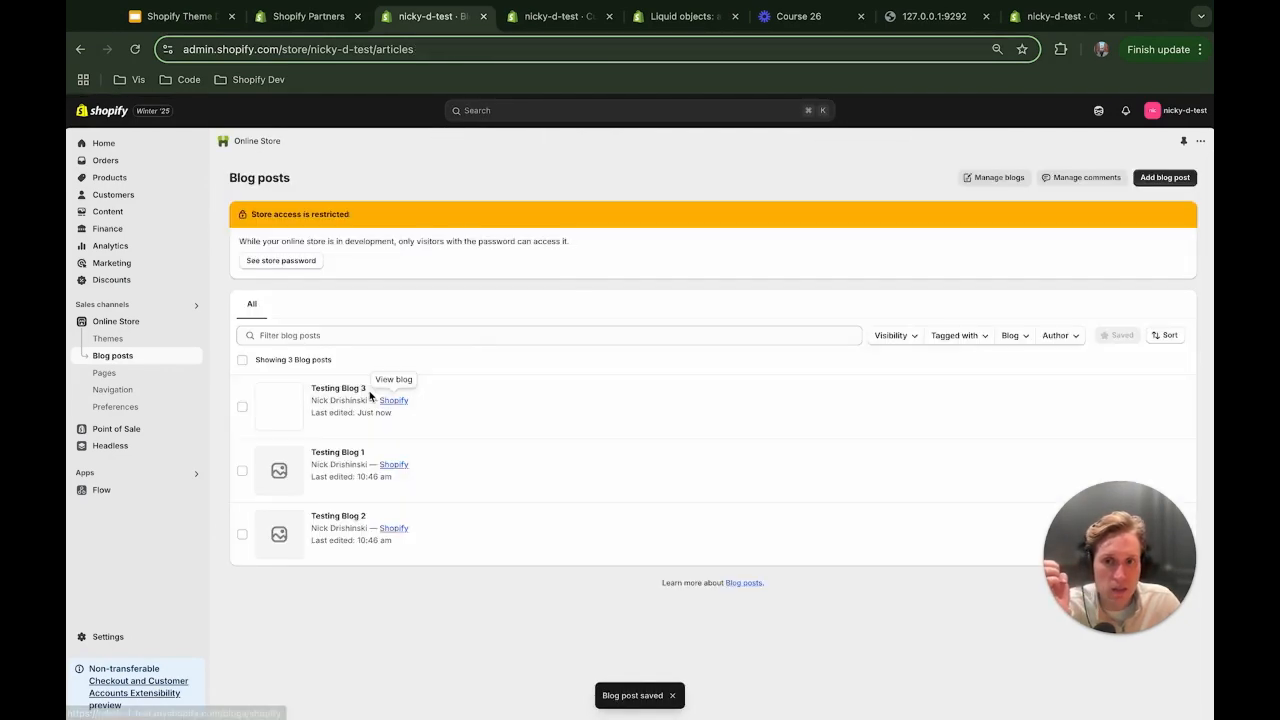
click(338, 452)
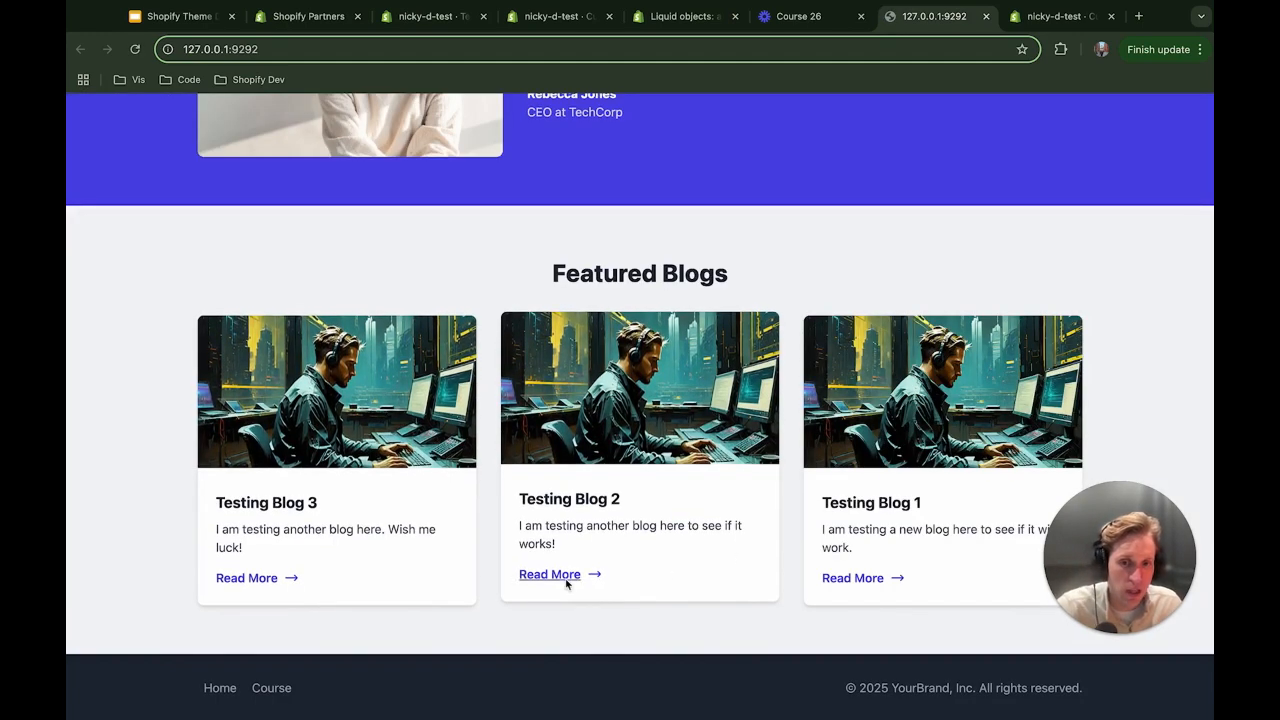
Tweak the section code, then inspect the first card's Read More link in developer tools.
click(680, 16)
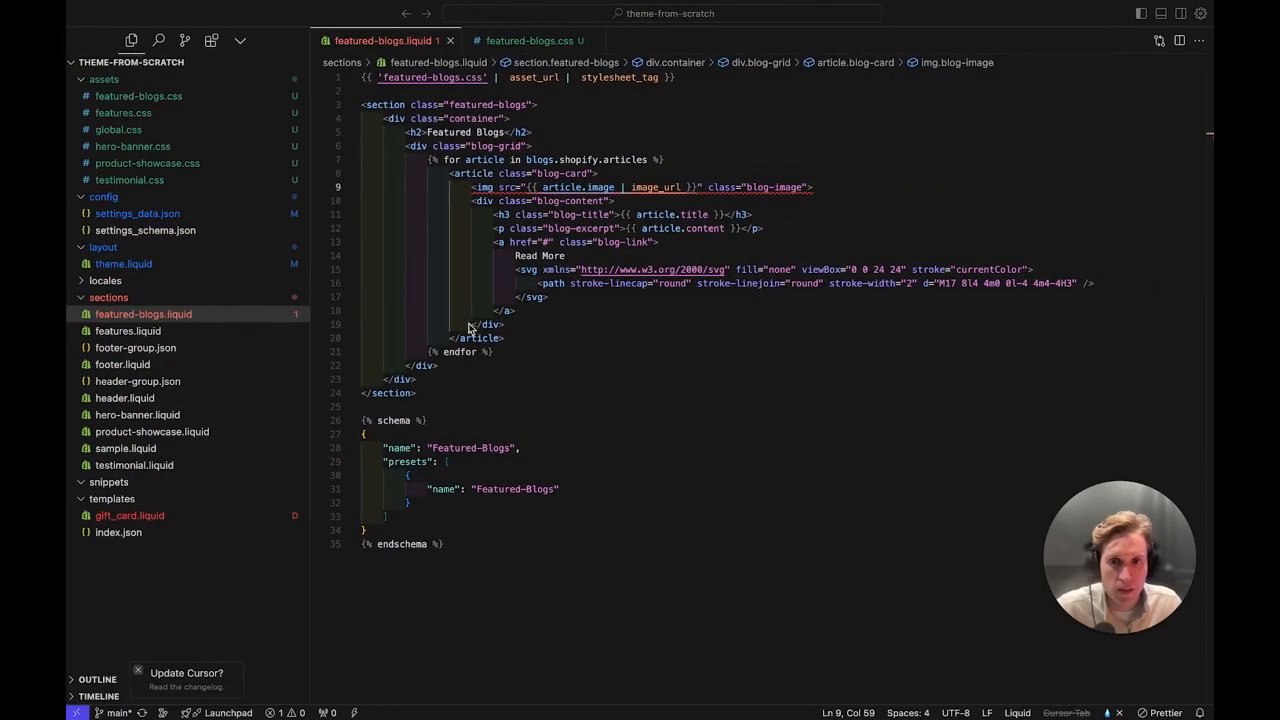
text({{  }})
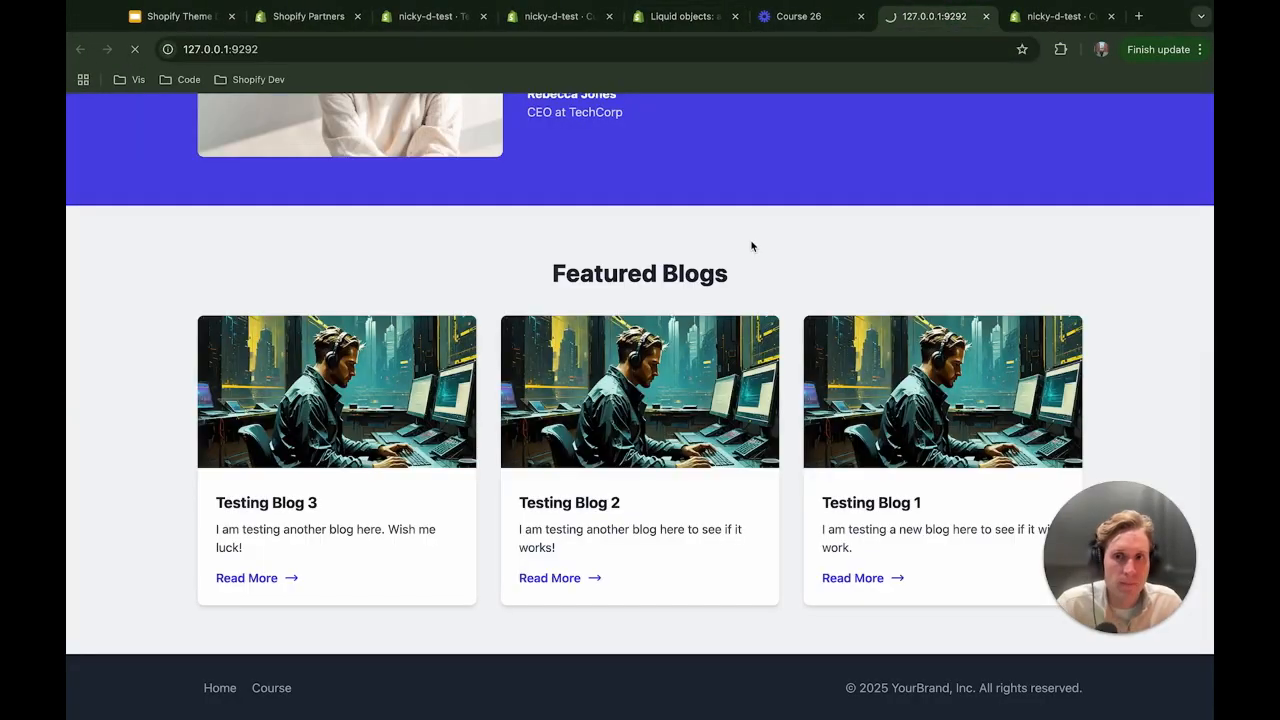
right_click(246, 577)
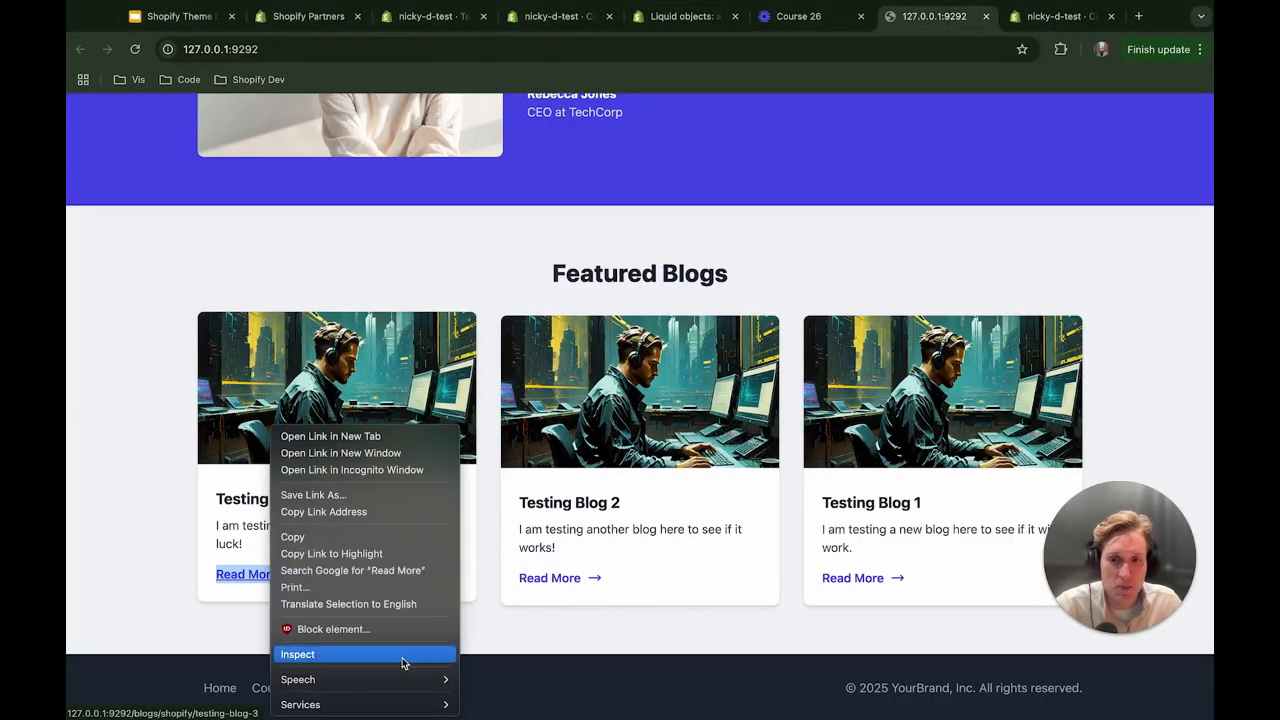
click(297, 654)
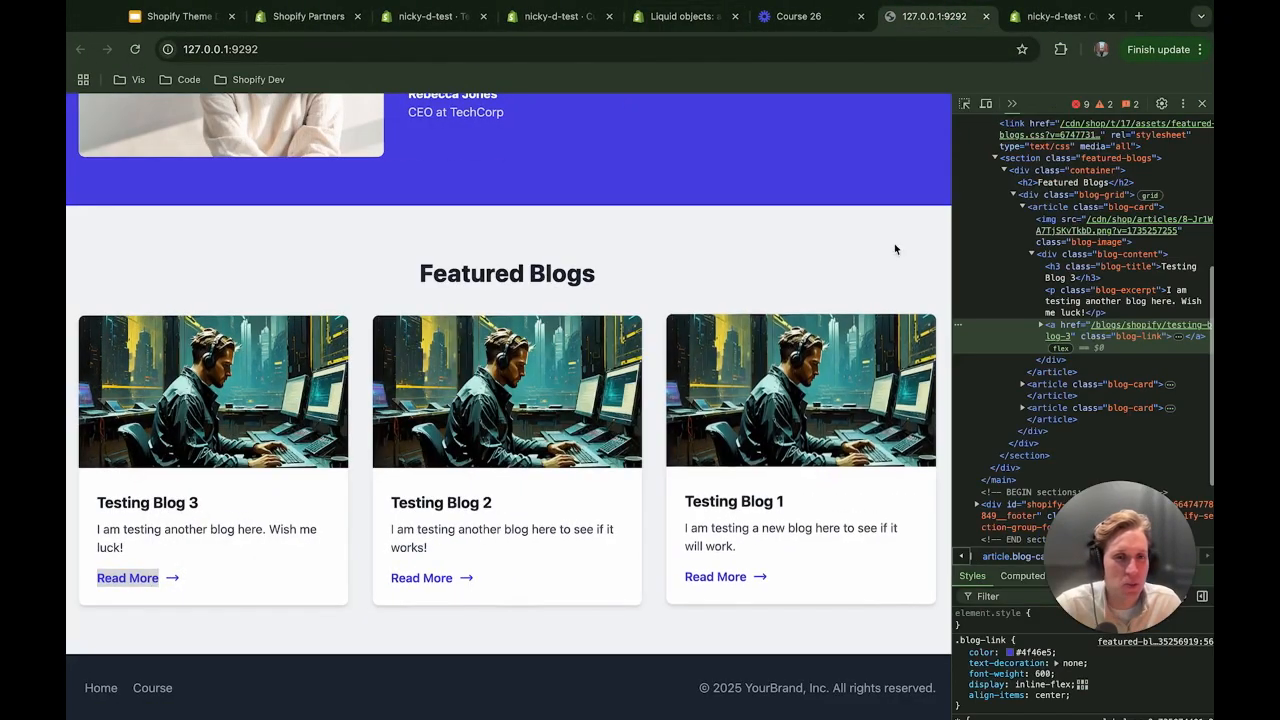